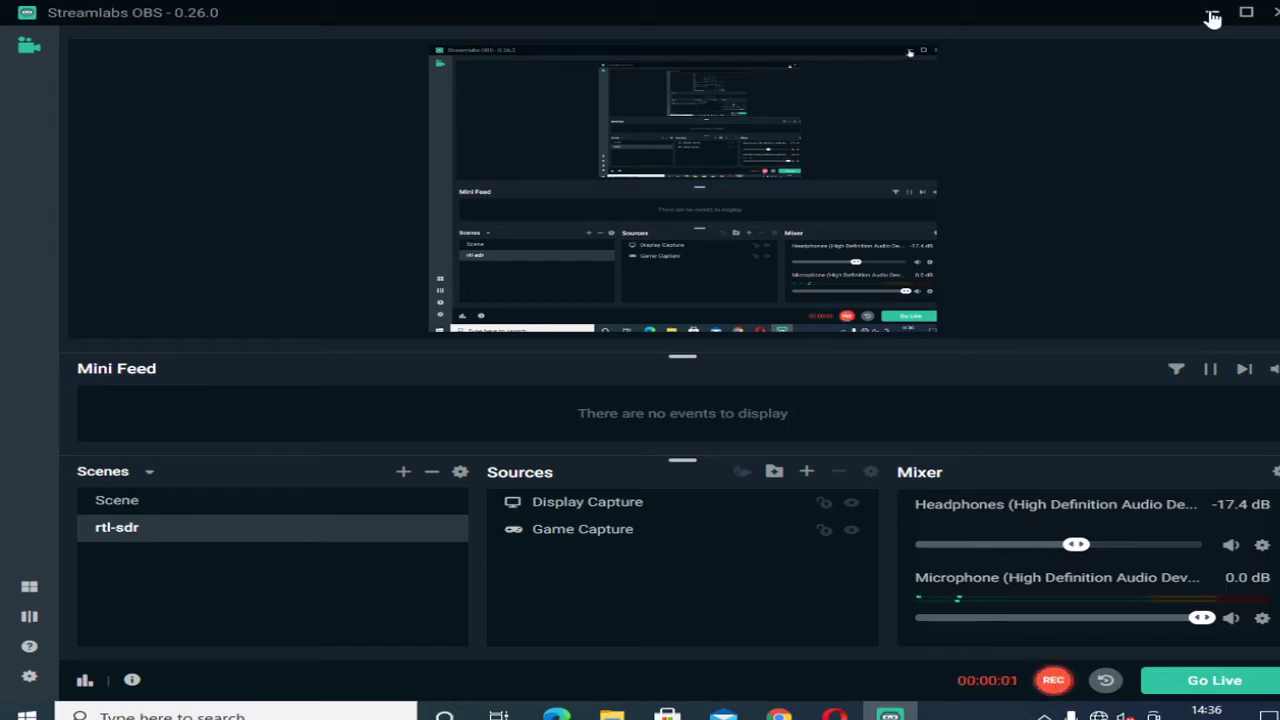
Minimize Streamlabs OBS so the Windows desktop is showing.
left_click(1212, 12)
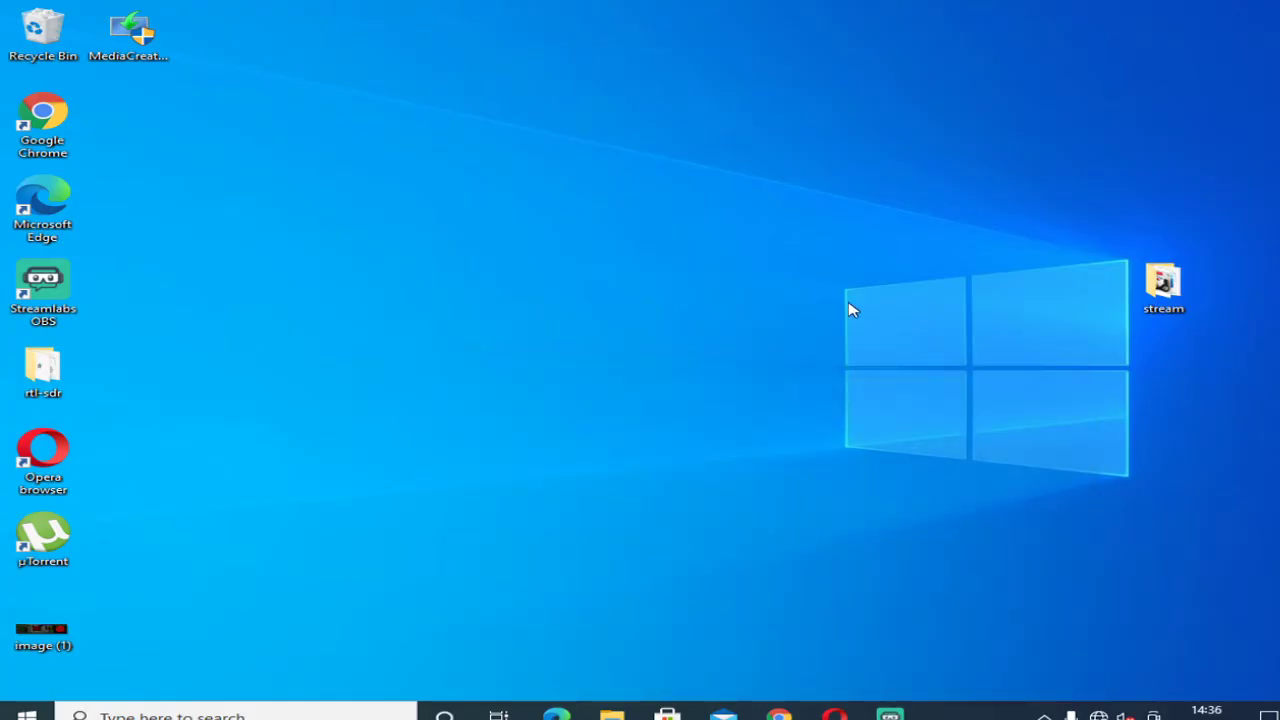
mouse_move(864, 304)
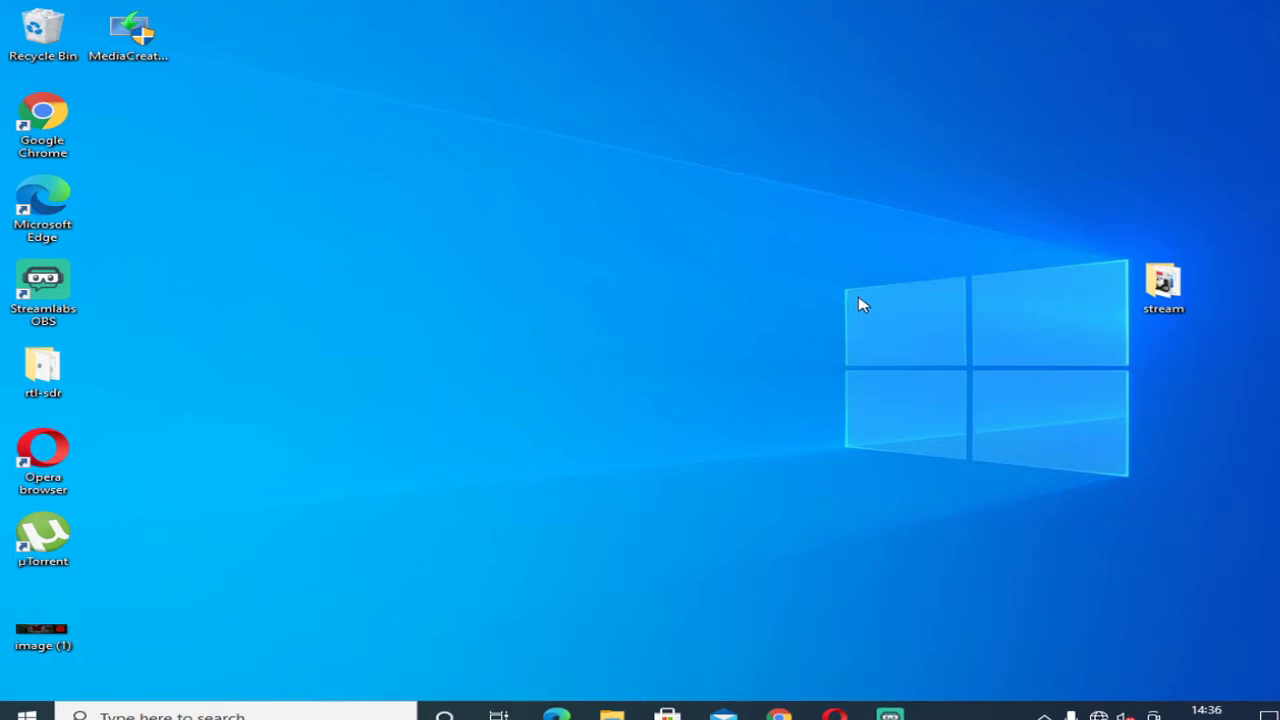
mouse_move(834, 264)
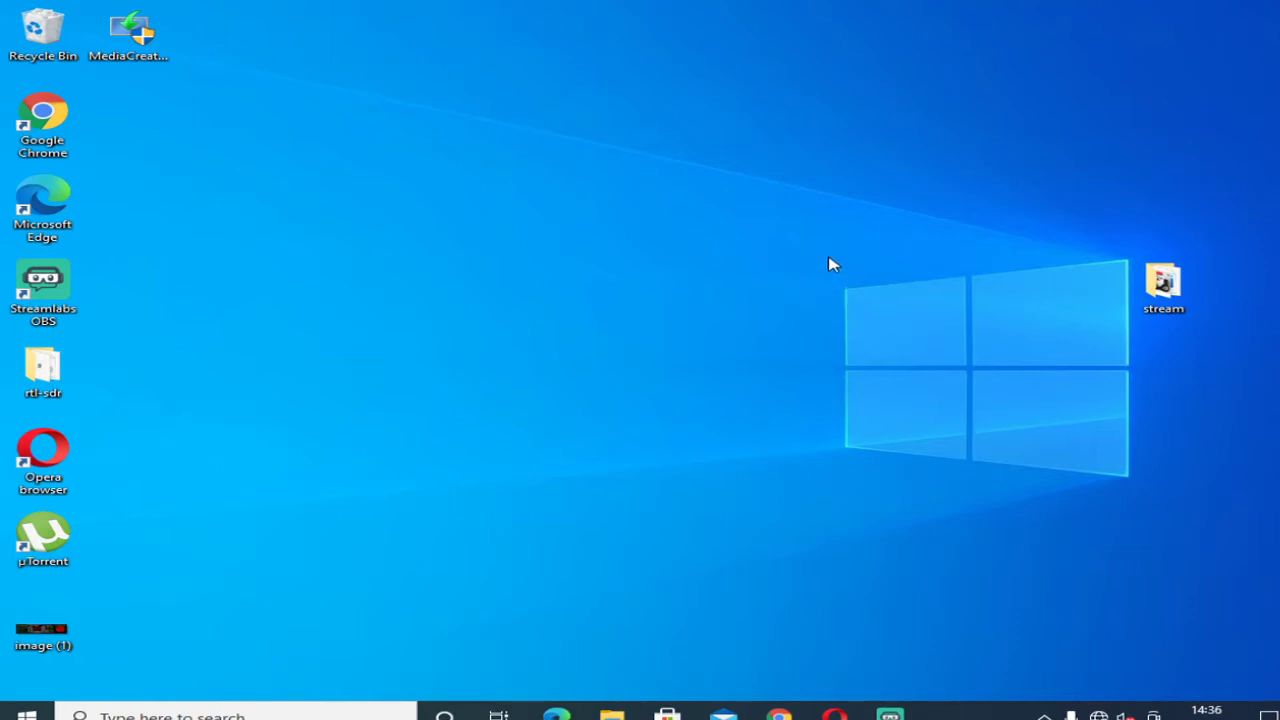
mouse_move(652, 372)
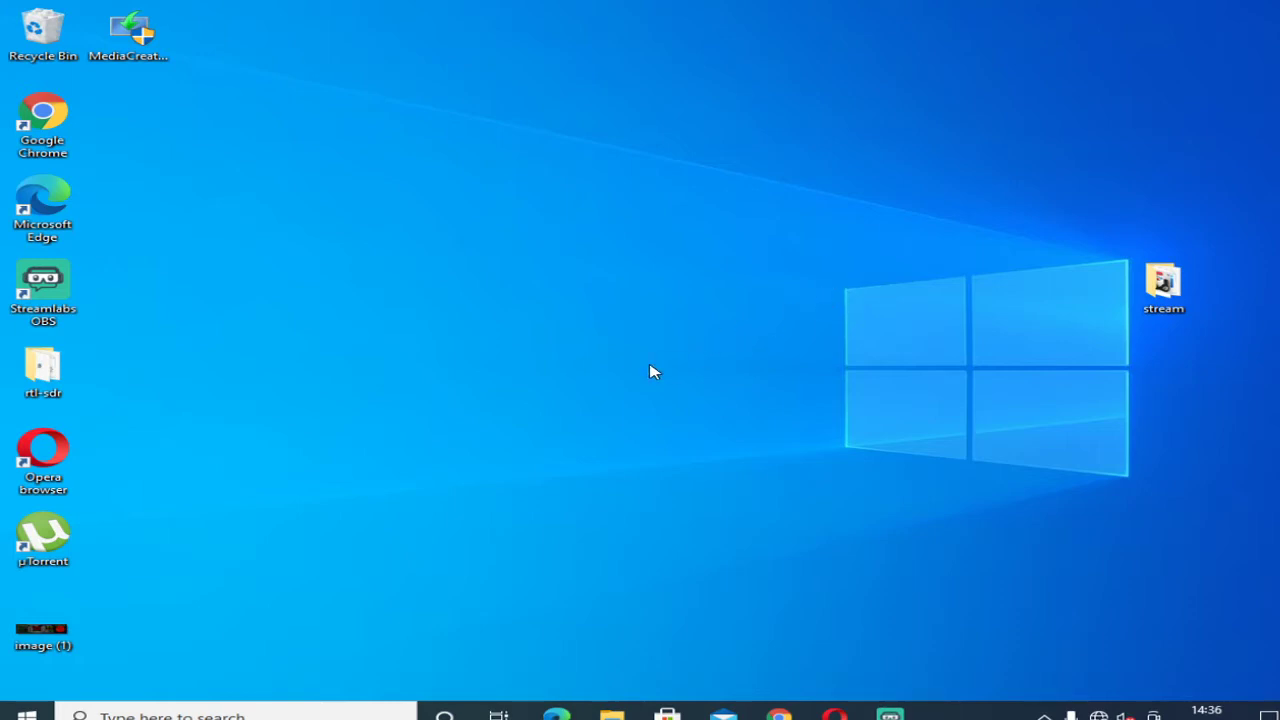
mouse_move(646, 366)
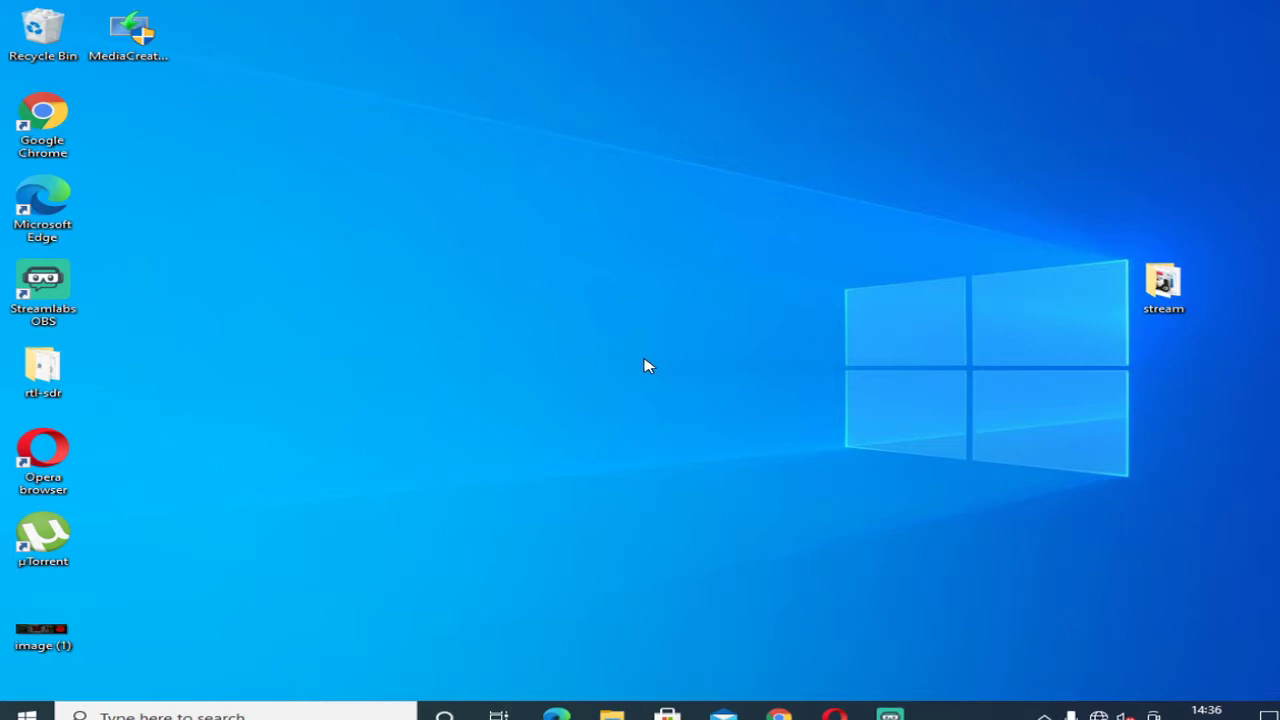
mouse_move(660, 352)
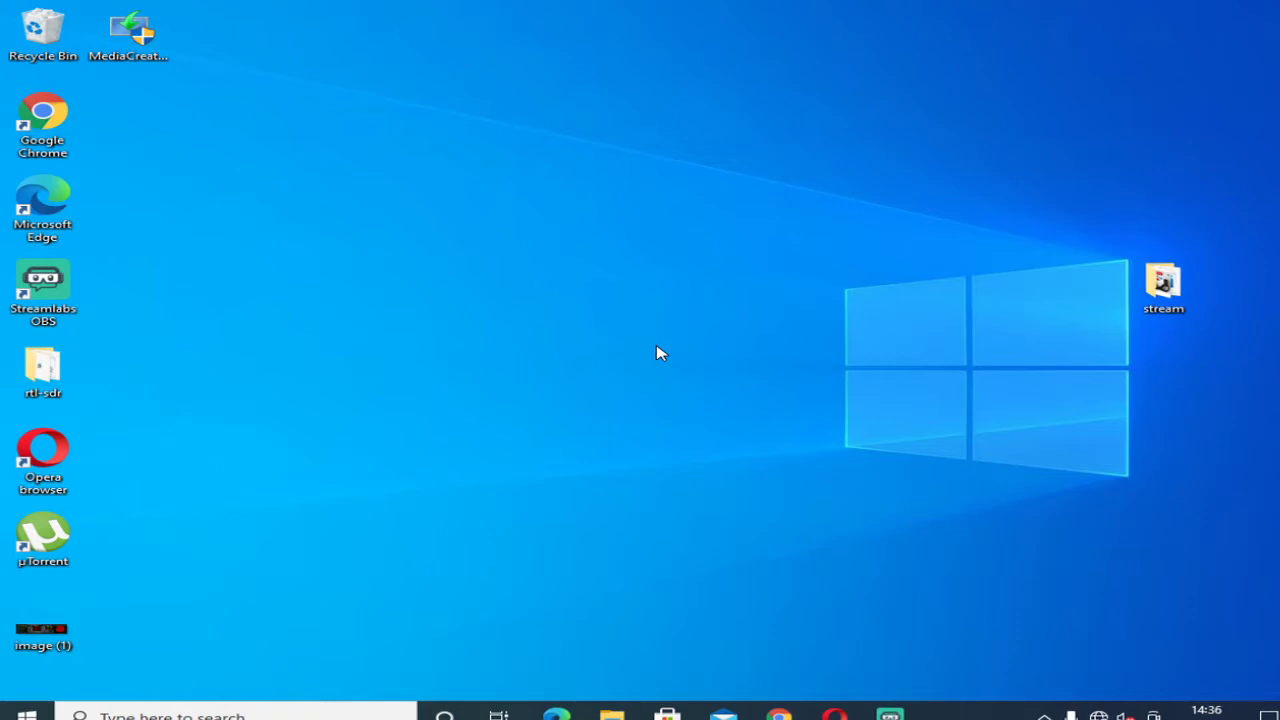
mouse_move(1040, 516)
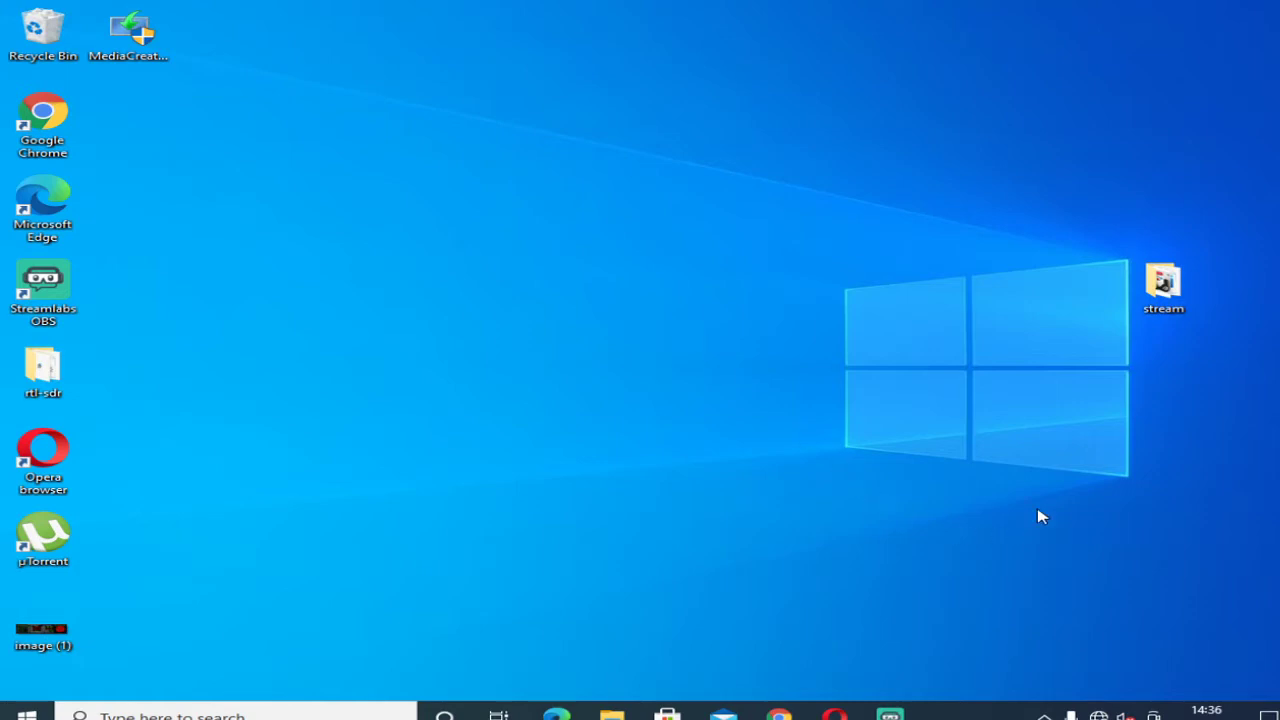
mouse_move(604, 622)
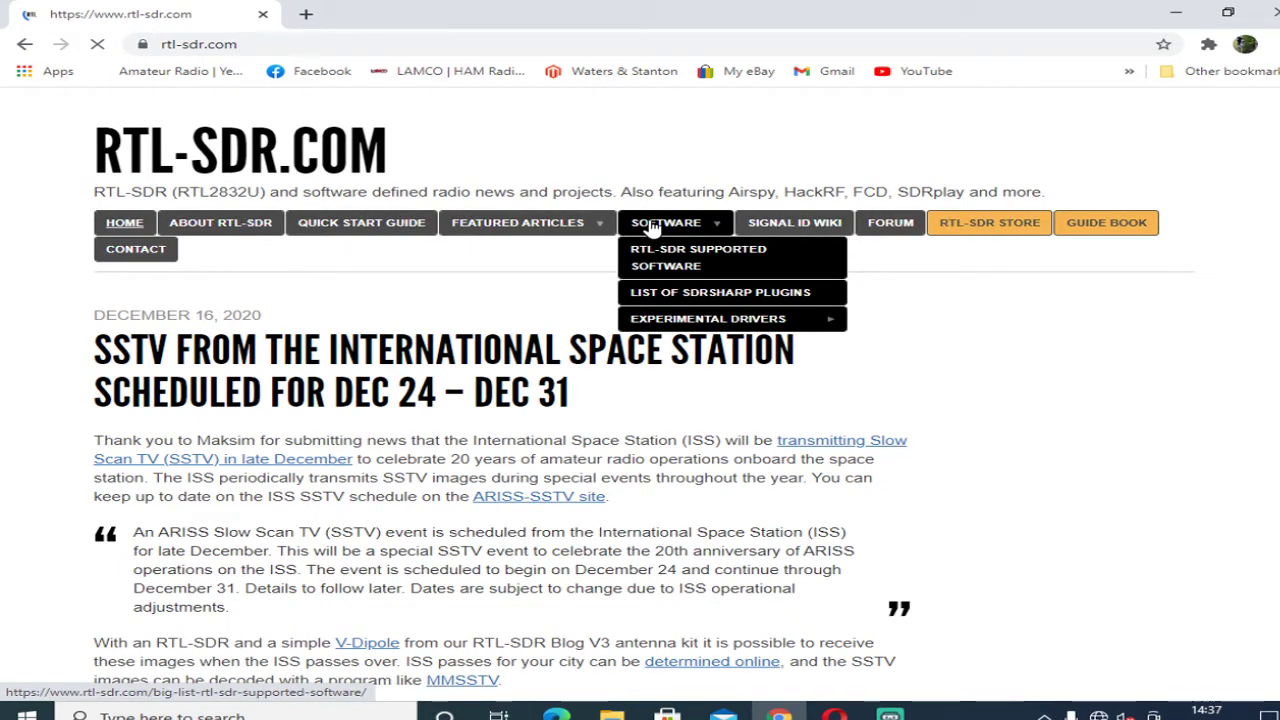
mouse_move(698, 256)
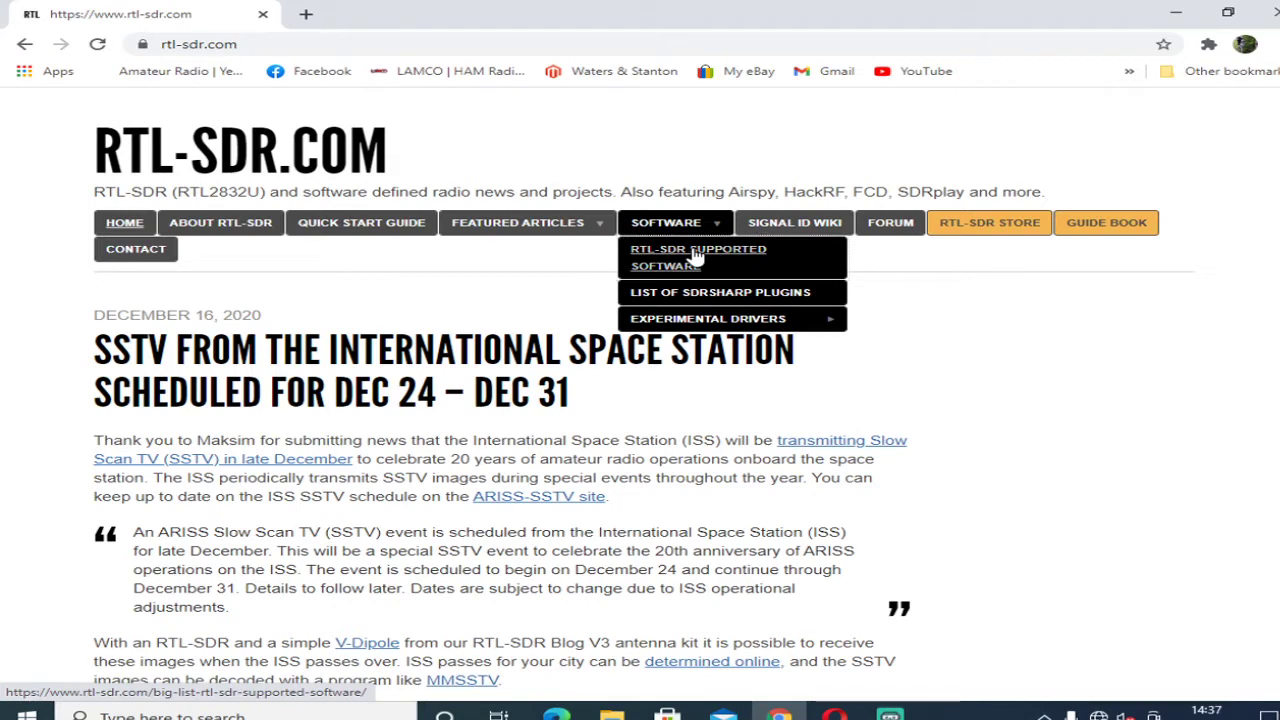
Go to rtl-sdr.com's RTL-SDR Supported Software list and locate the HDSDR guide.
left_click(698, 256)
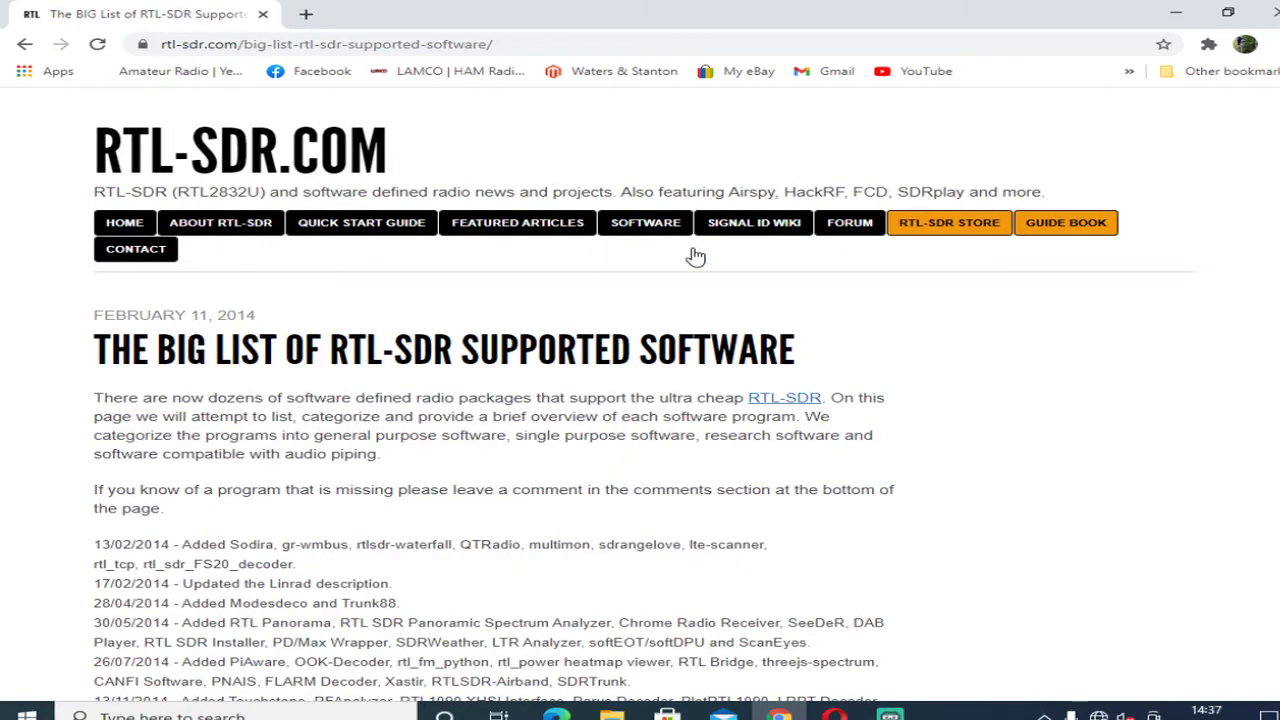
scroll("down", 3)
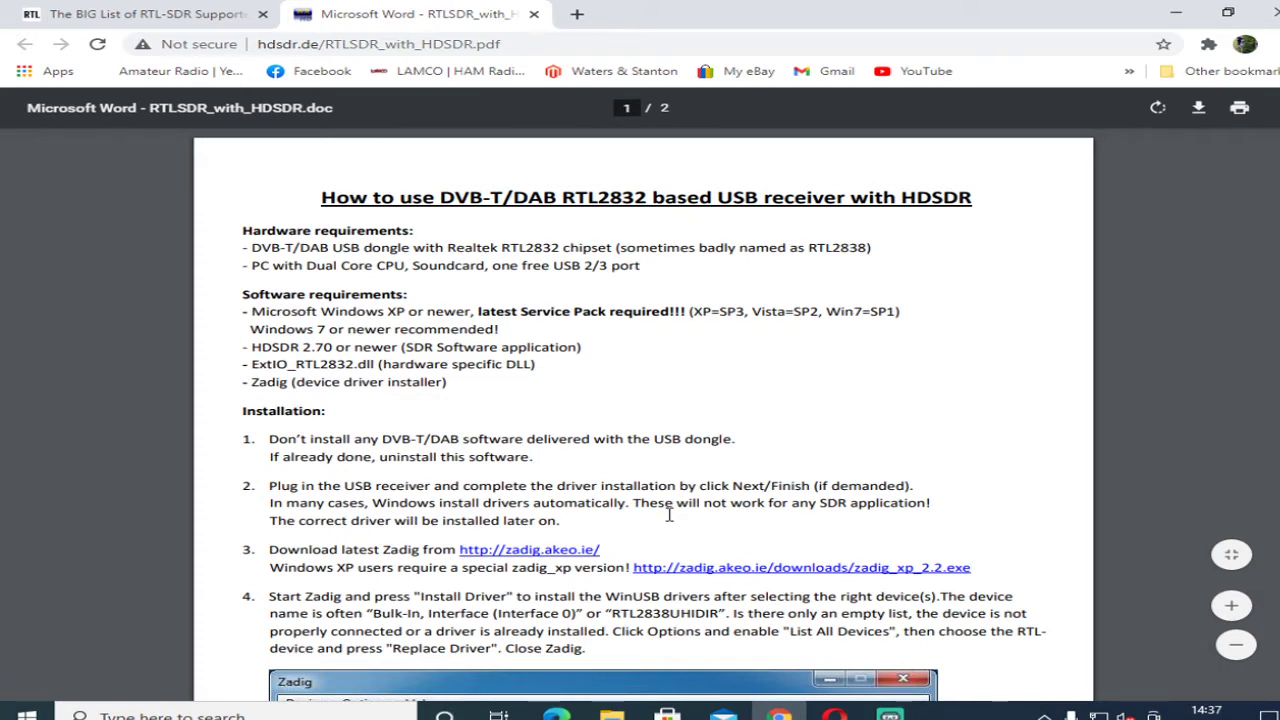
Download Zadig and ExtIO_RTL2832.dll from the guide, keeping the dll despite the warning.
left_click(528, 548)
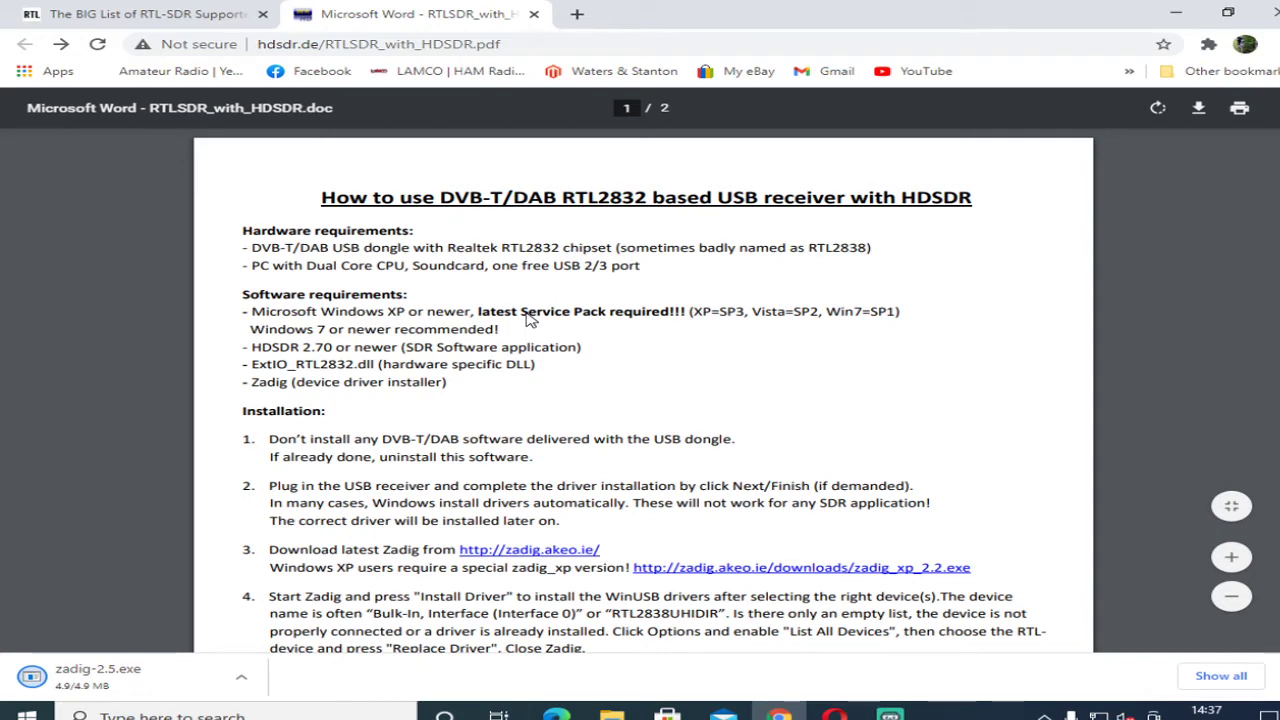
scroll("down", 3)
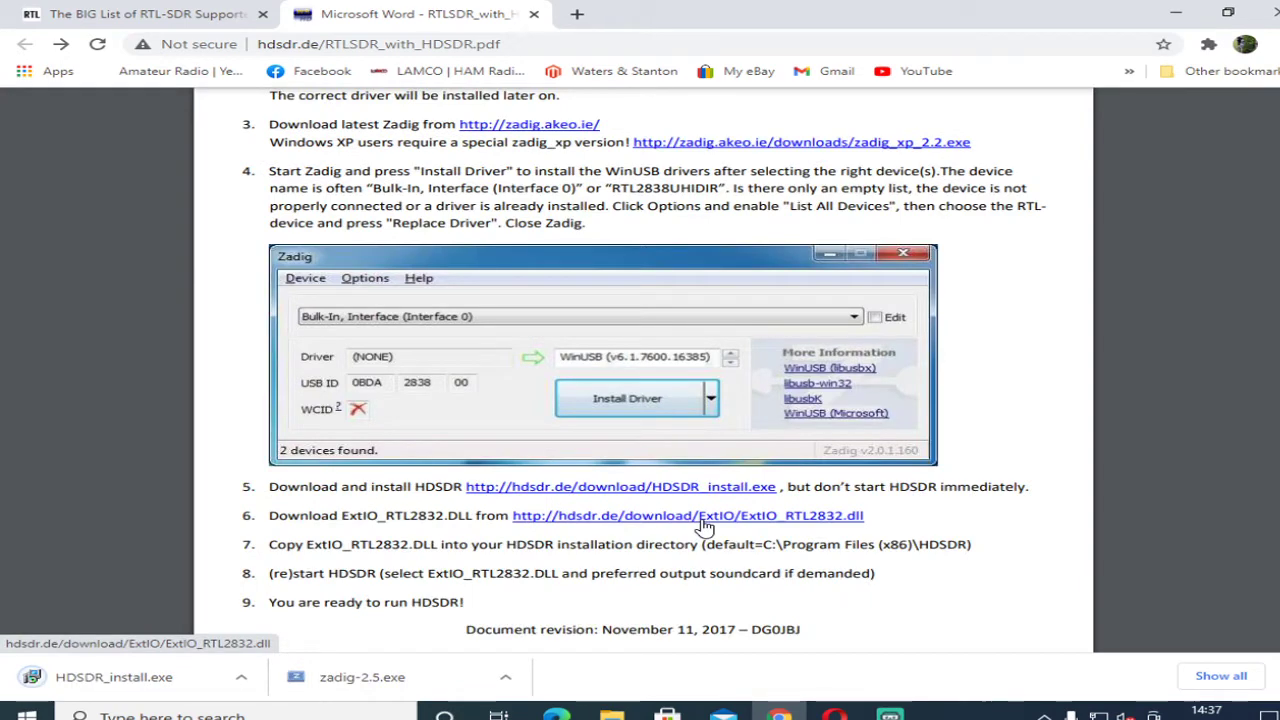
left_click(688, 516)
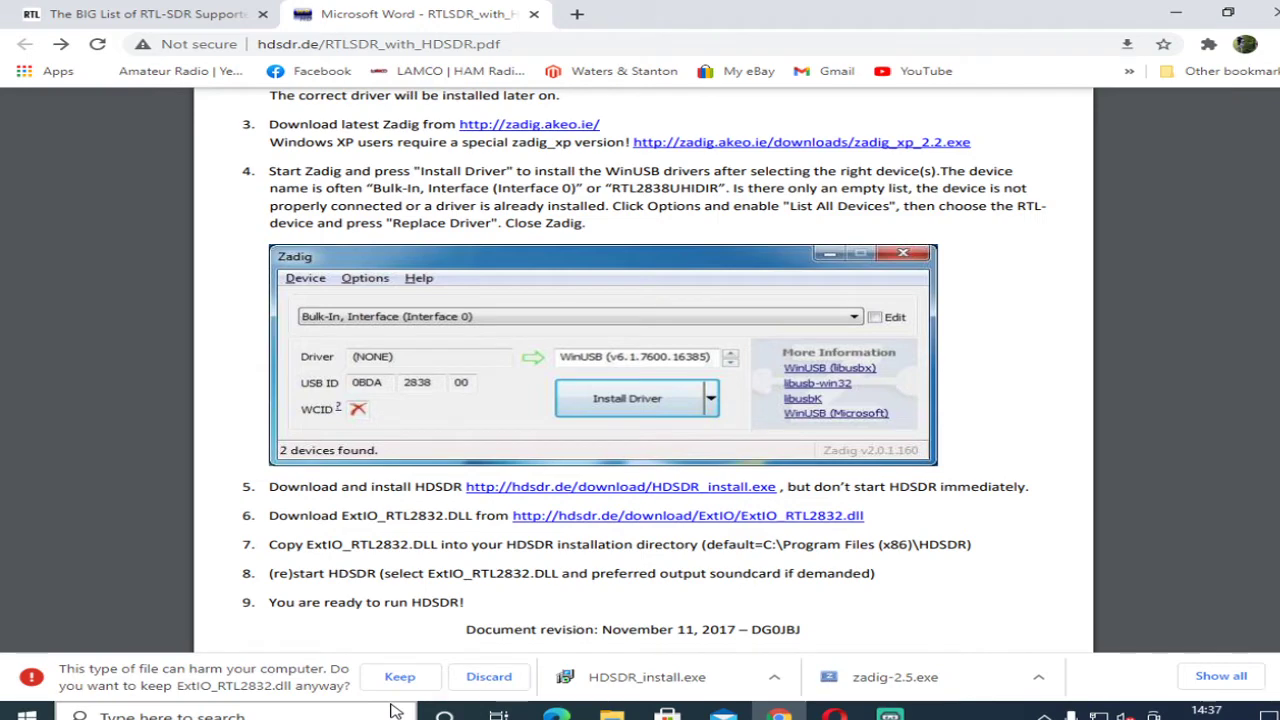
left_click(400, 676)
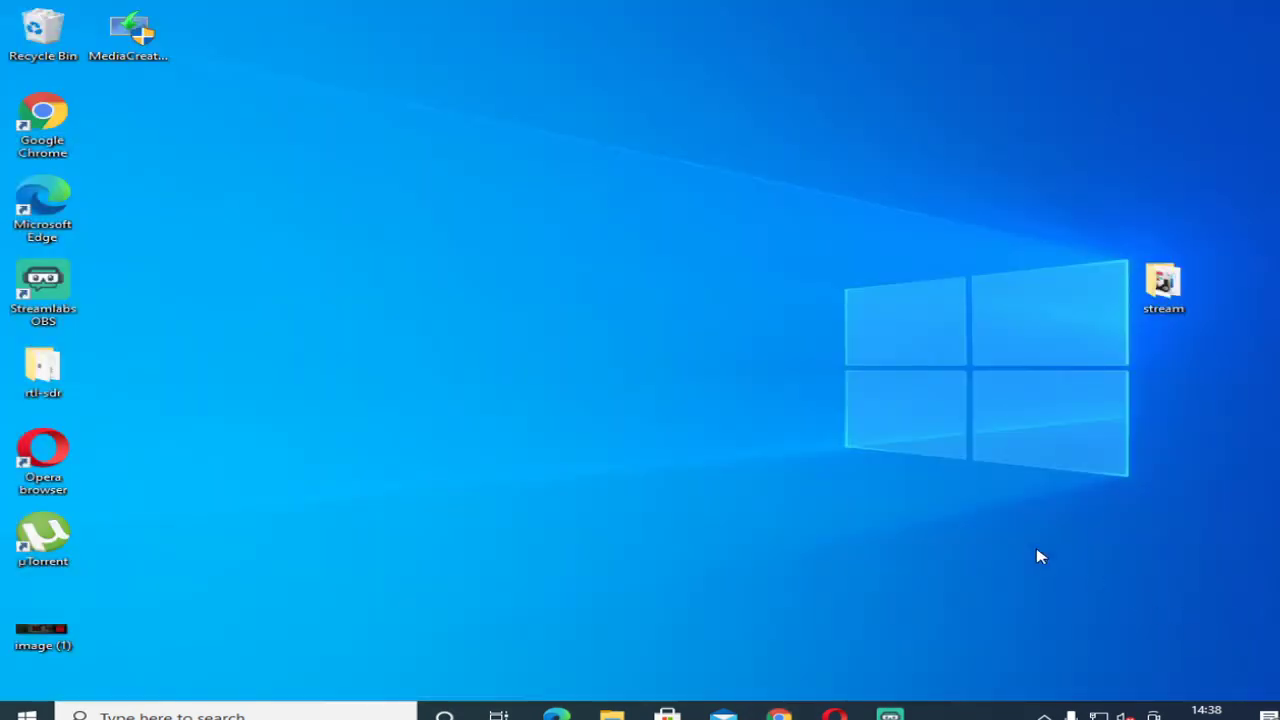
mouse_move(280, 416)
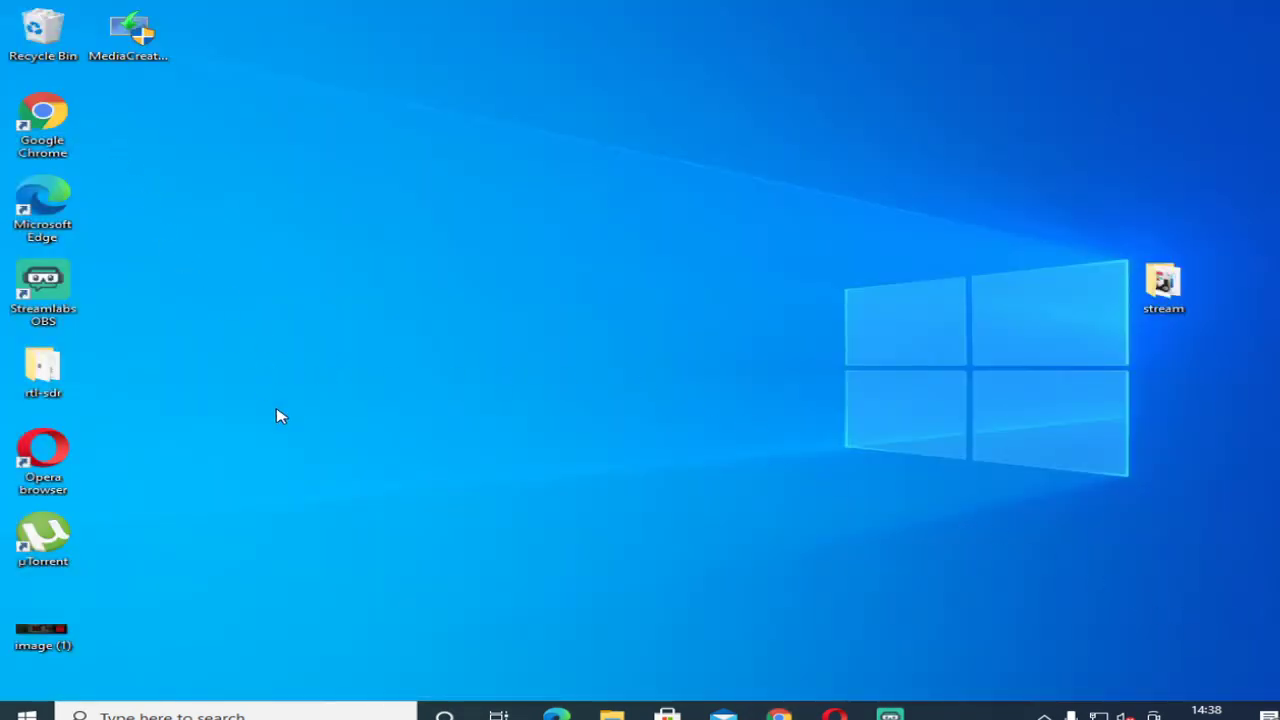
mouse_move(118, 598)
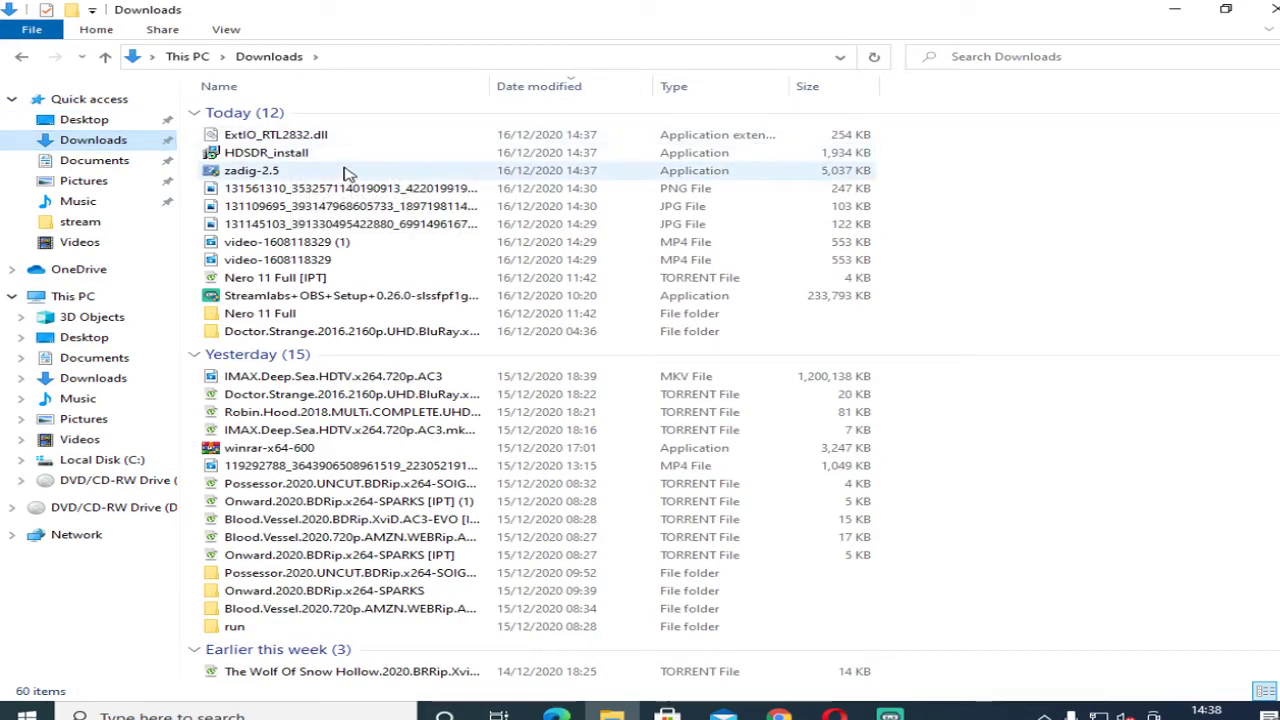
Launch zadig-2.5 from the Downloads folder.
left_click(252, 170)
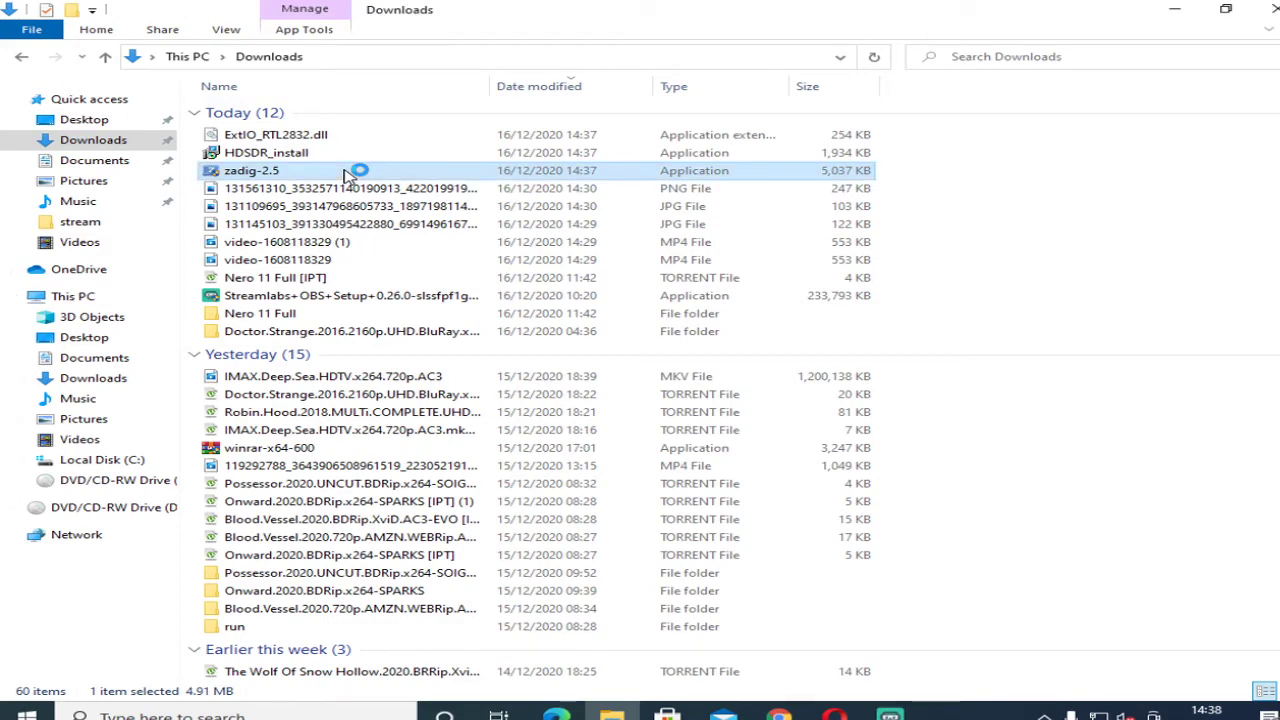
double_click(252, 170)
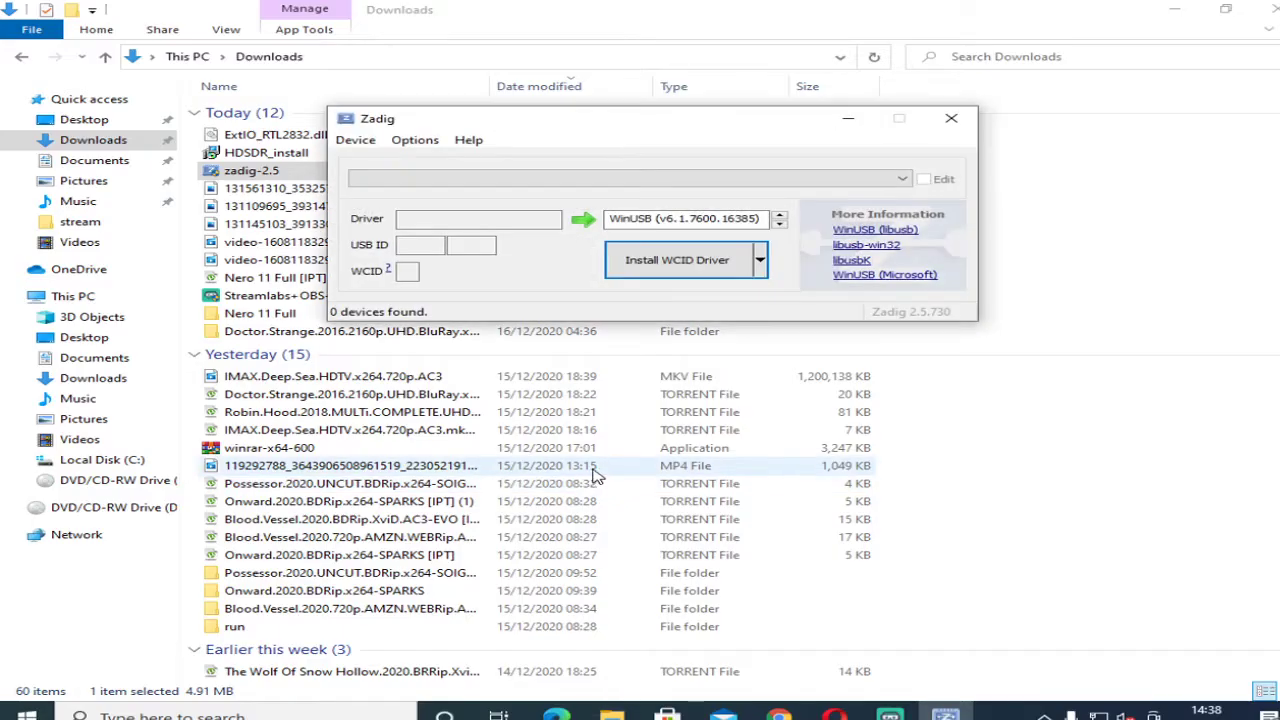
List all devices and install the WinUSB driver for Bulk-In Interface 0, dismissing the success message.
left_click(414, 140)
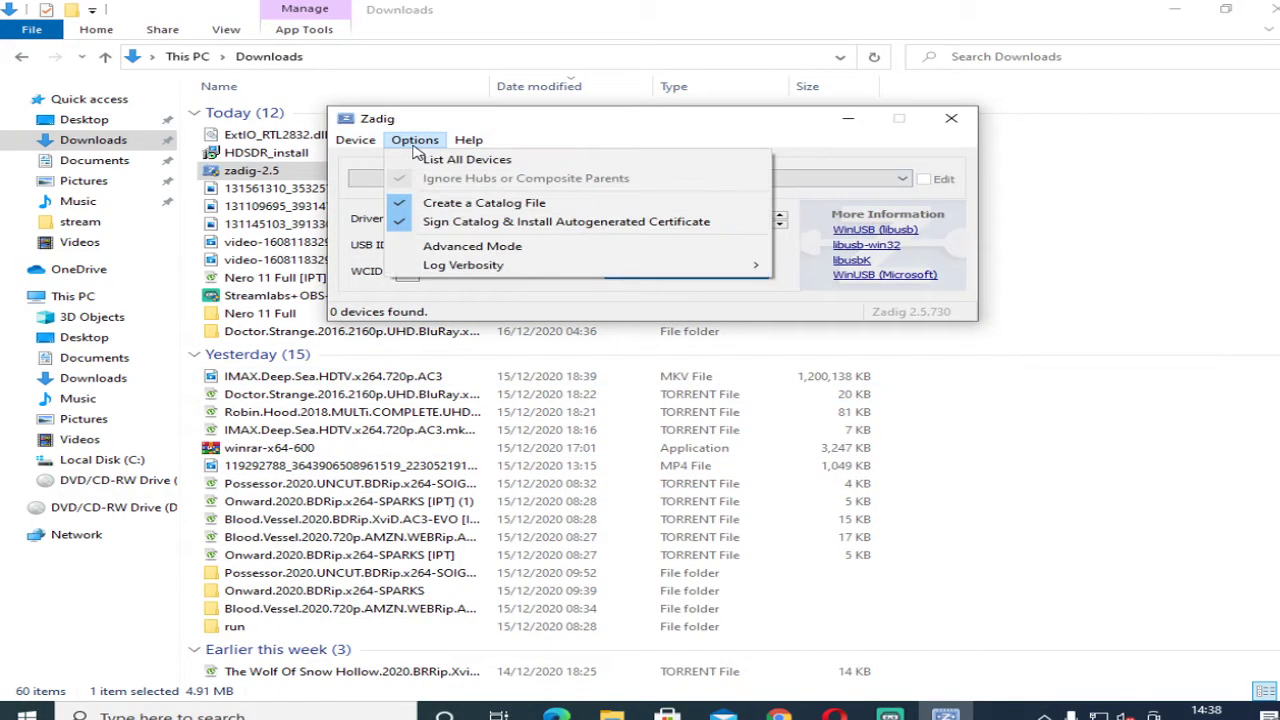
left_click(468, 160)
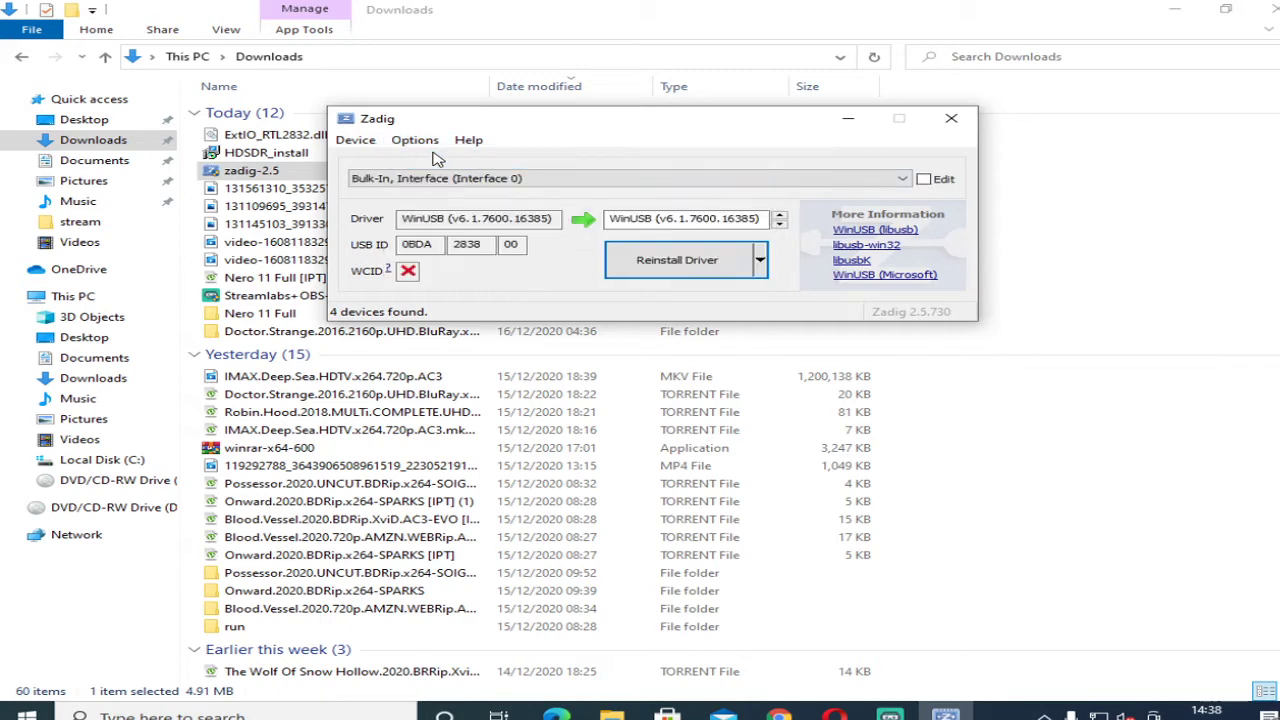
left_click(900, 178)
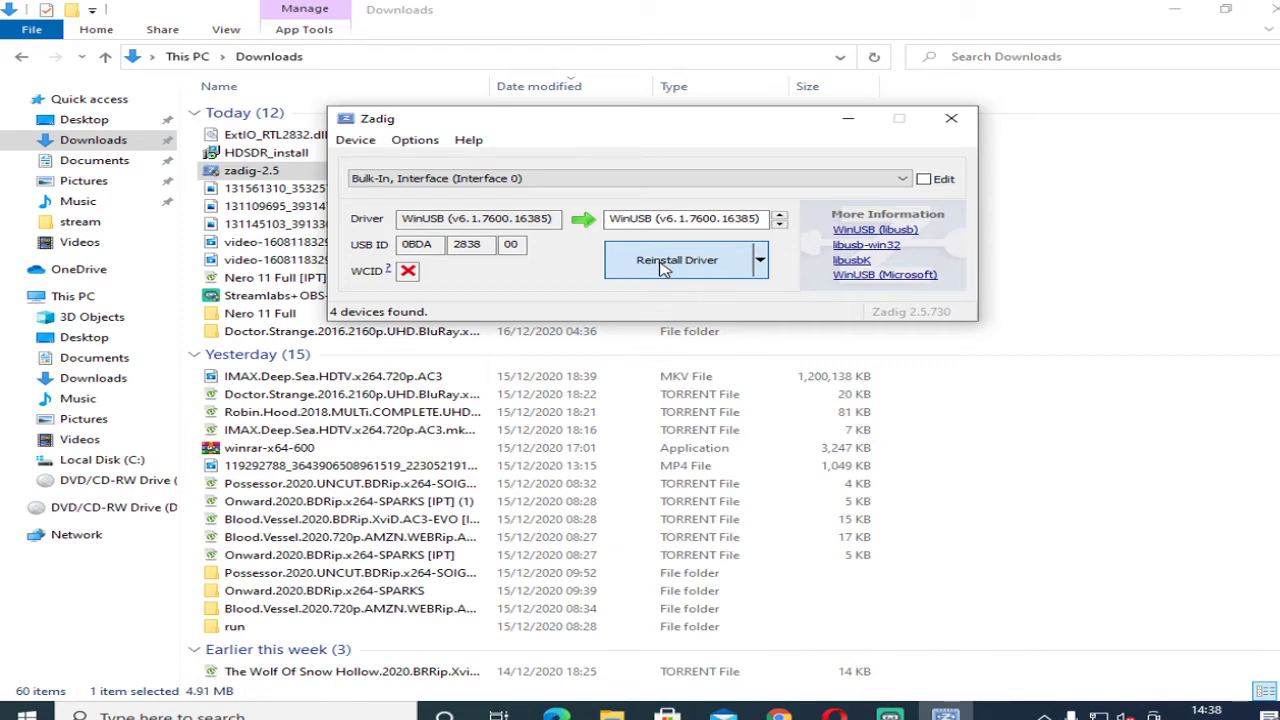
left_click(676, 260)
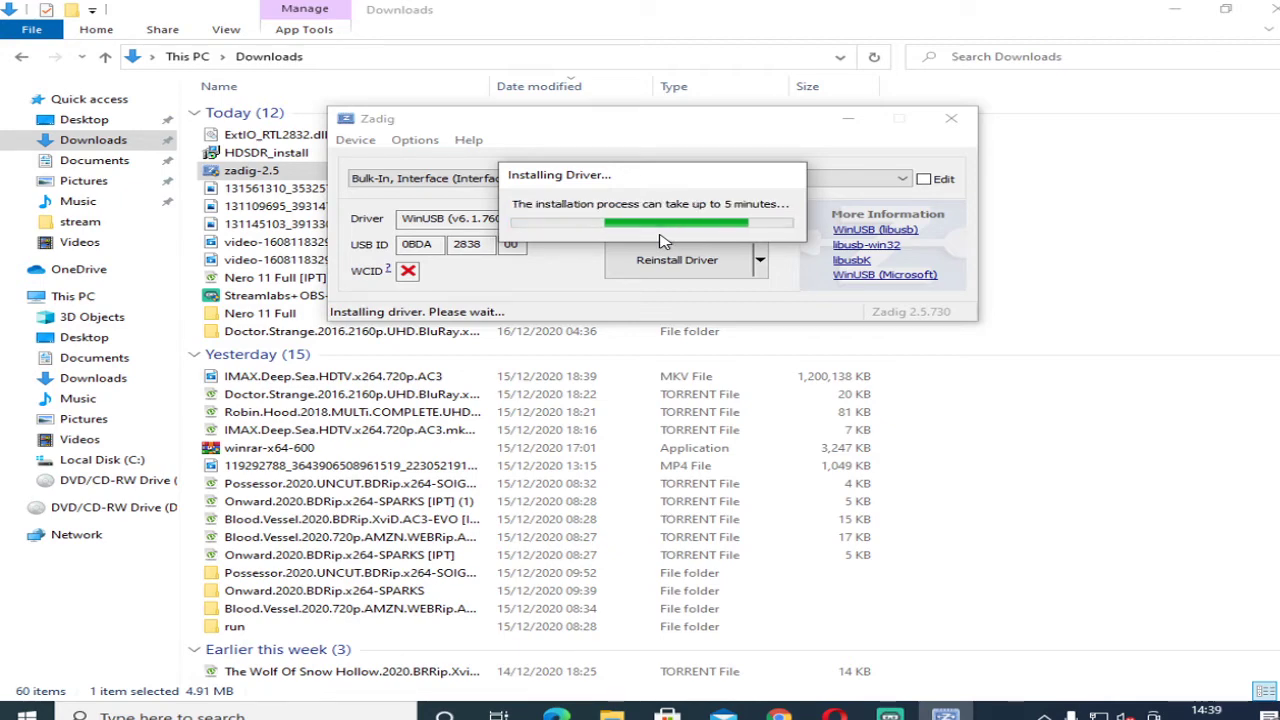
mouse_move(696, 240)
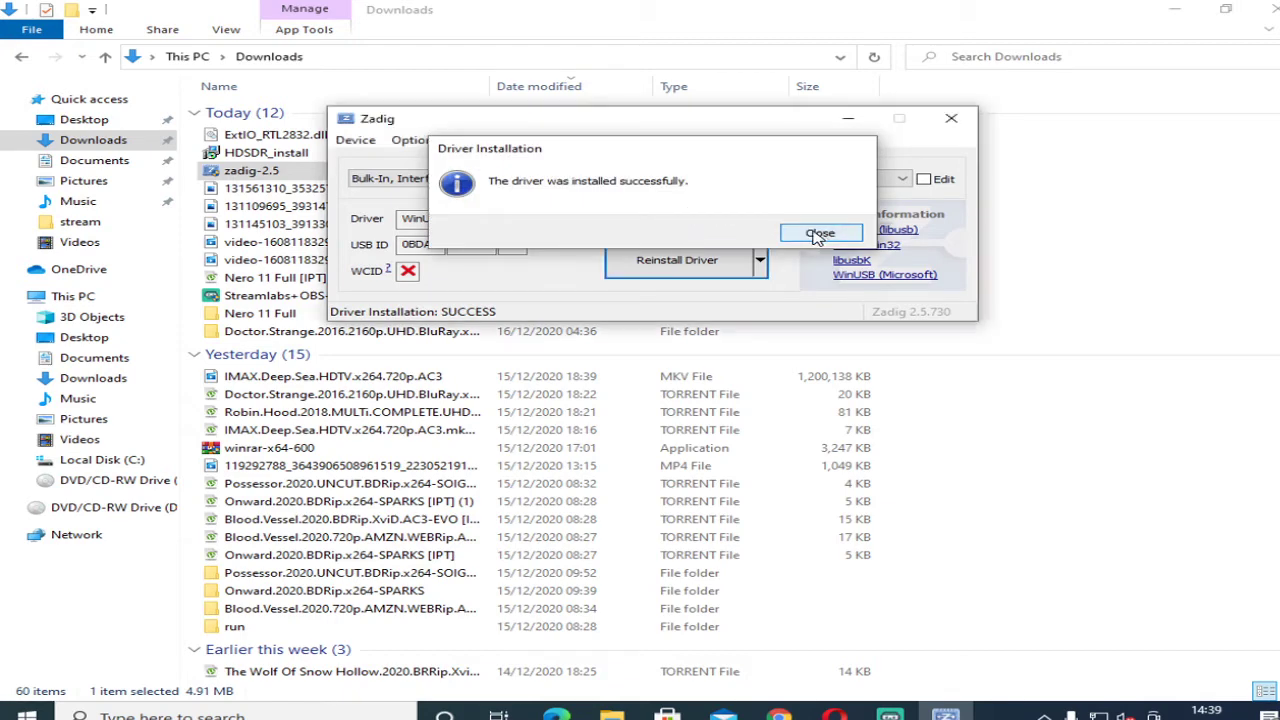
left_click(820, 232)
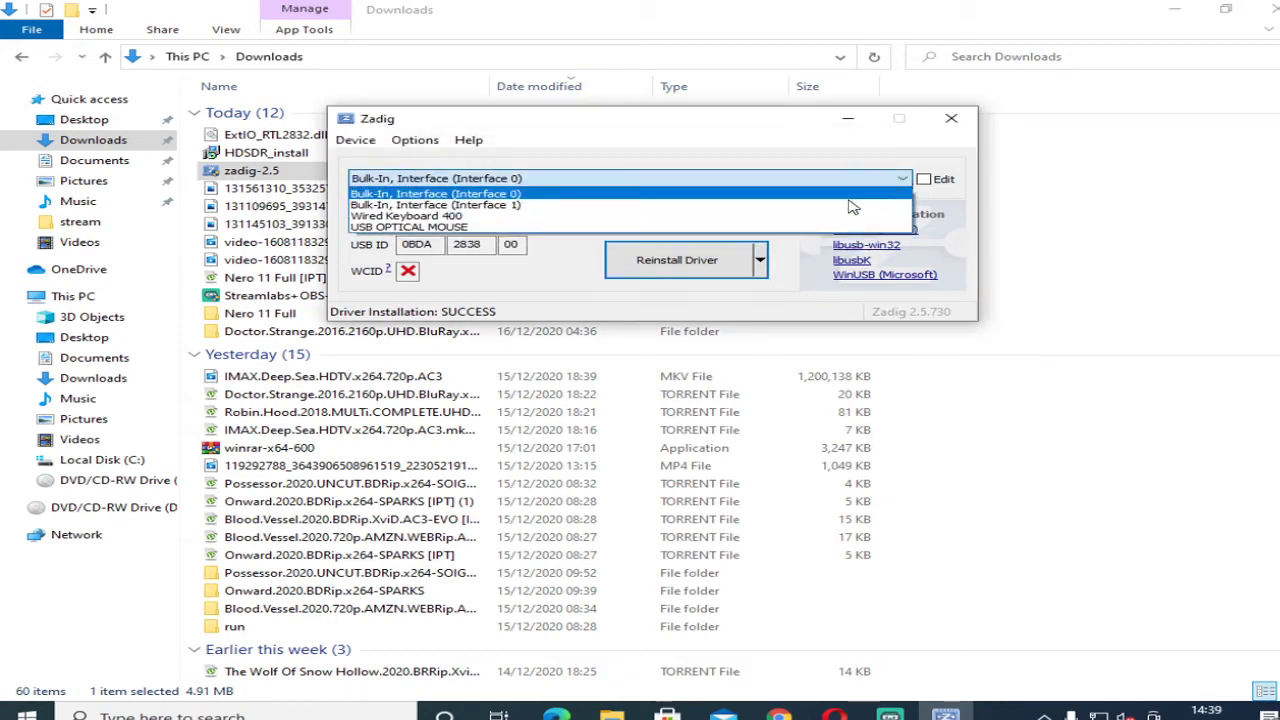
Install the WinUSB driver for Bulk-In Interface 1, then close Zadig.
left_click(434, 204)
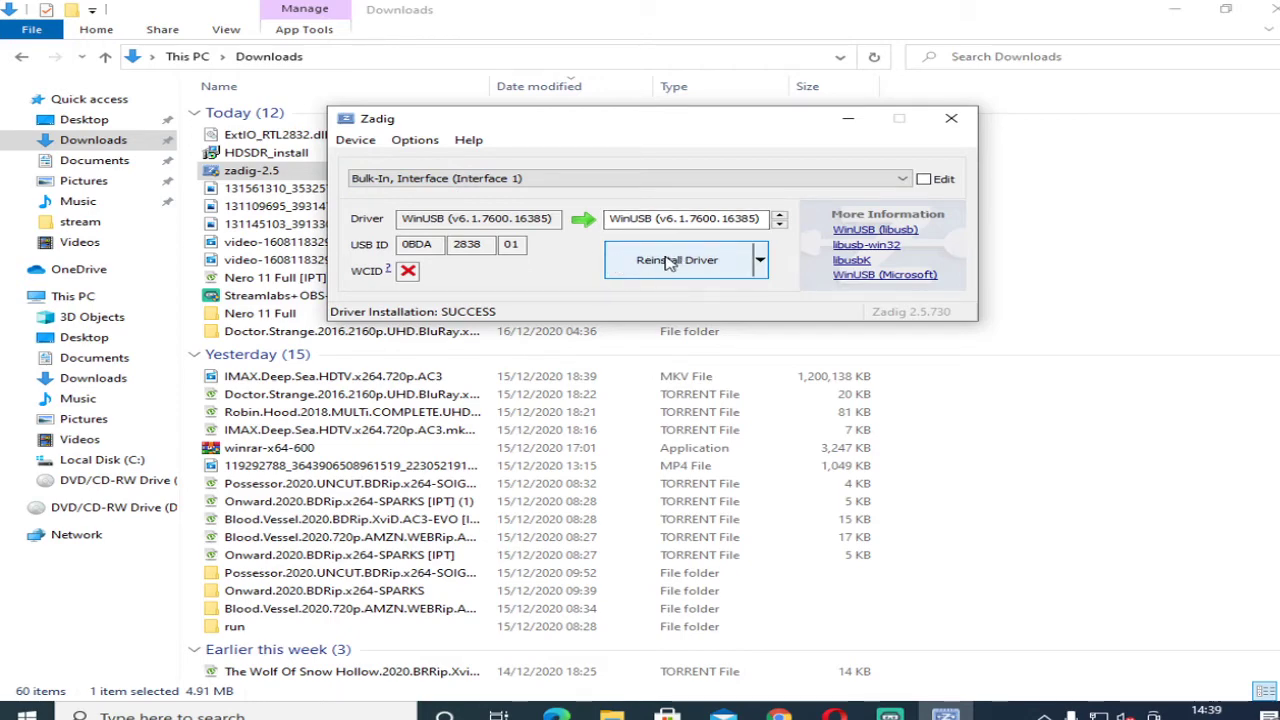
mouse_move(678, 262)
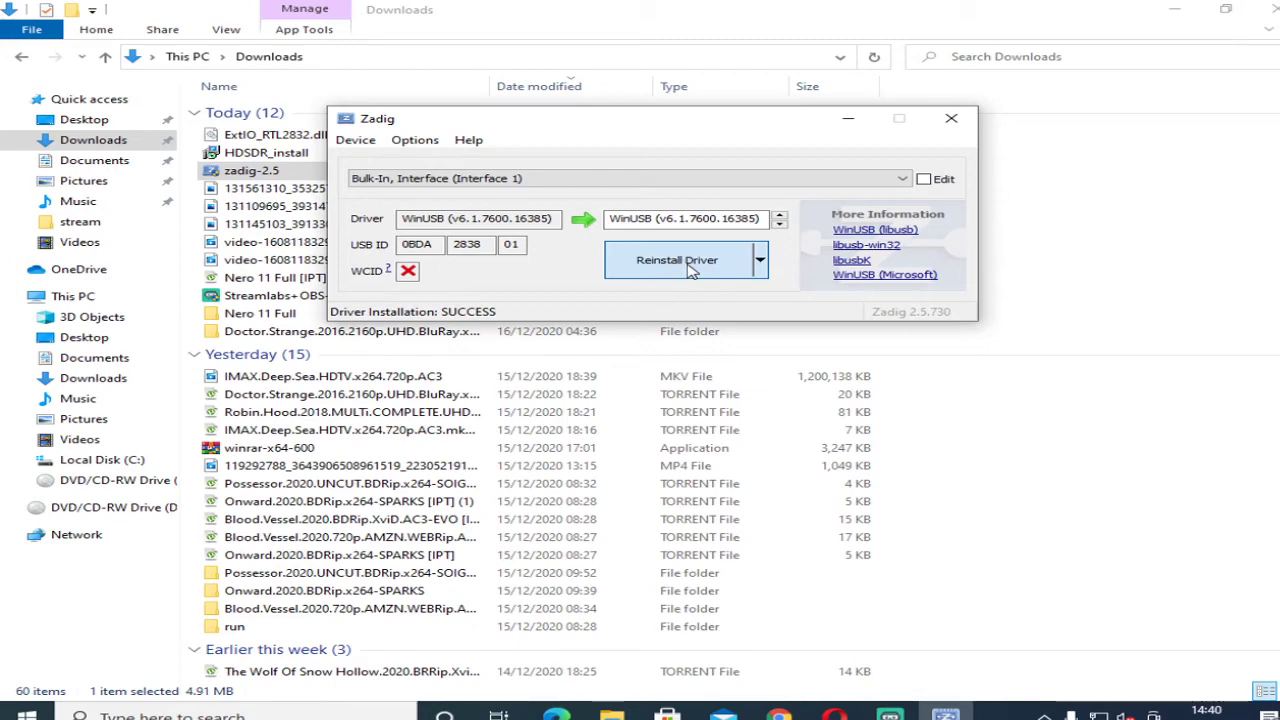
mouse_move(732, 300)
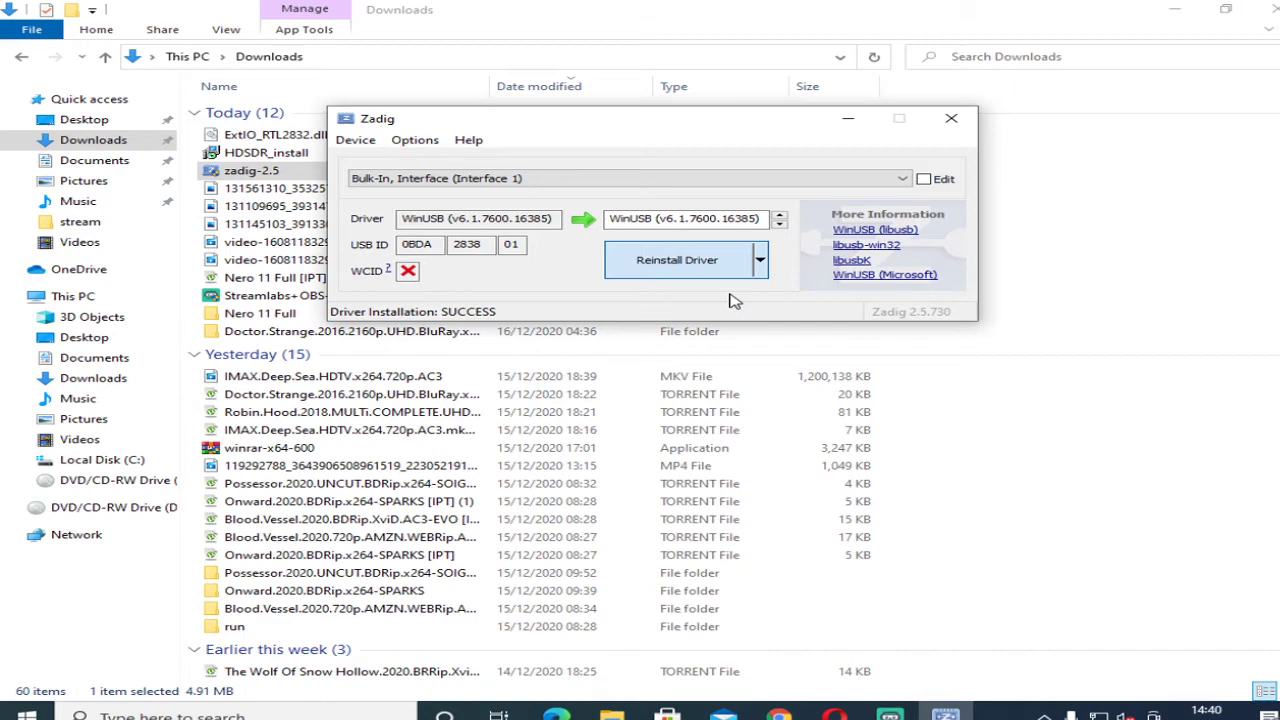
left_click(676, 260)
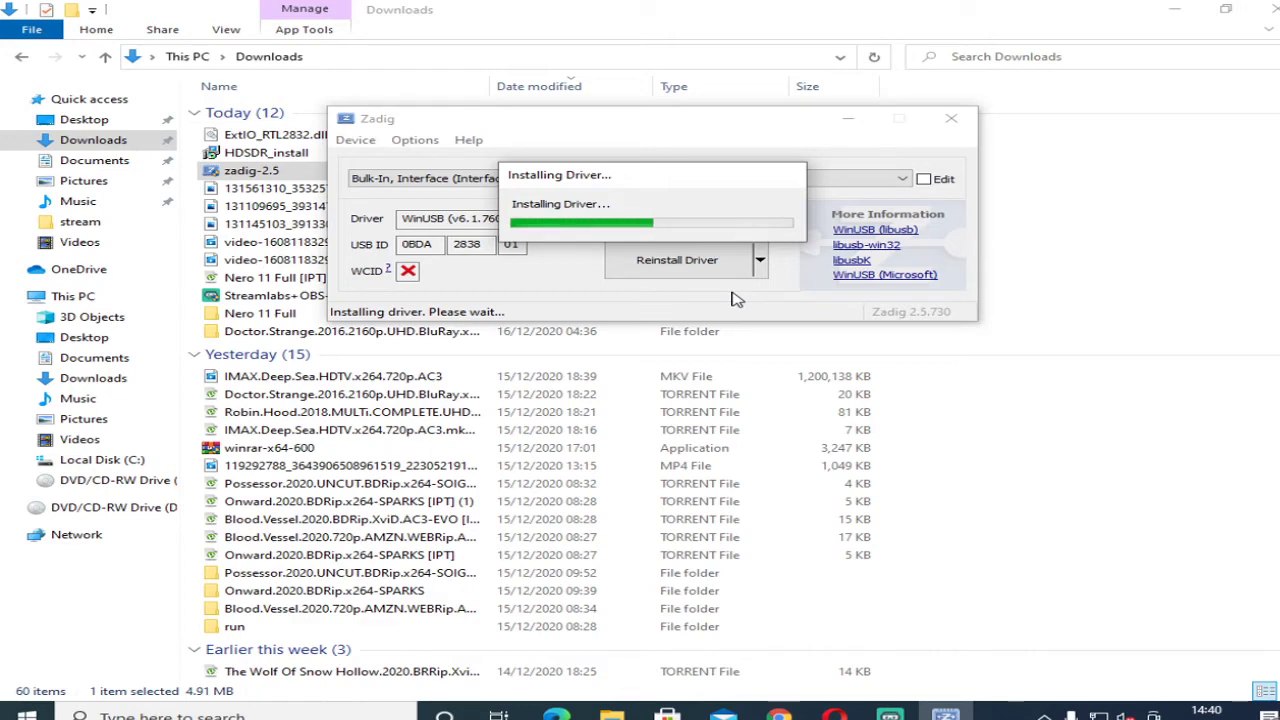
mouse_move(752, 296)
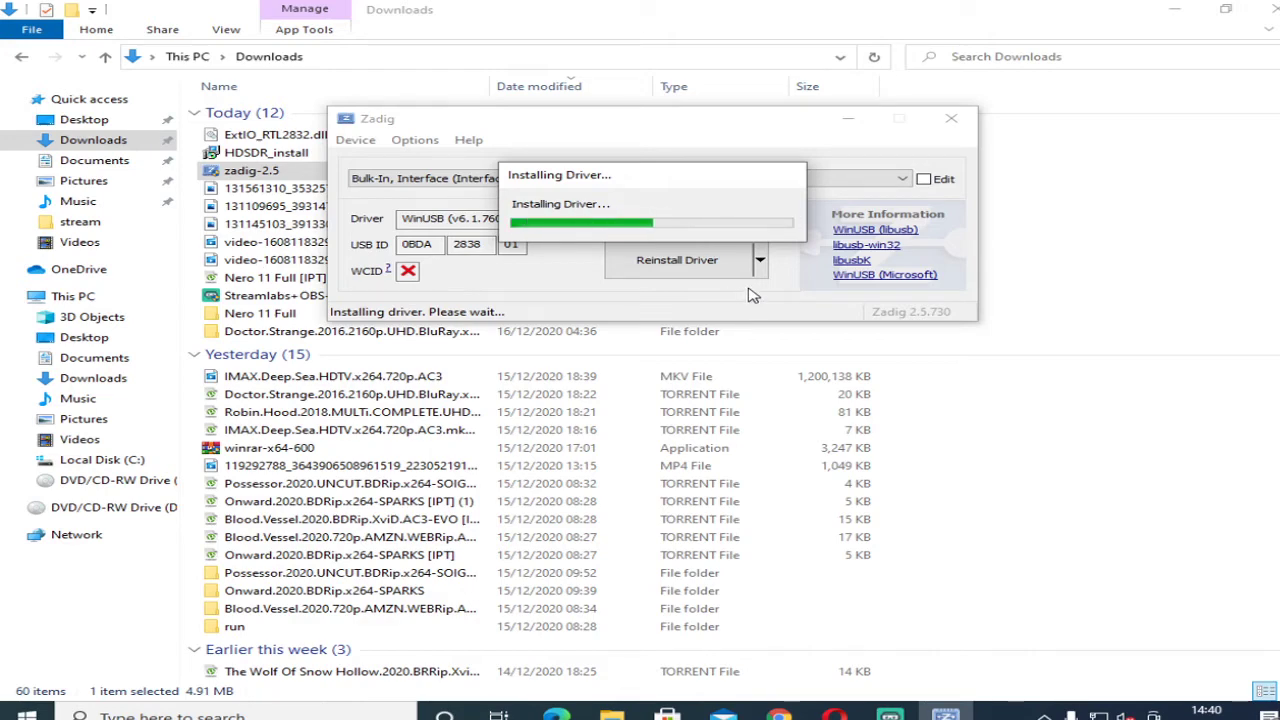
mouse_move(684, 236)
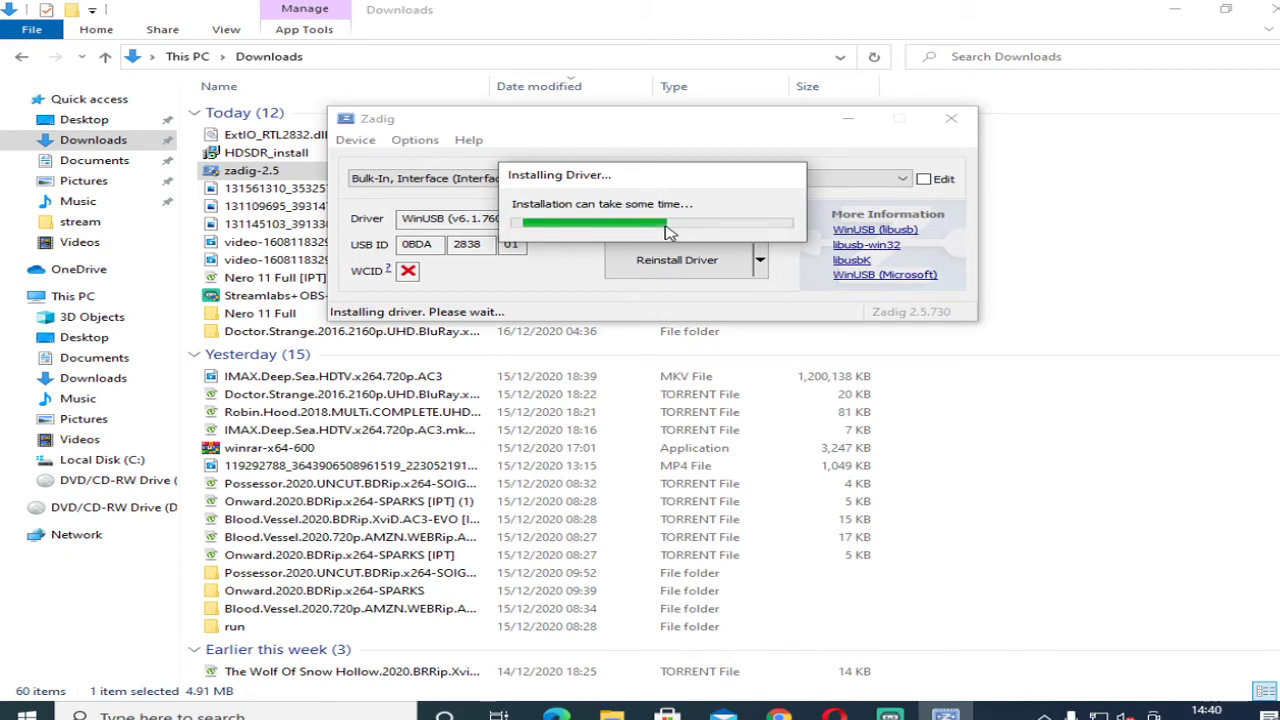
mouse_move(664, 236)
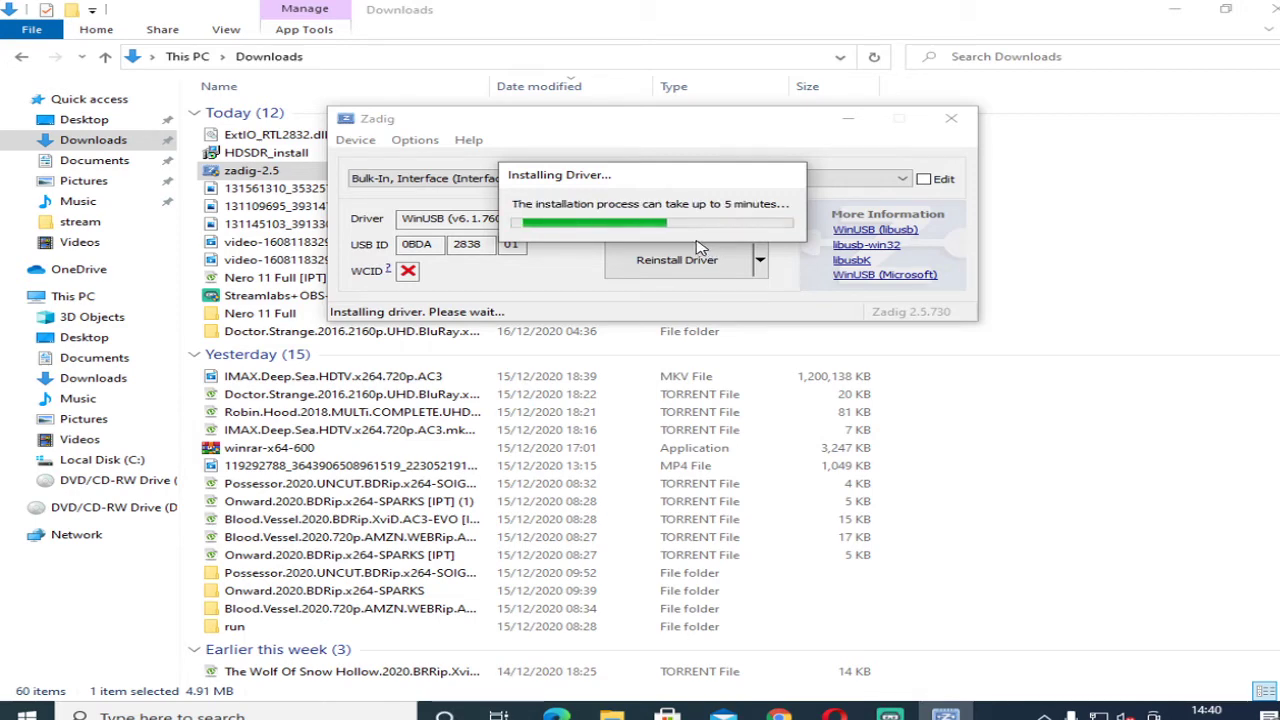
mouse_move(688, 260)
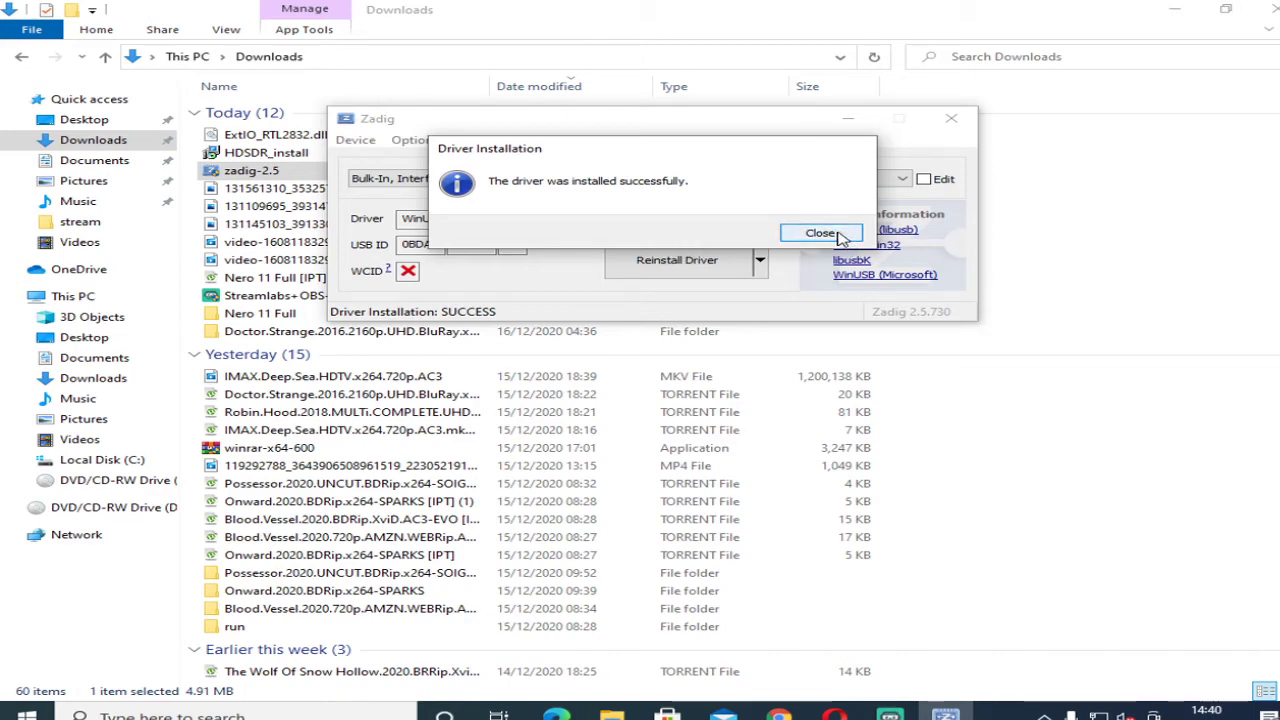
left_click(820, 232)
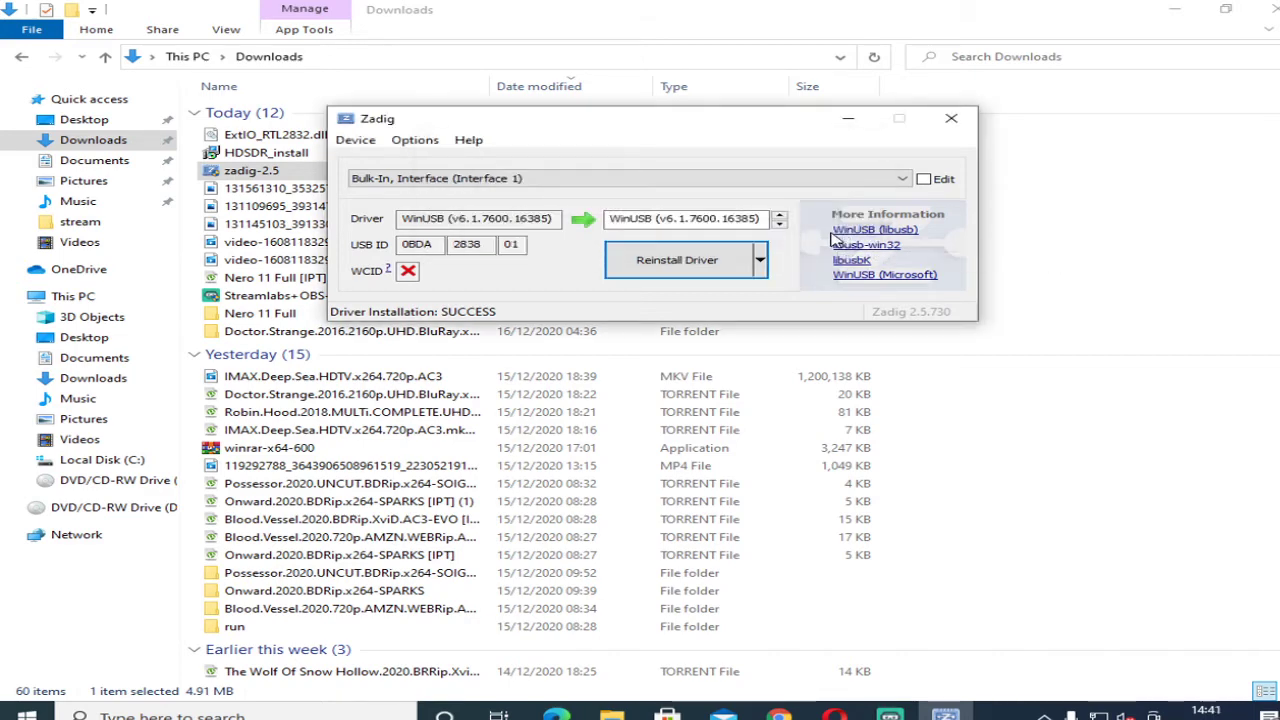
mouse_move(898, 118)
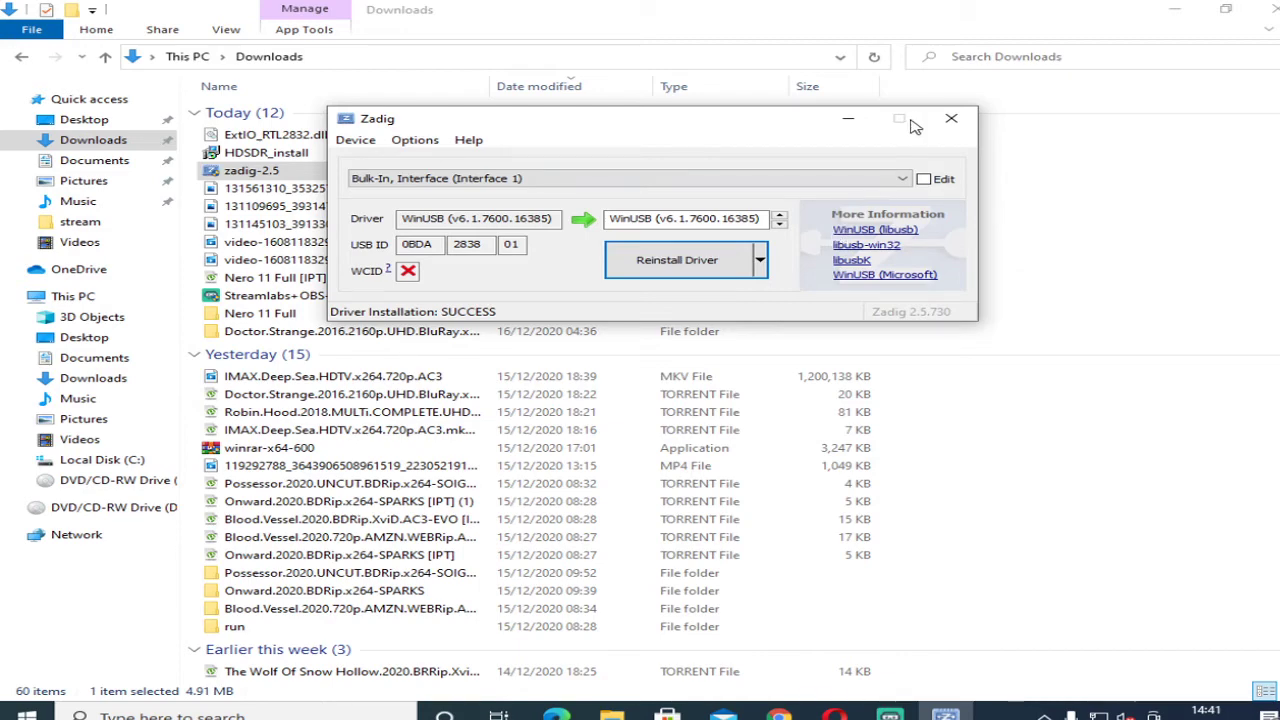
left_click(952, 118)
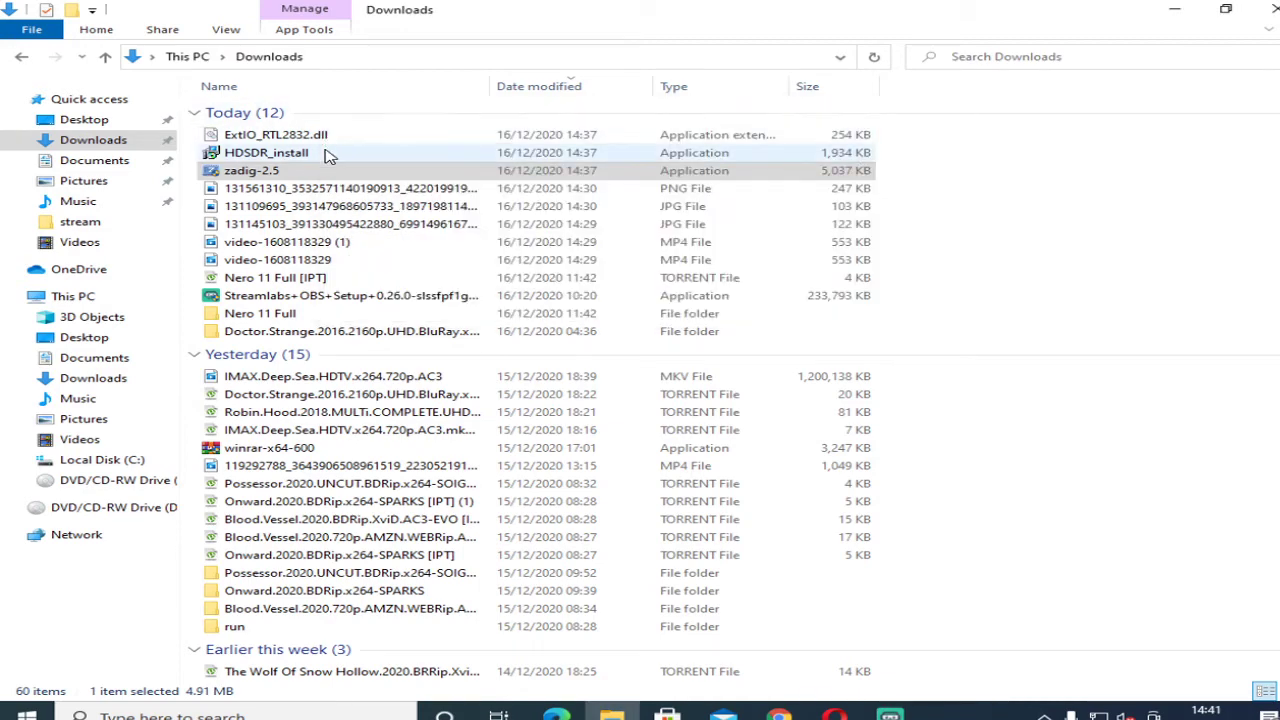
Run HDSDR_install, accept the license and reuse the existing C:\Program Files (x86)\HDSDR folder.
left_click(268, 152)
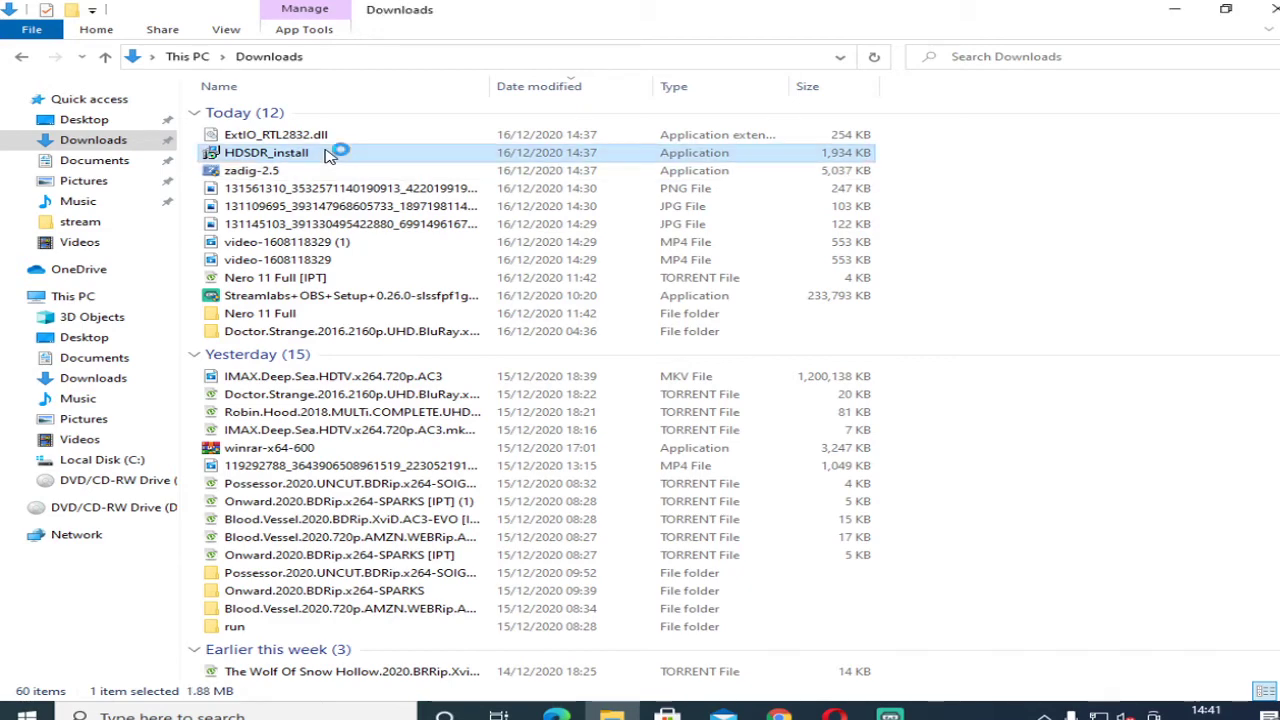
double_click(268, 152)
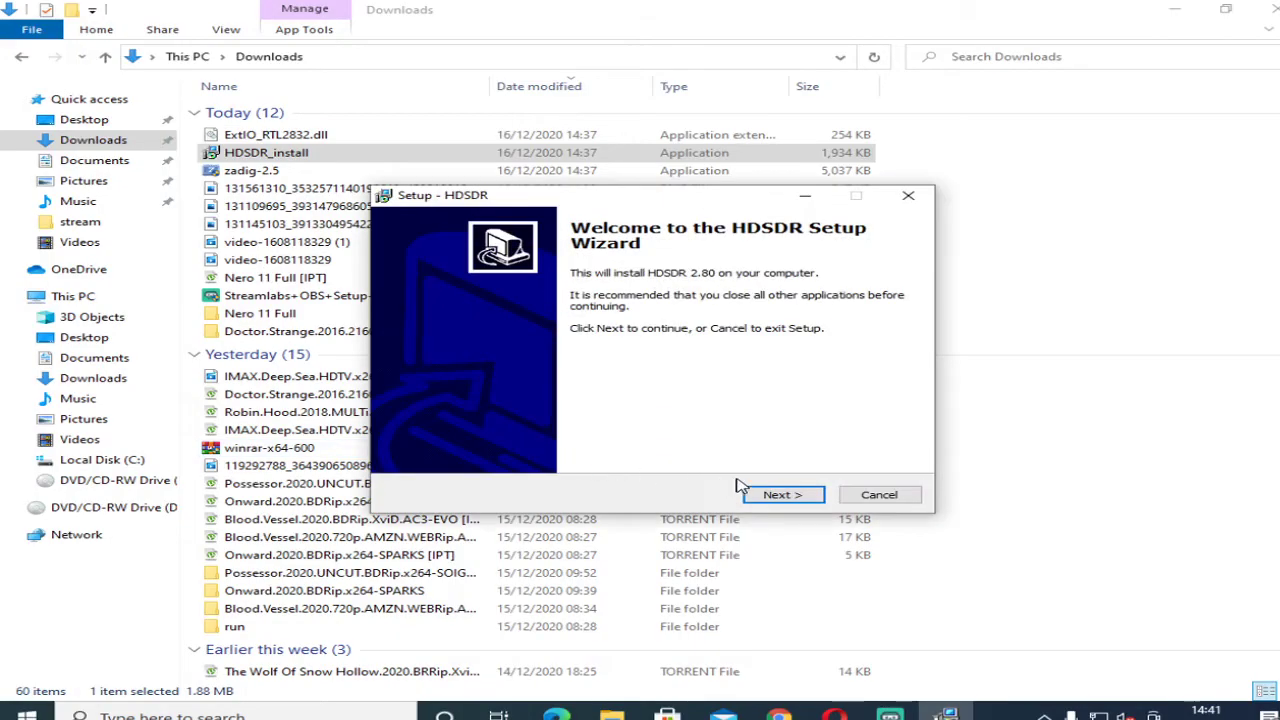
left_click(784, 494)
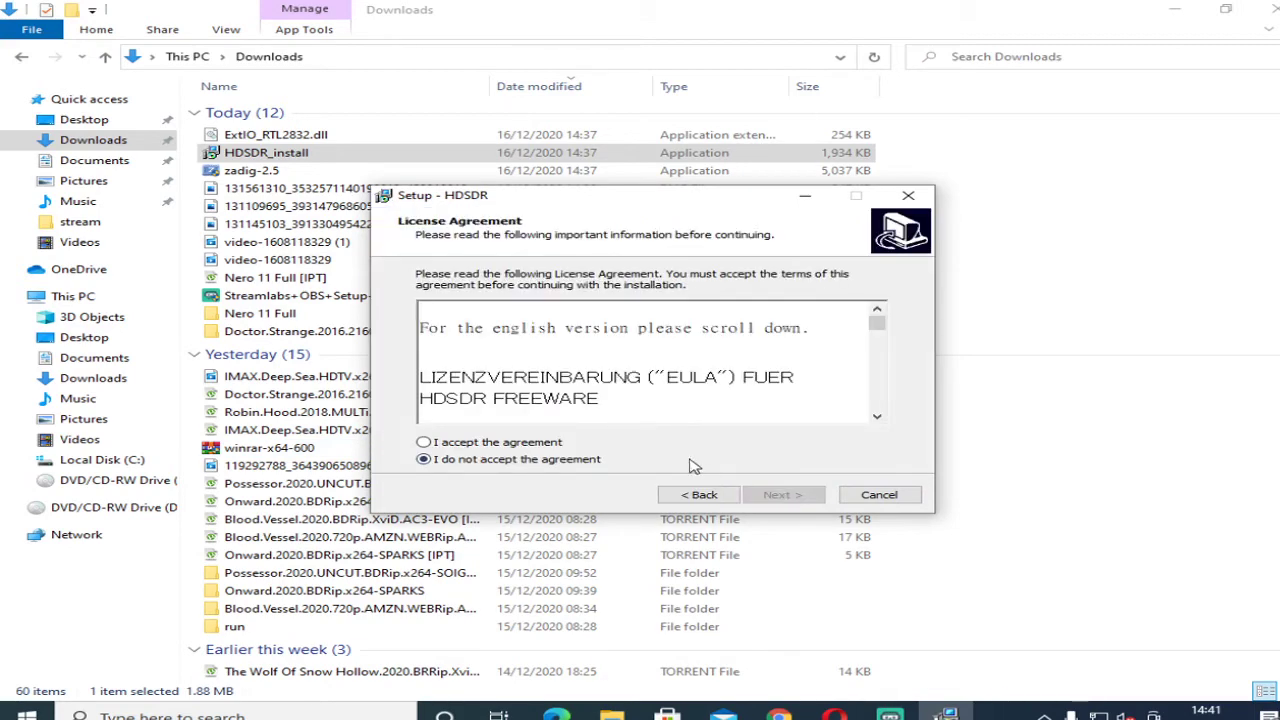
left_click(424, 442)
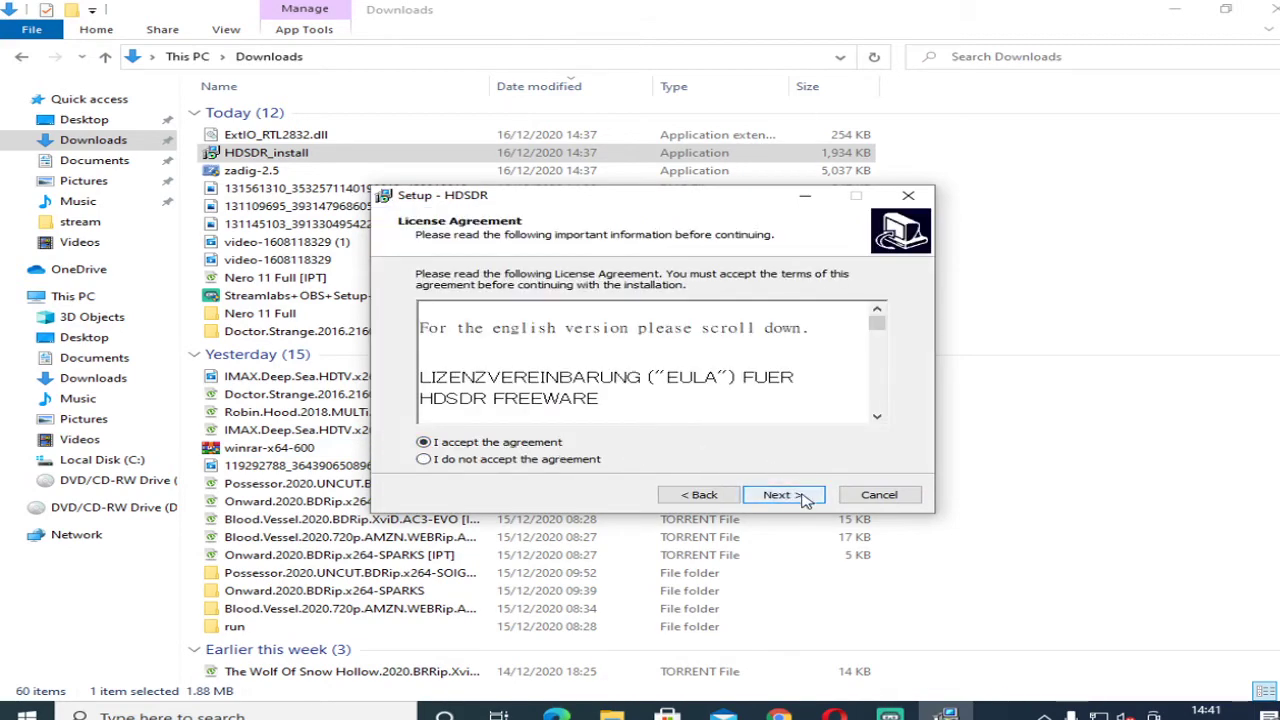
left_click(784, 494)
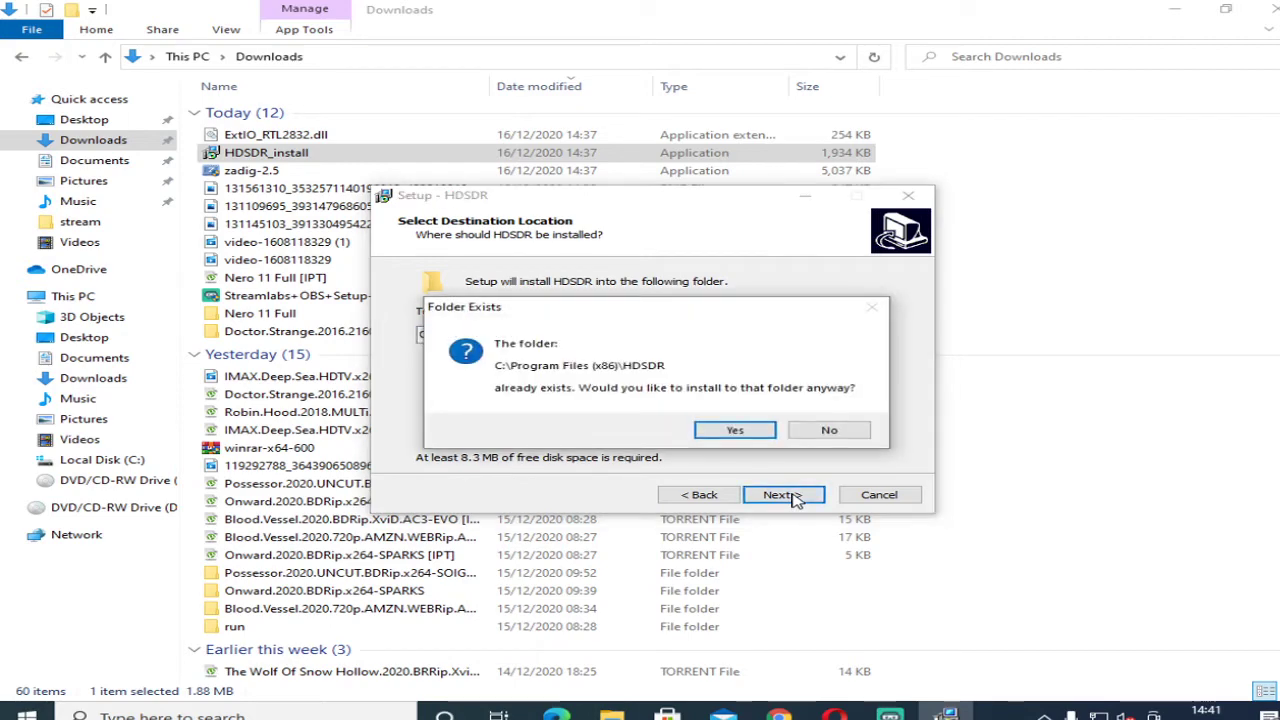
left_click(734, 428)
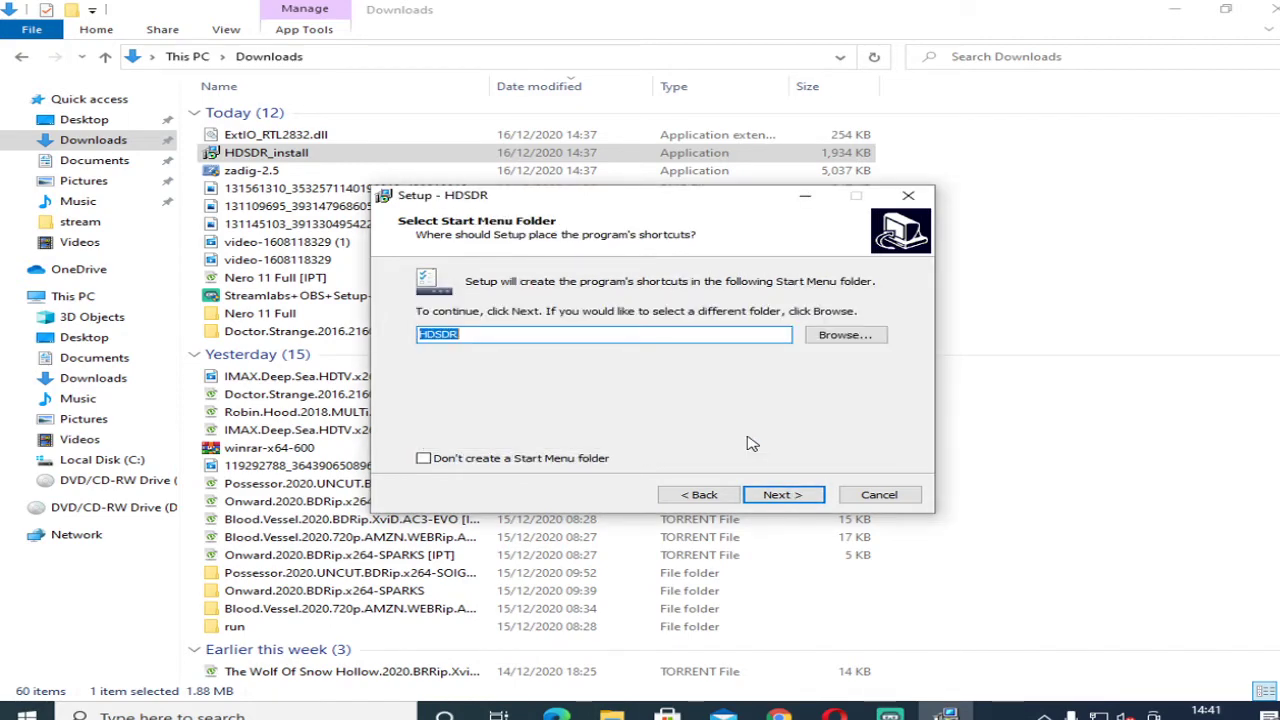
Keep the default start menu folder and desktop icon, install, and untick Launch HDSDR.
left_click(784, 494)
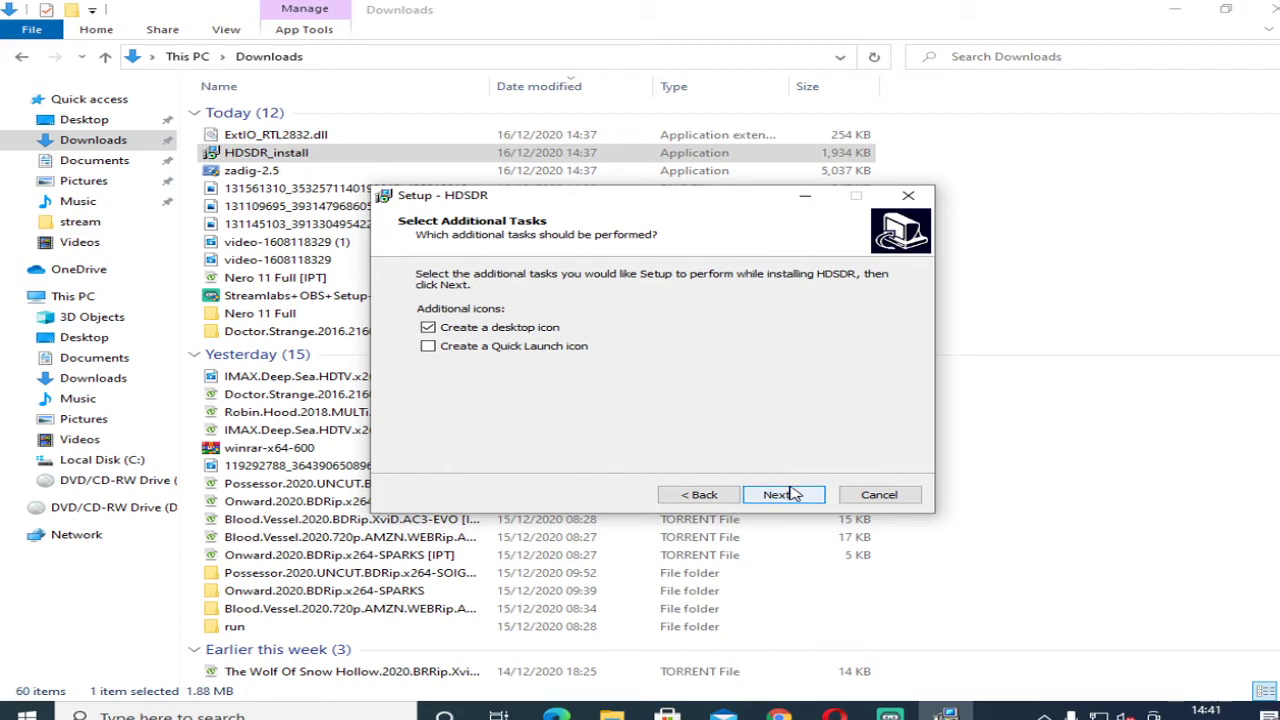
left_click(784, 494)
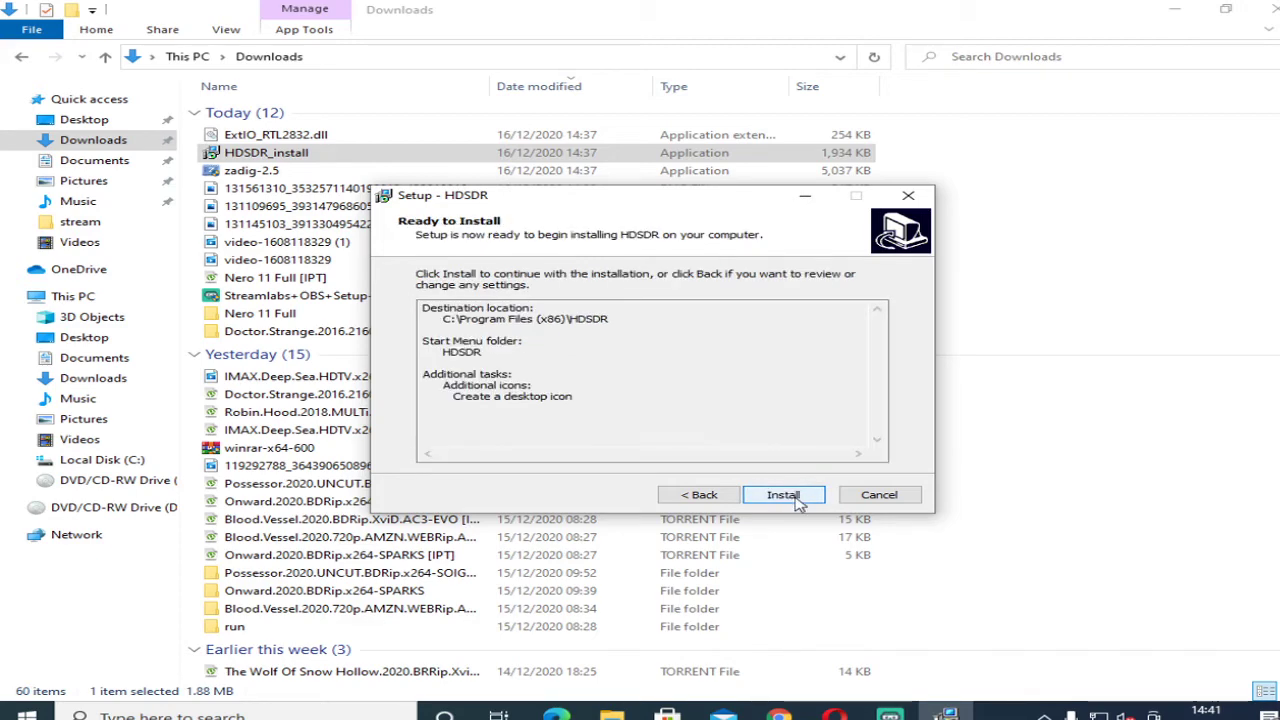
left_click(784, 494)
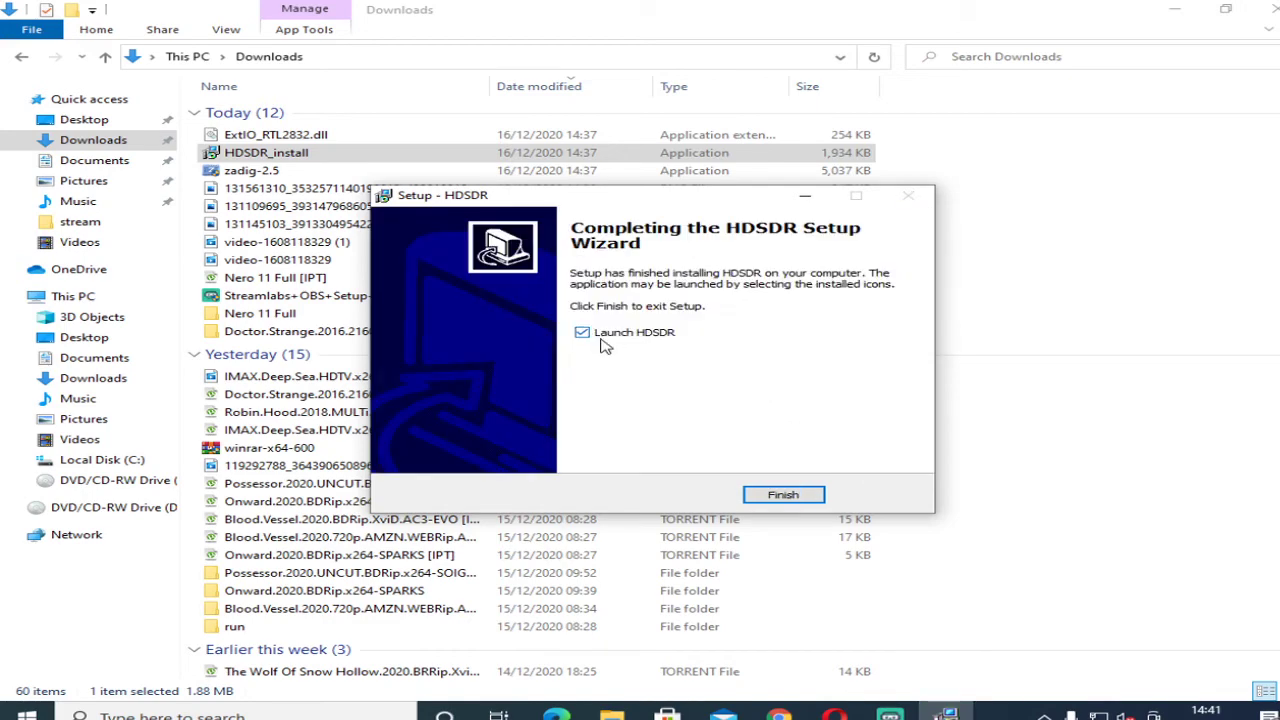
left_click(582, 332)
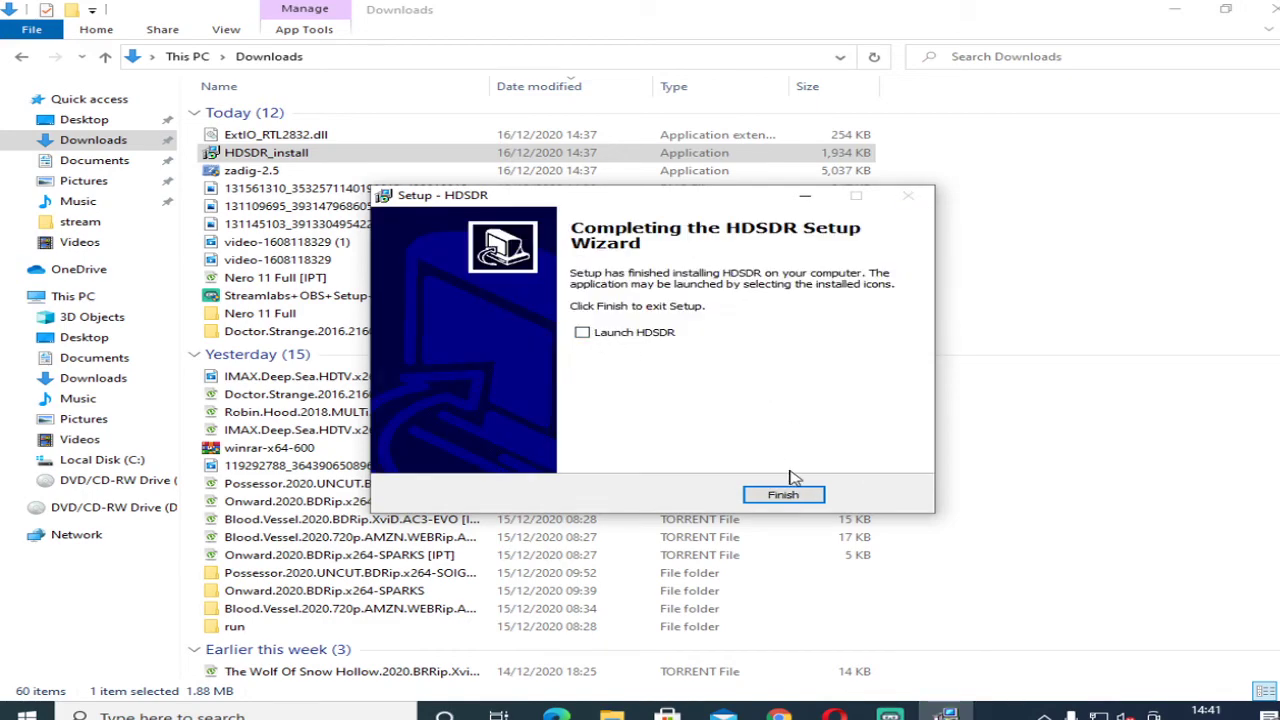
Finish setup, copy ExtIO_RTL2832.dll from Downloads and minimize the window.
left_click(784, 494)
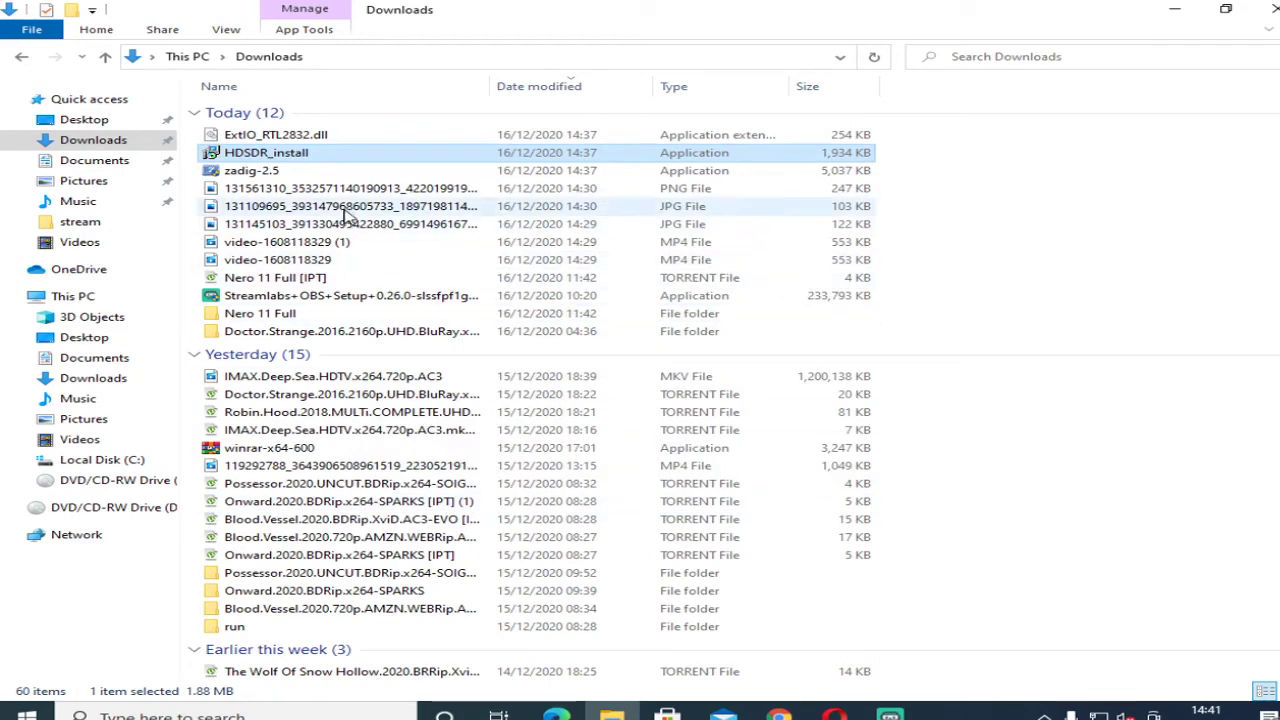
left_click(276, 134)
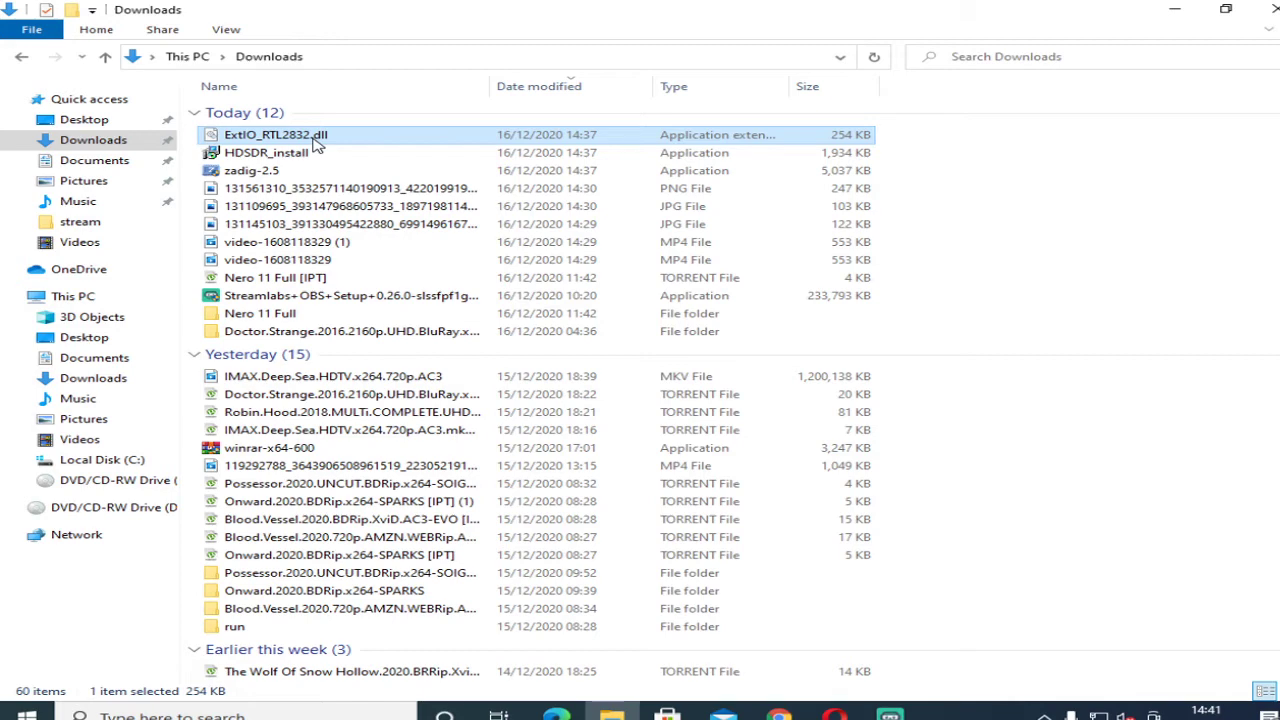
mouse_move(320, 136)
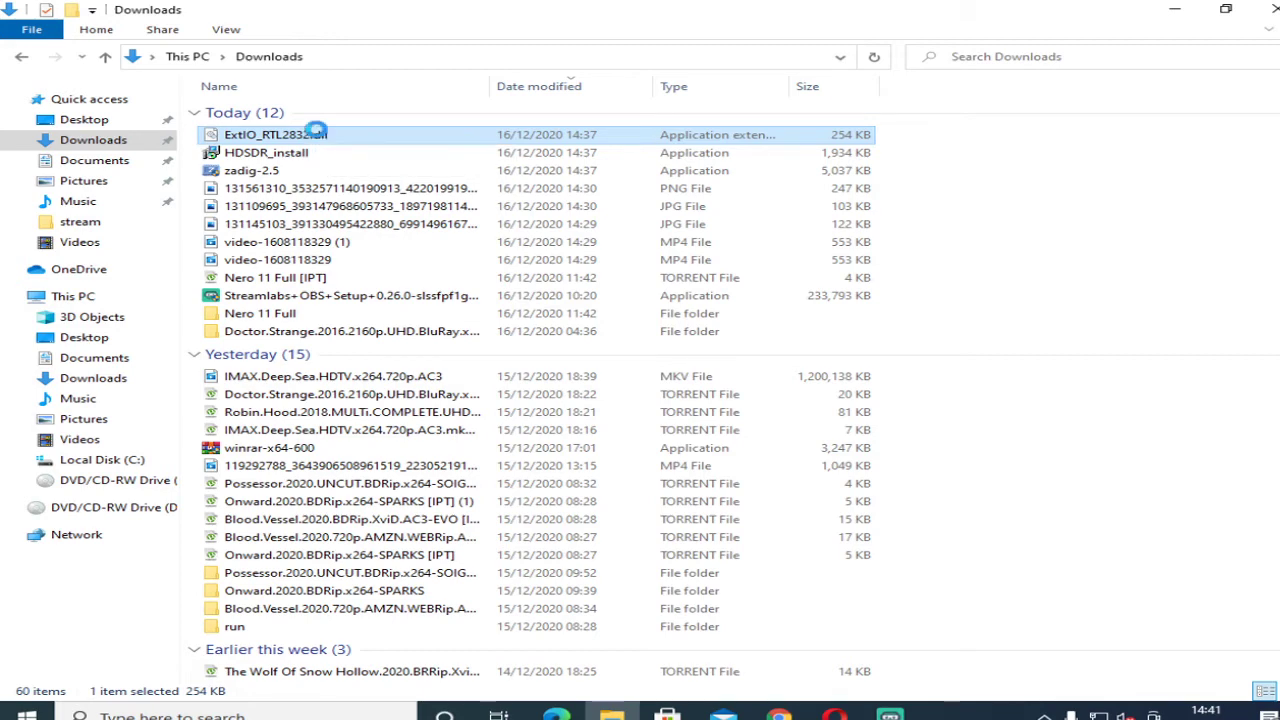
right_click(276, 134)
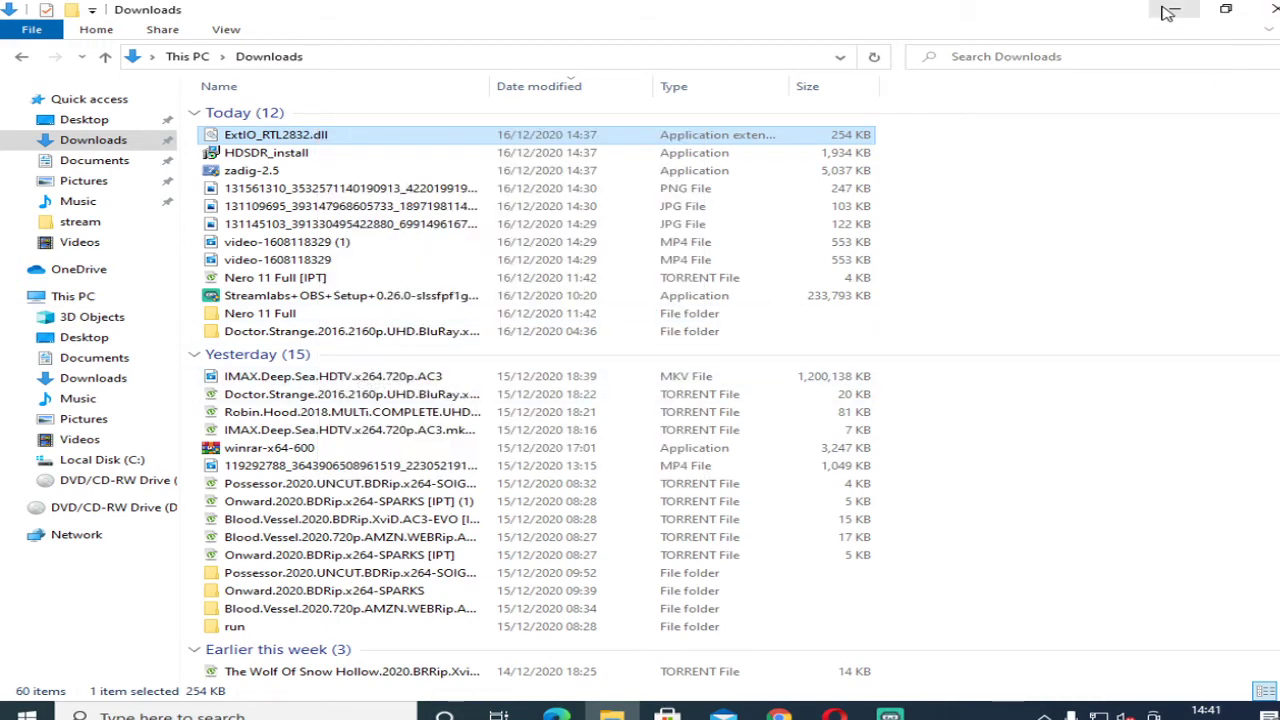
left_click(1172, 8)
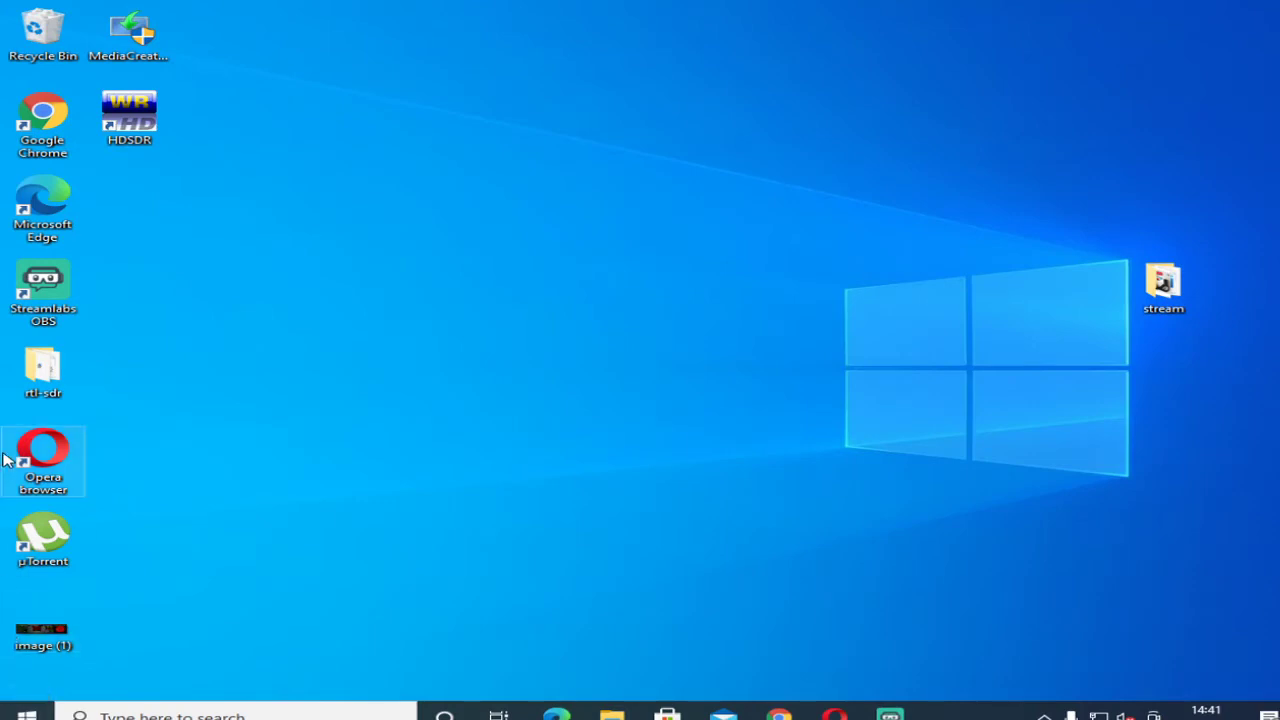
Open the HDSDR install folder via the desktop shortcut's file location.
left_click(128, 116)
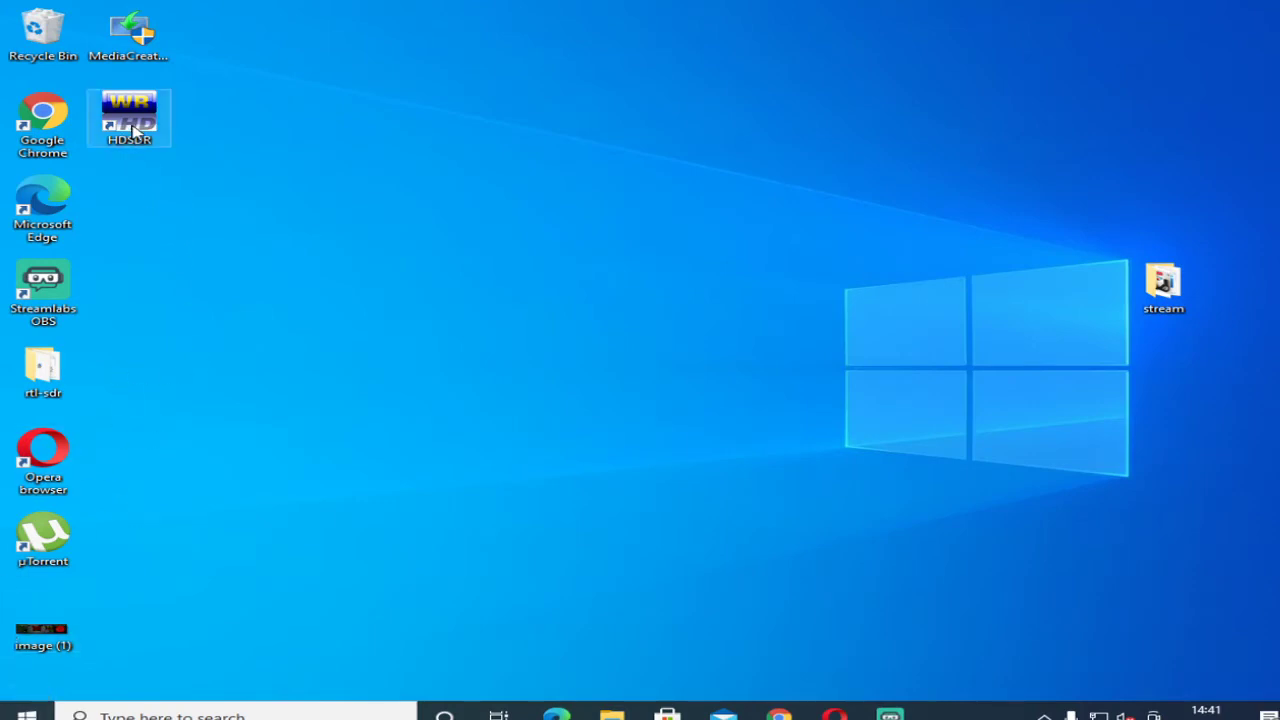
right_click(128, 118)
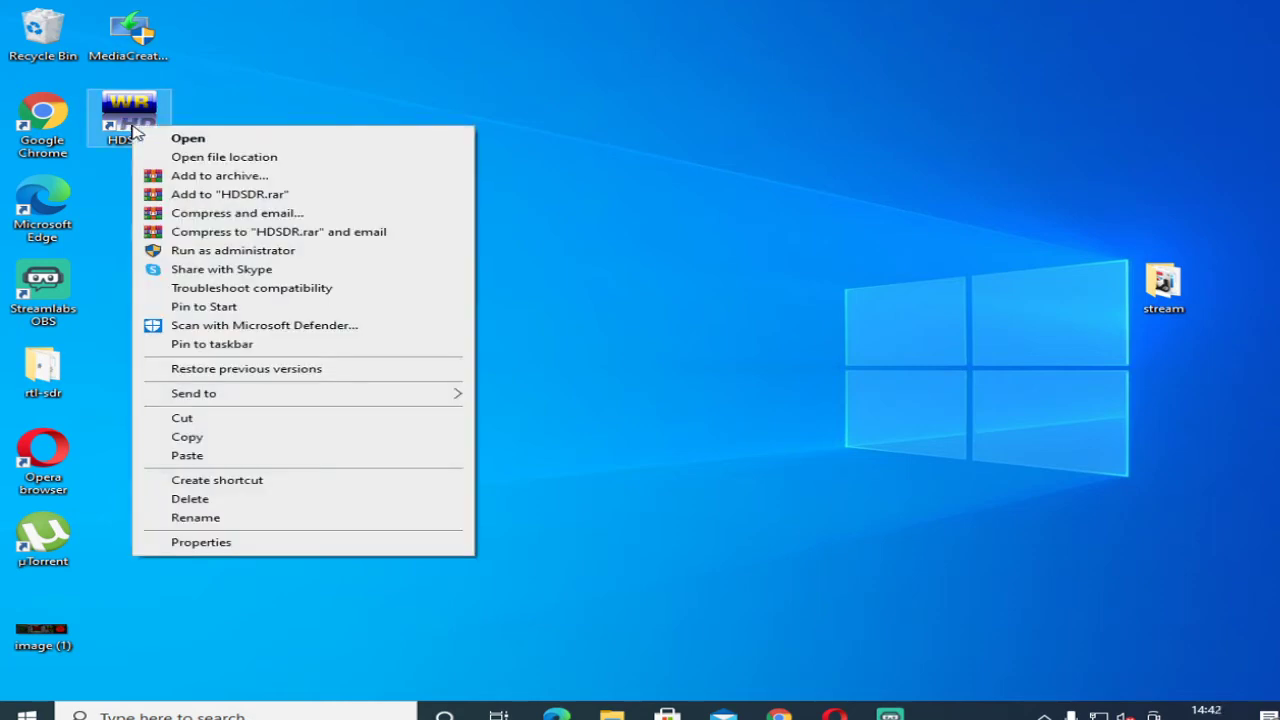
mouse_move(212, 194)
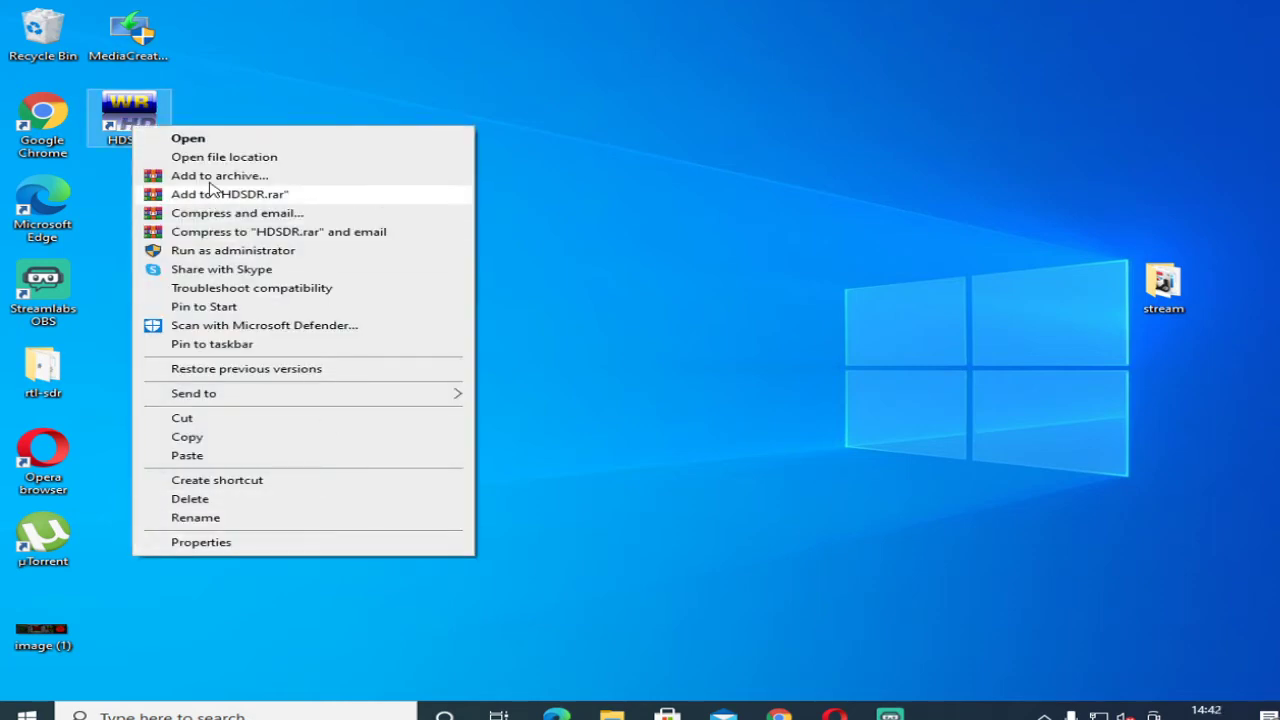
left_click(224, 156)
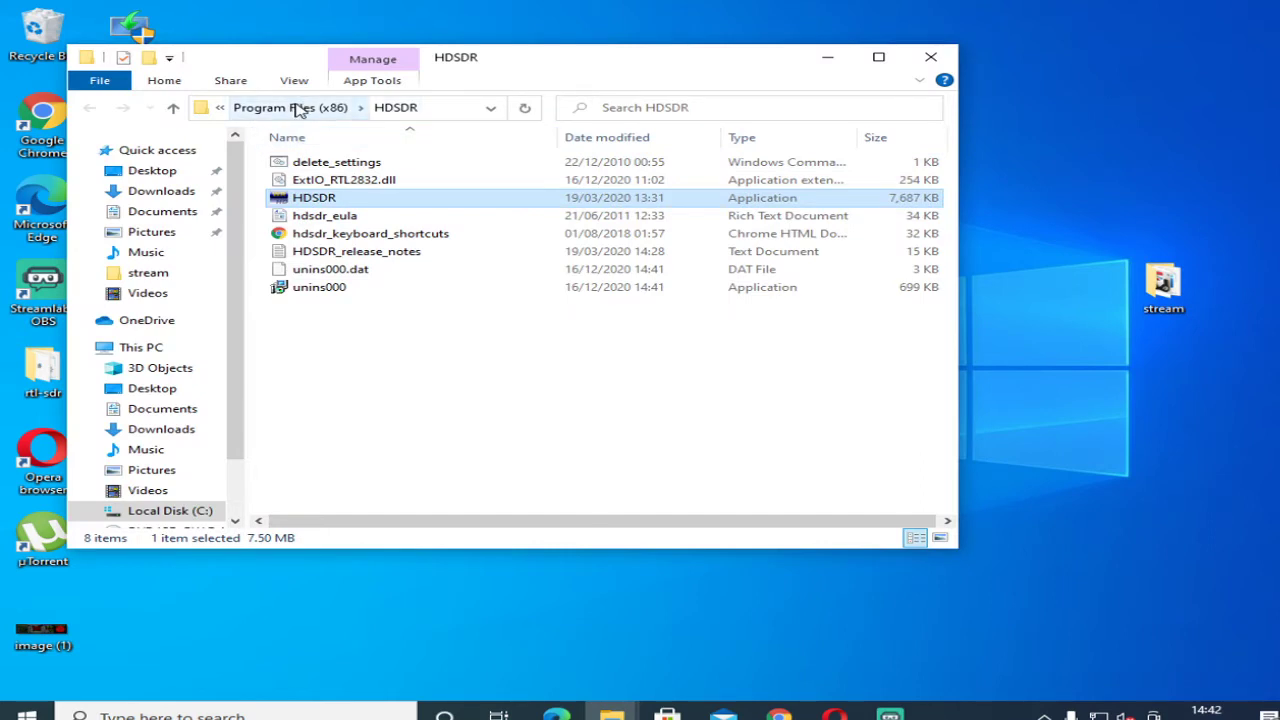
mouse_move(310, 322)
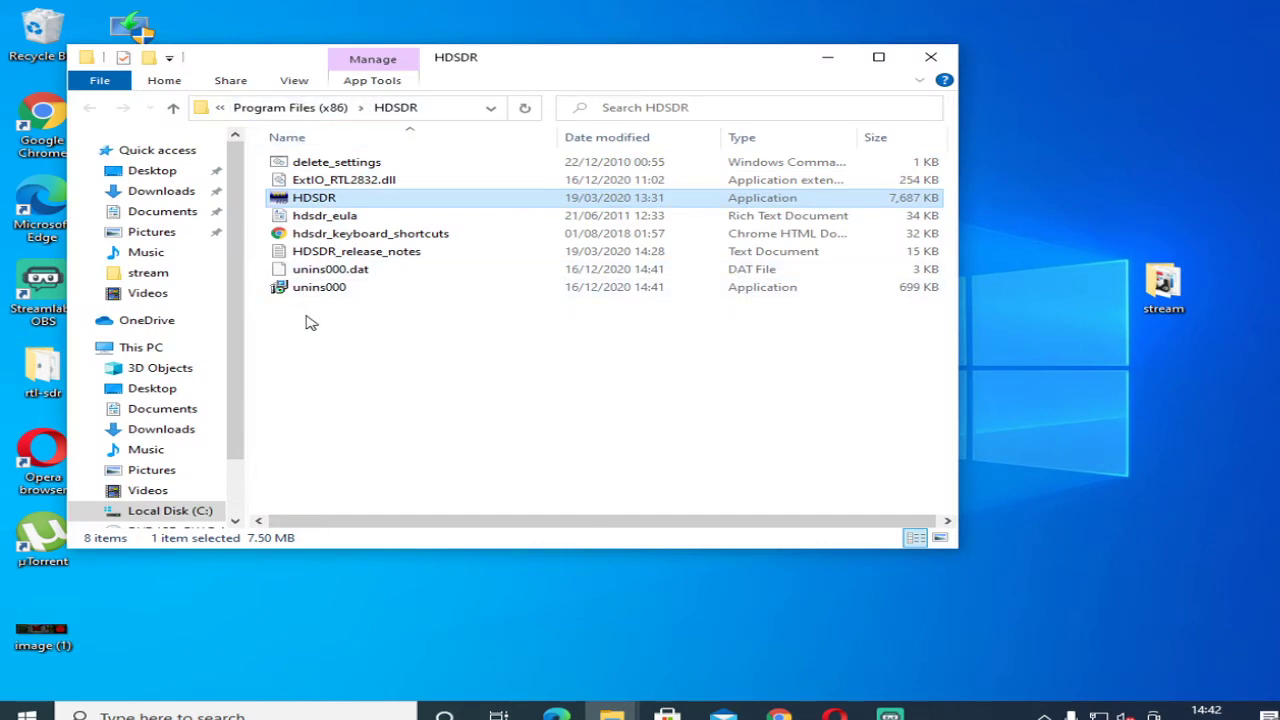
Paste ExtIO_RTL2832.dll into the HDSDR folder with administrator permission and close the folder.
right_click(312, 322)
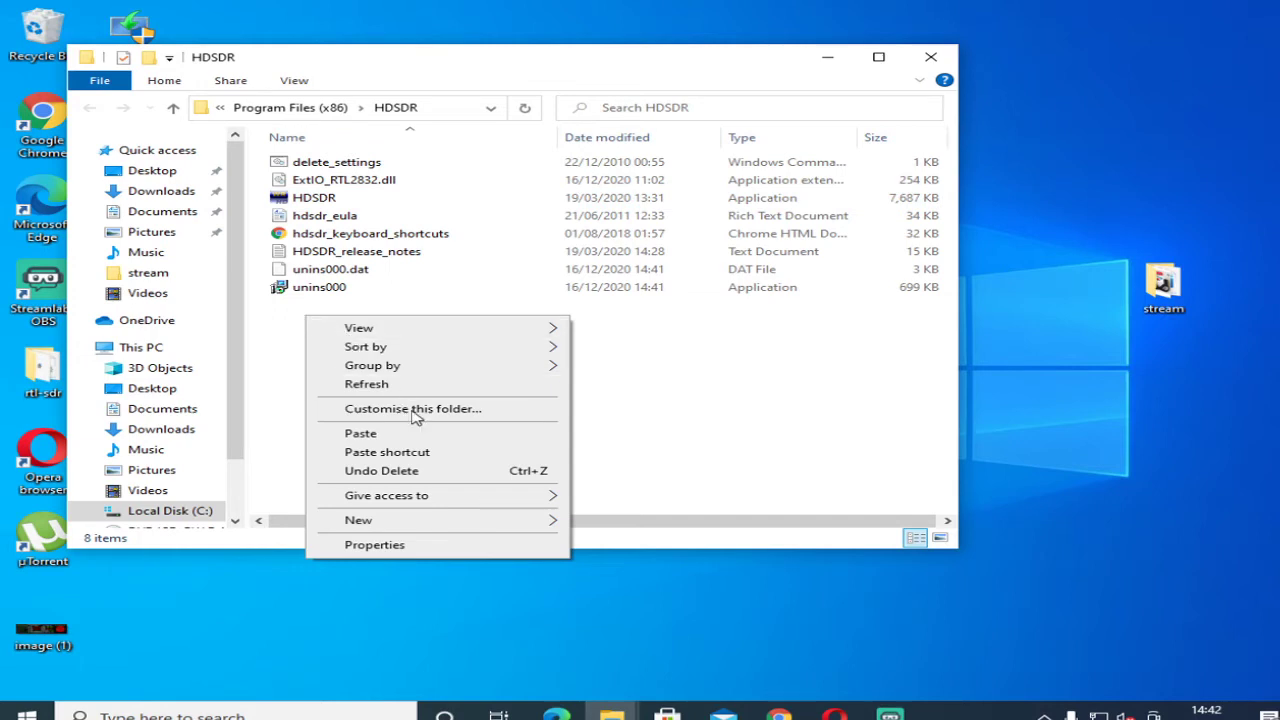
left_click(360, 432)
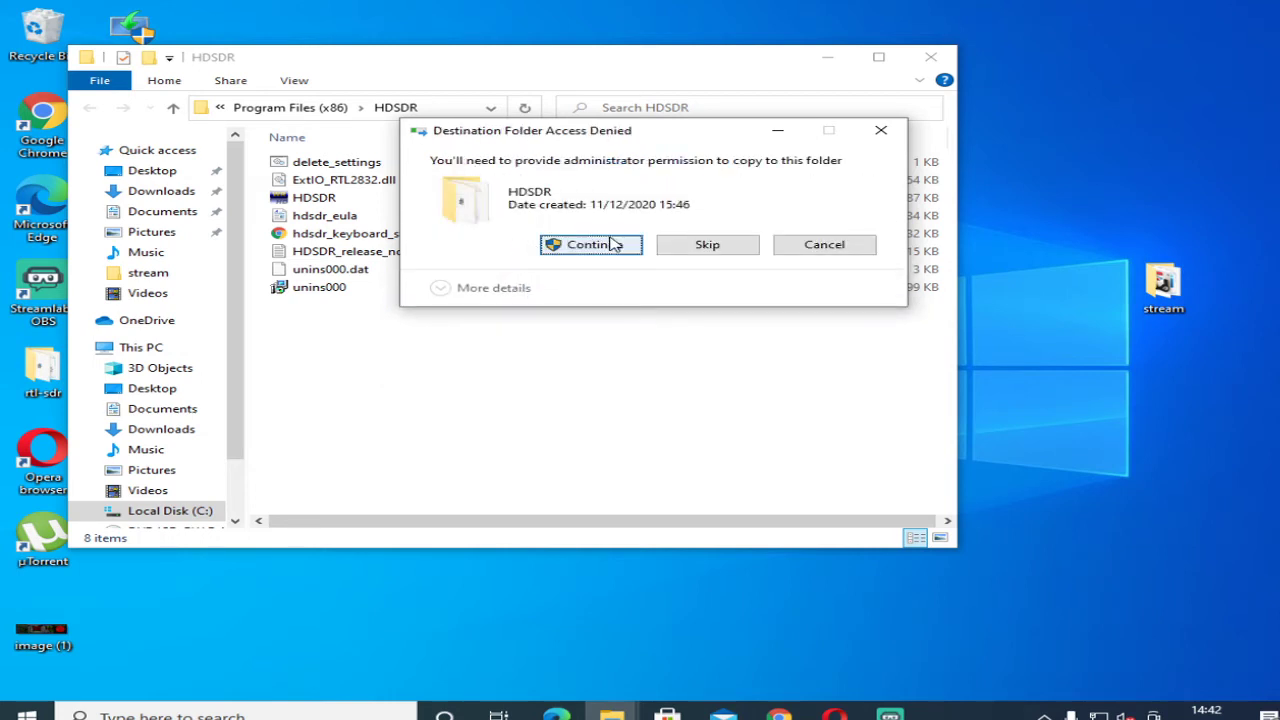
left_click(590, 244)
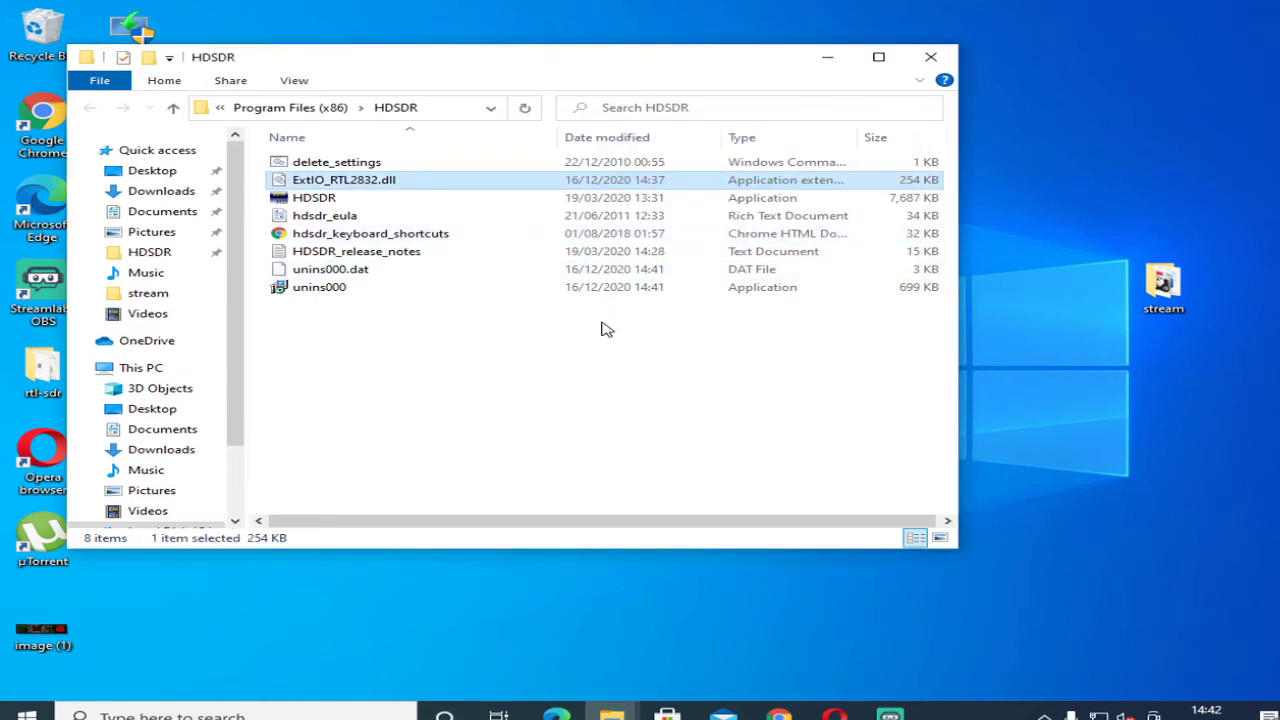
left_click(928, 56)
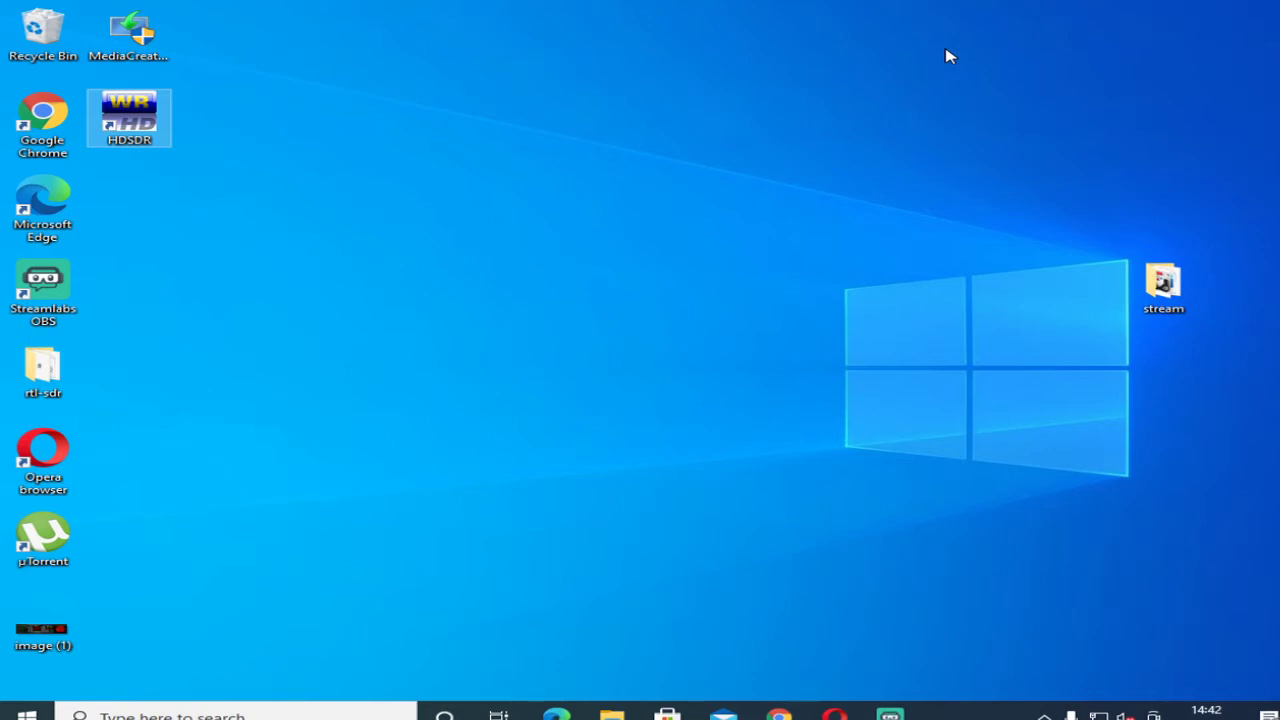
mouse_move(928, 64)
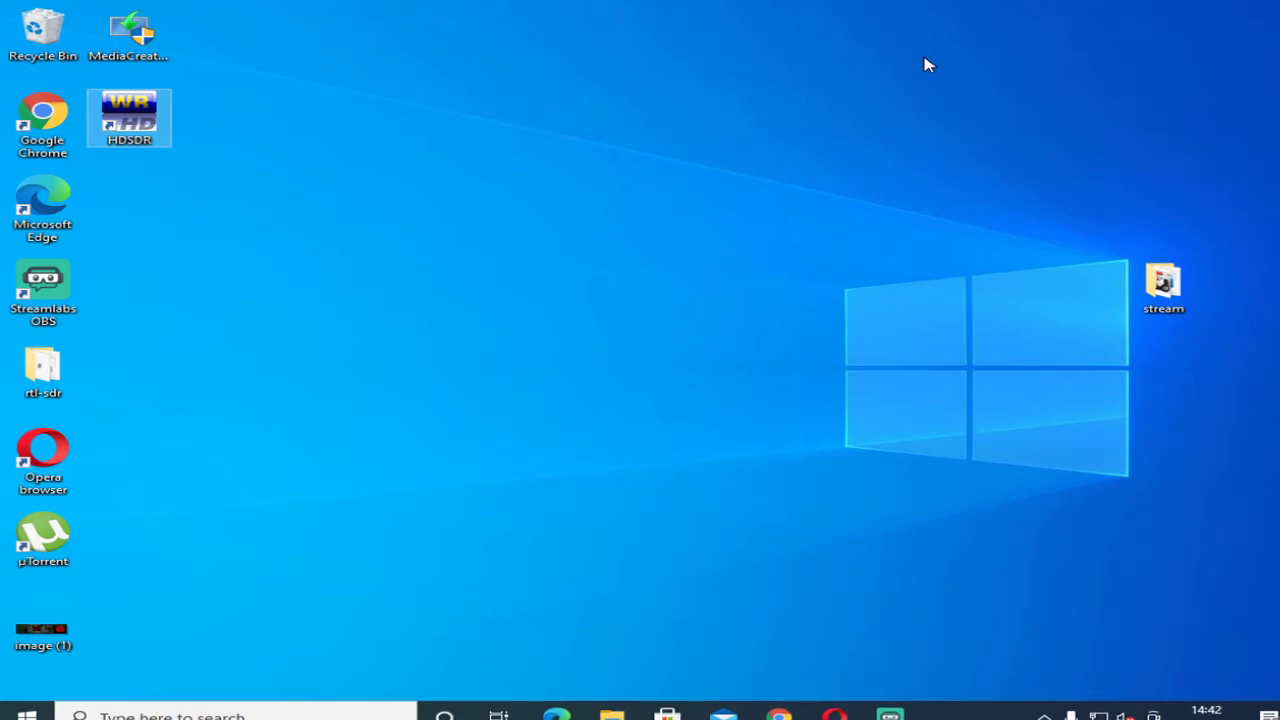
mouse_move(650, 136)
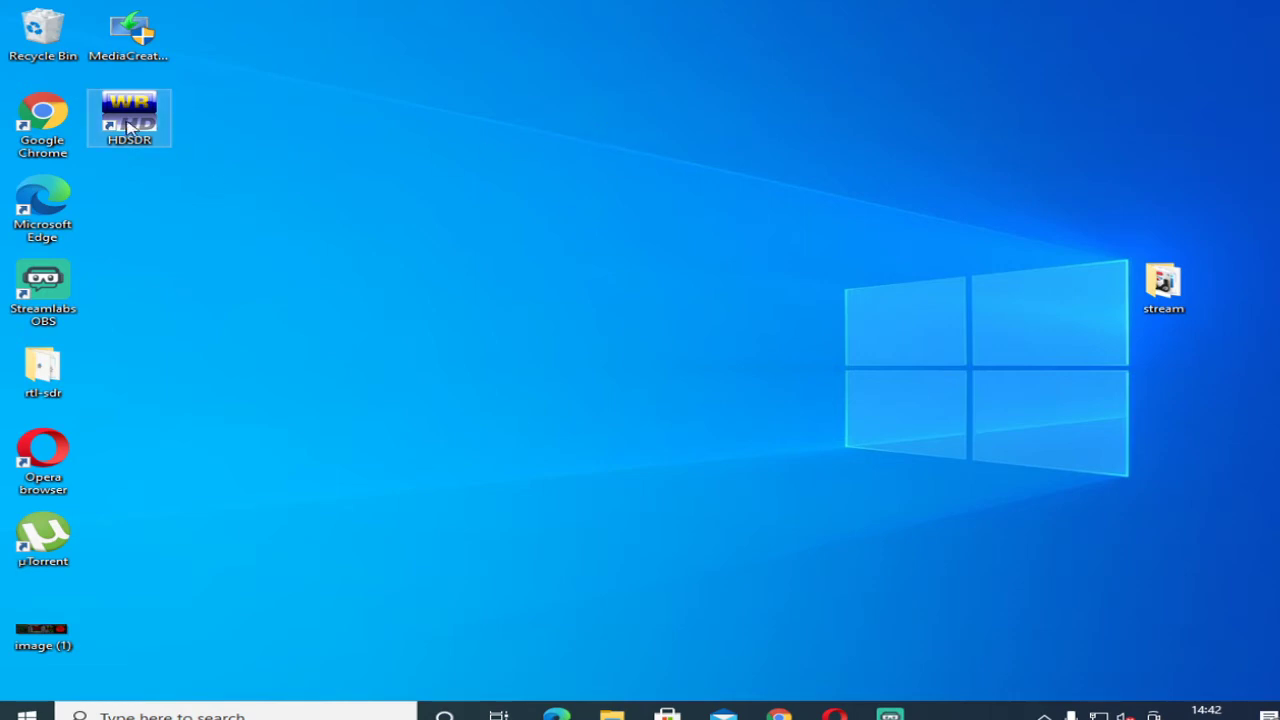
right_click(128, 118)
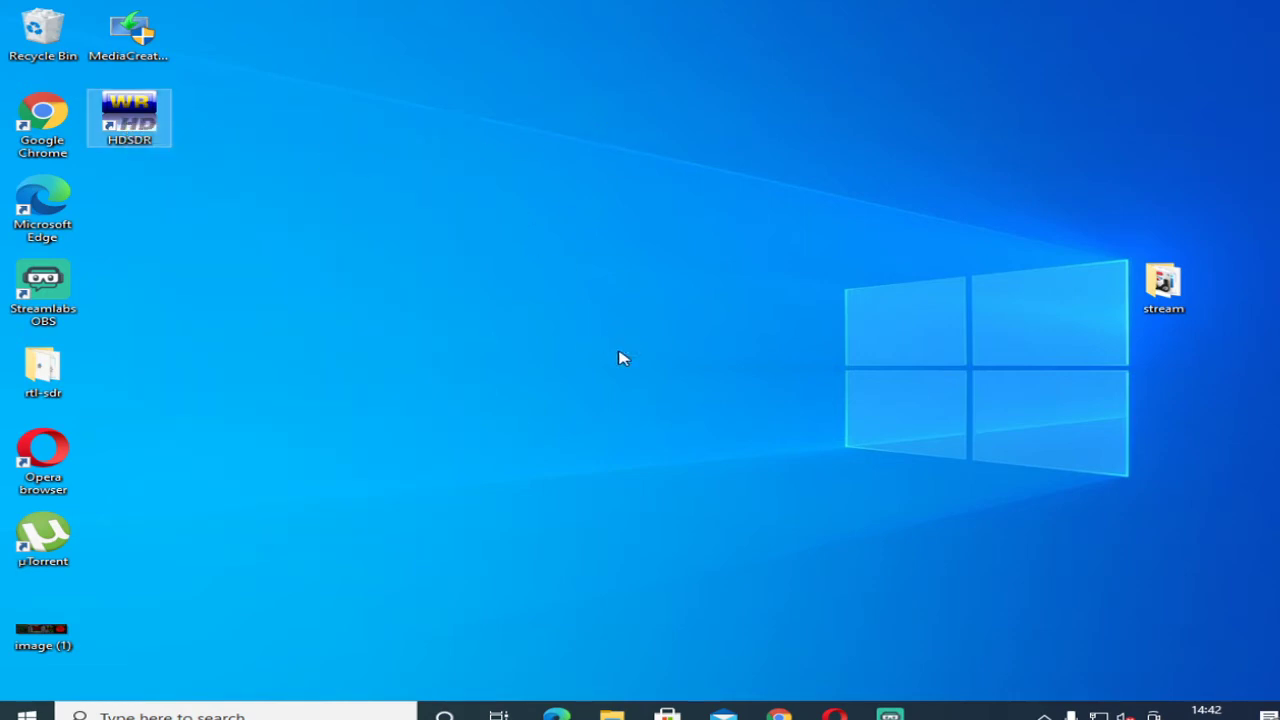
Launch HDSDR and set its sound card output to the Headphones device.
double_click(128, 118)
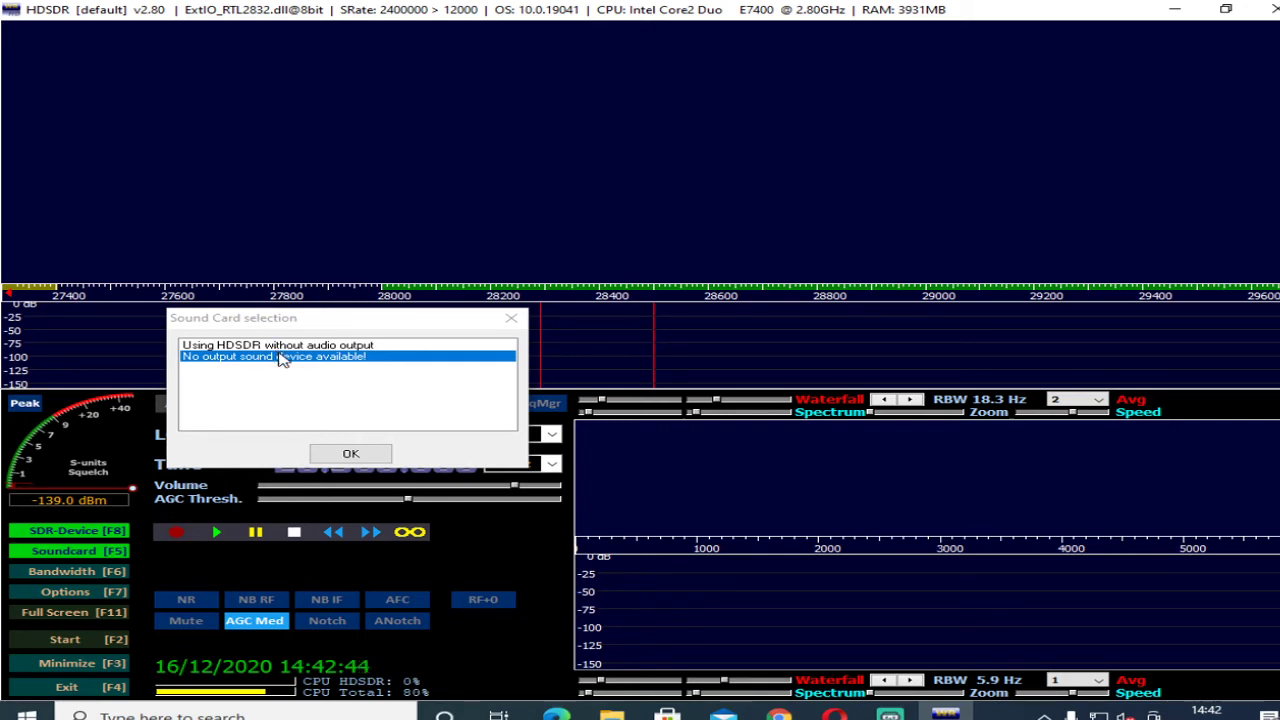
mouse_move(312, 360)
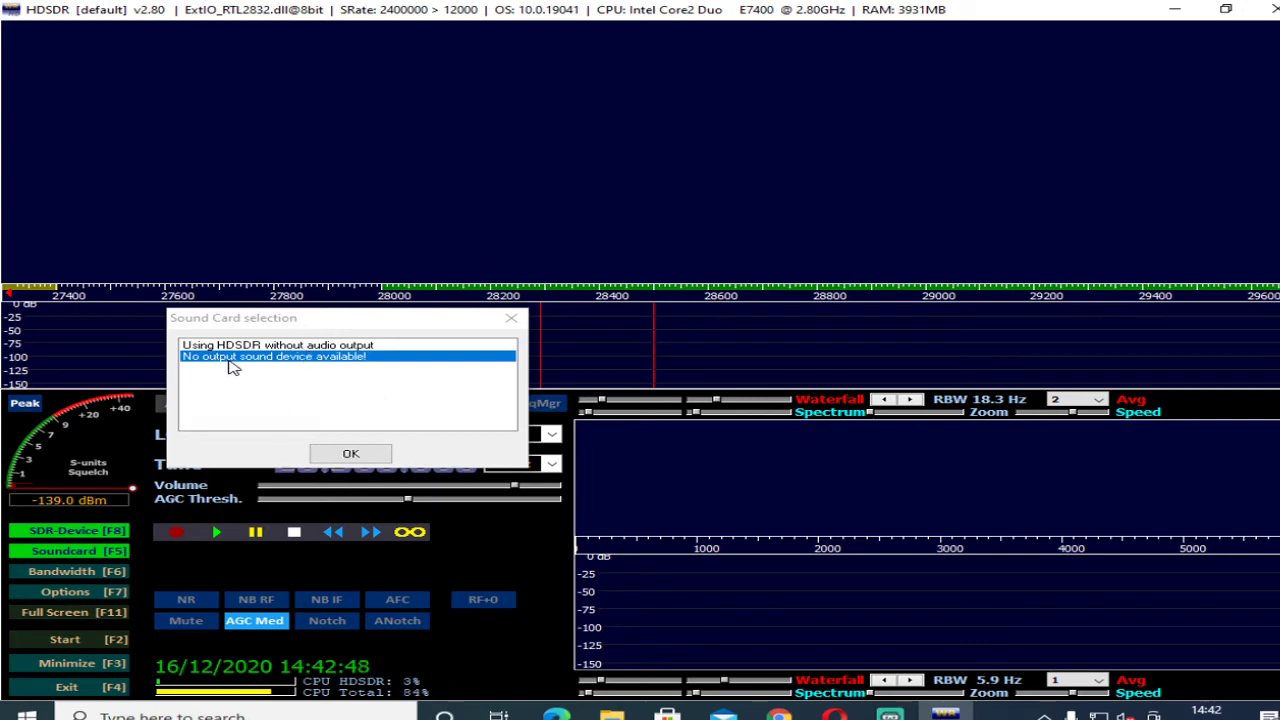
mouse_move(332, 378)
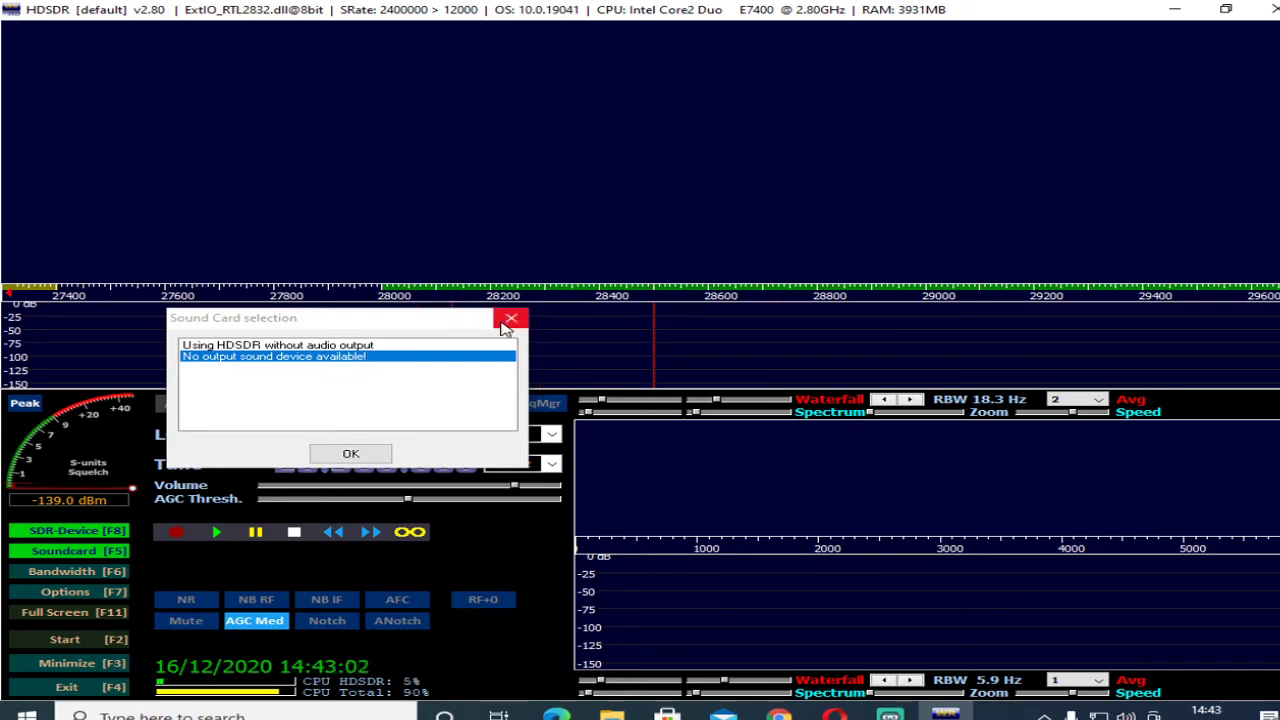
left_click(512, 318)
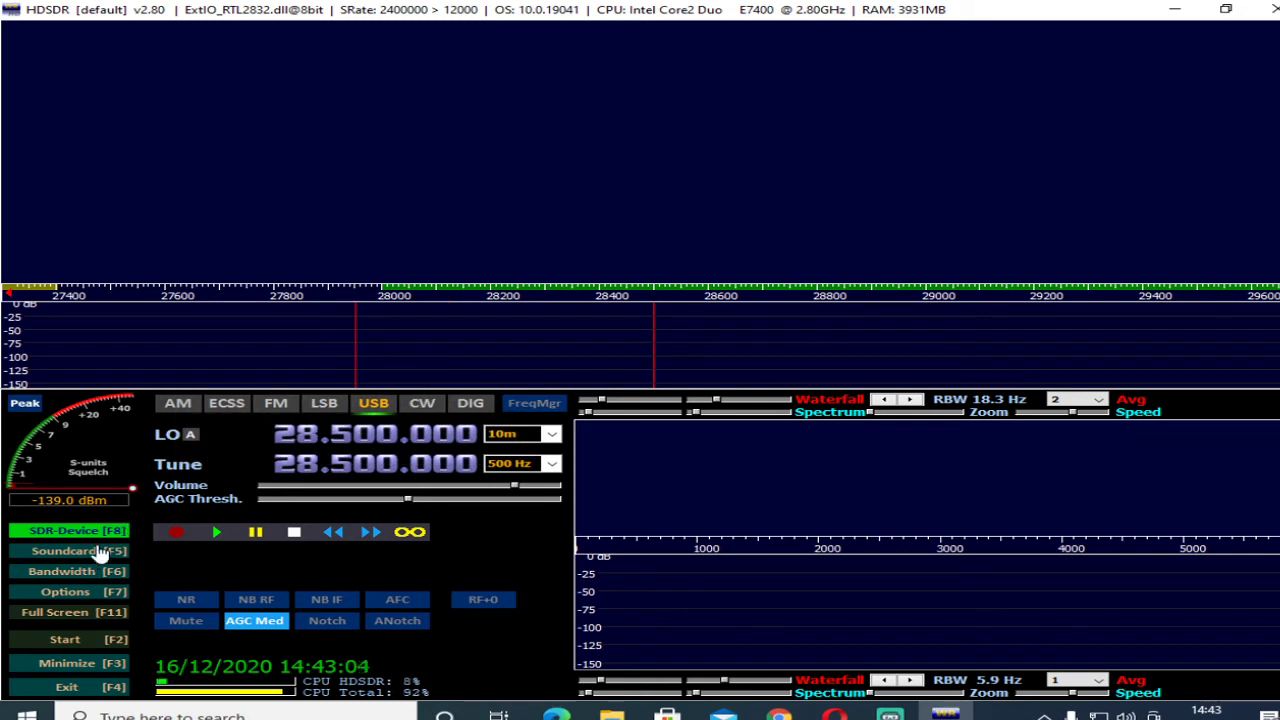
left_click(70, 552)
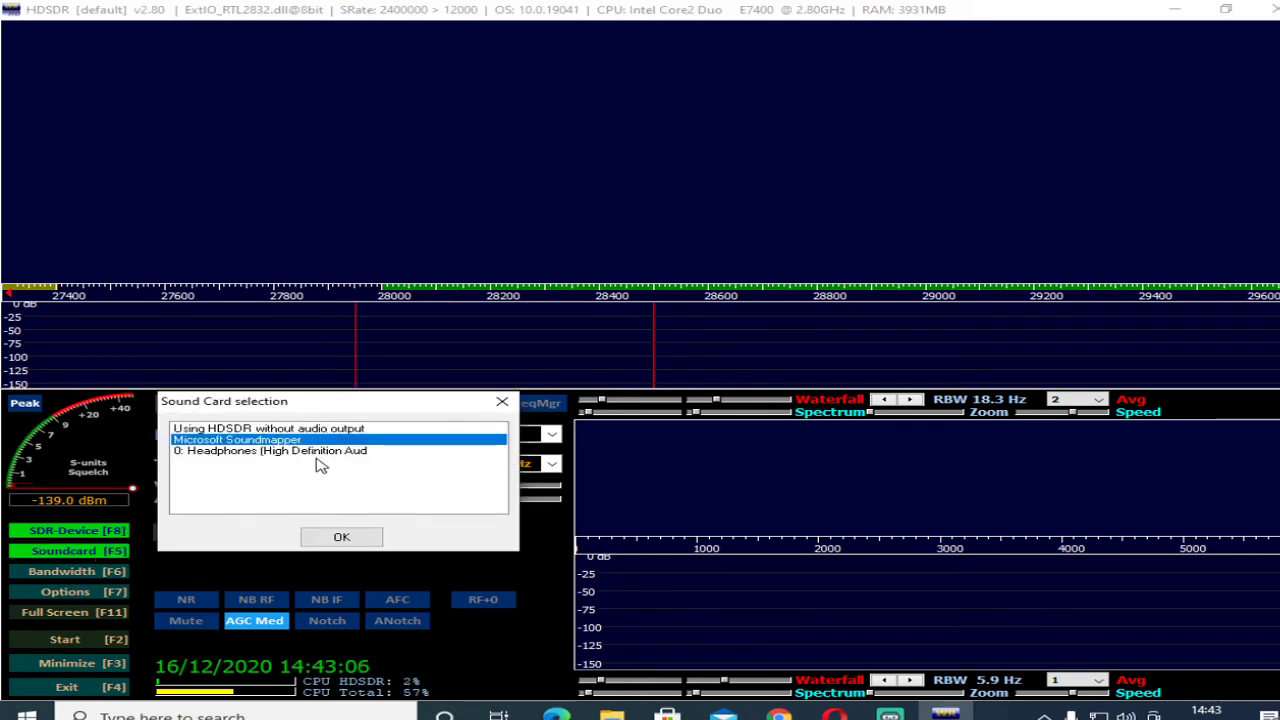
left_click(270, 450)
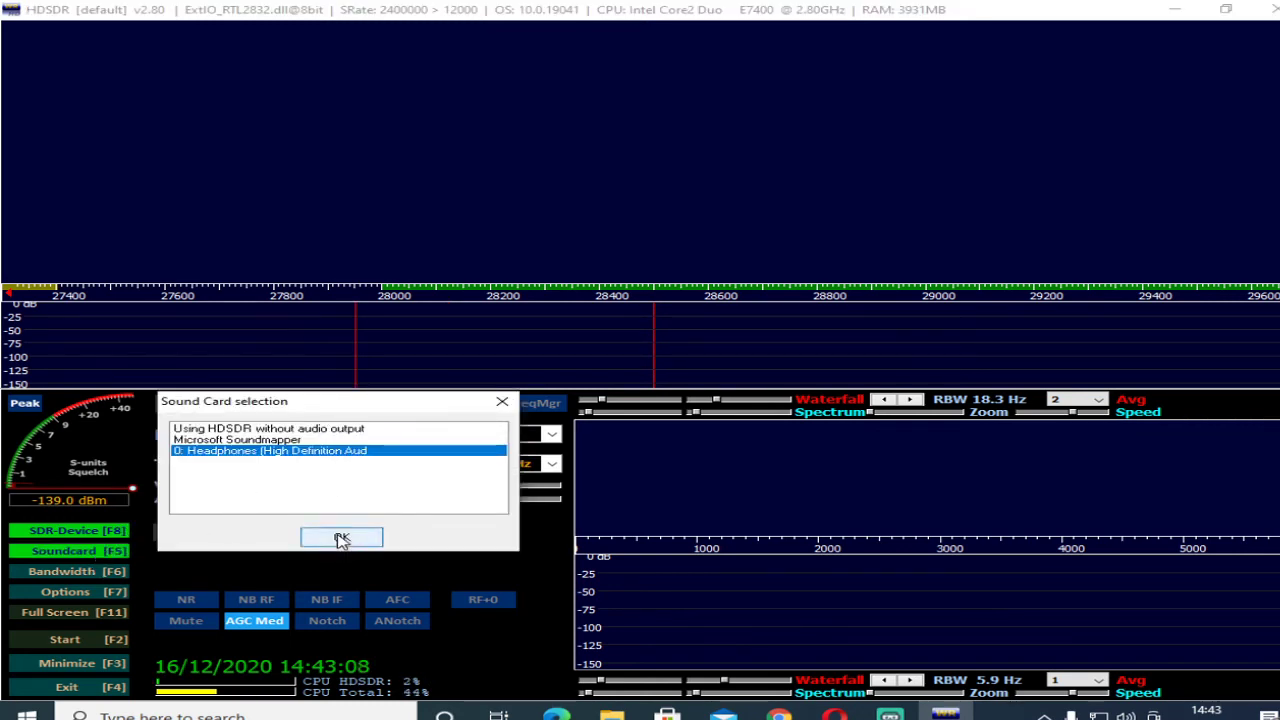
left_click(342, 536)
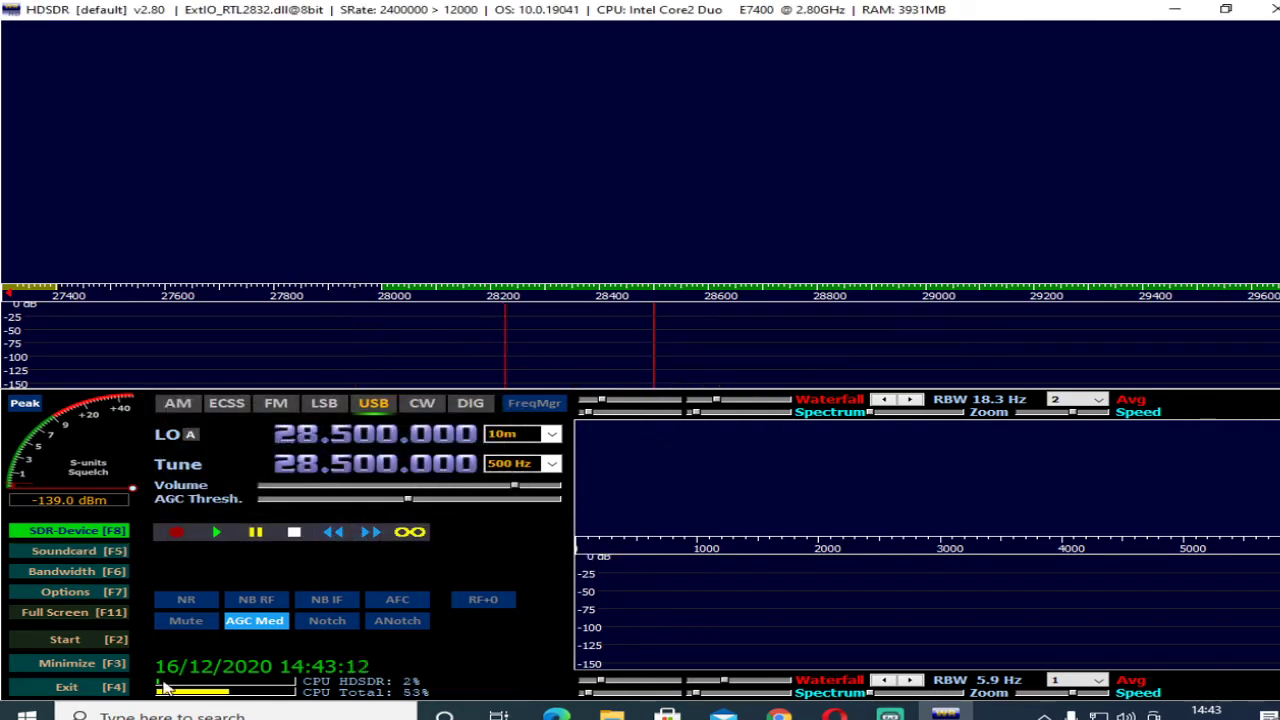
Start receiving from the RTL-SDR and bring up the ExtIO_RTL2832 driver settings.
left_click(64, 640)
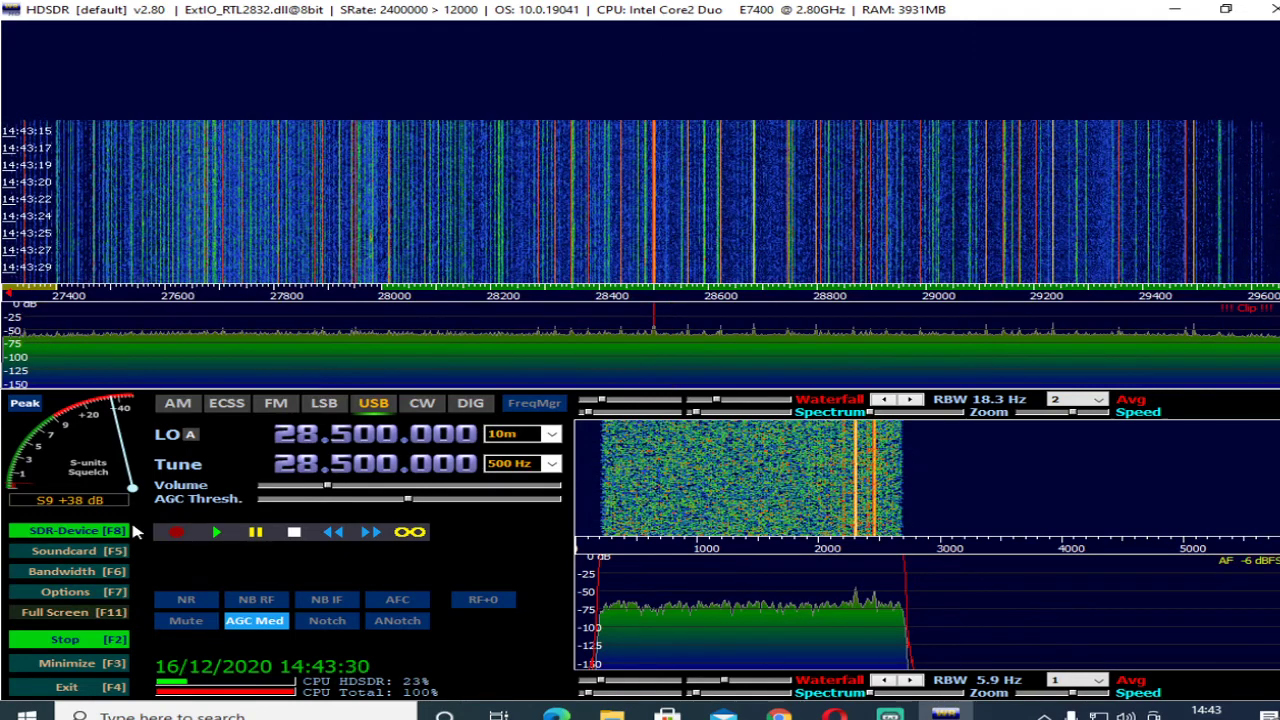
left_click(72, 530)
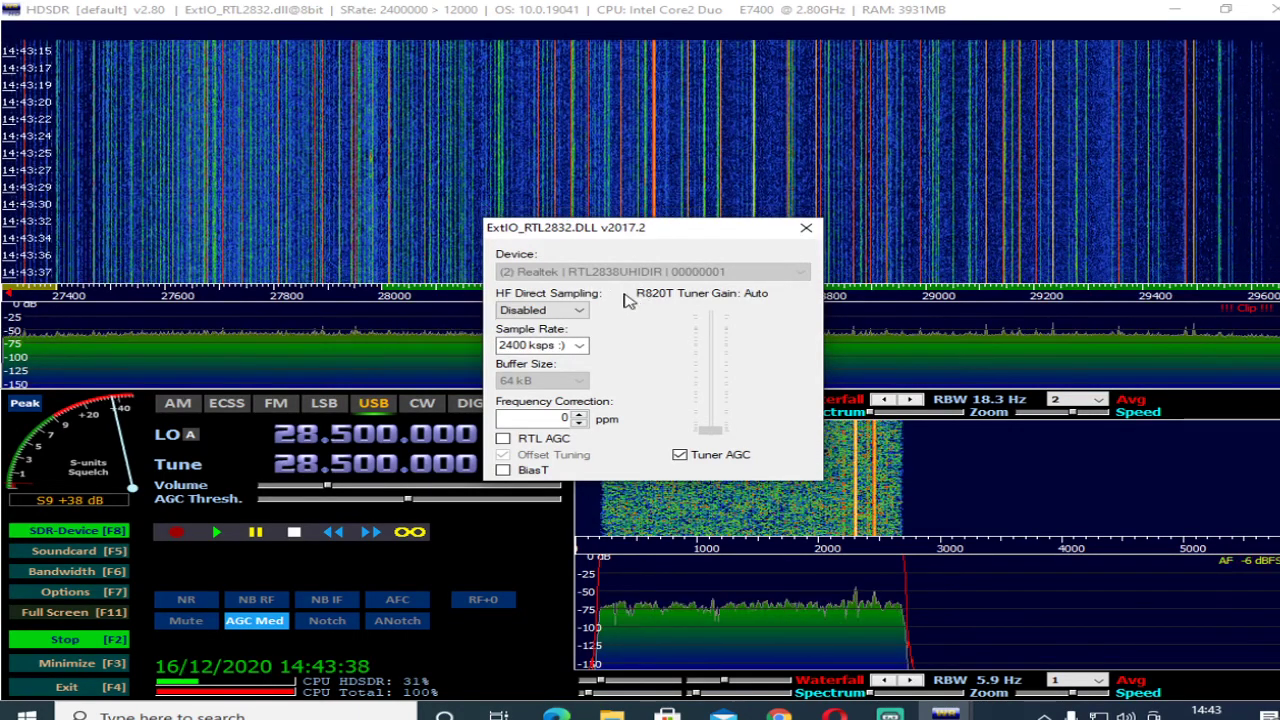
Set HF Direct Sampling to Q input with RTL AGC and BiasT on, then close the dialog.
left_click(578, 310)
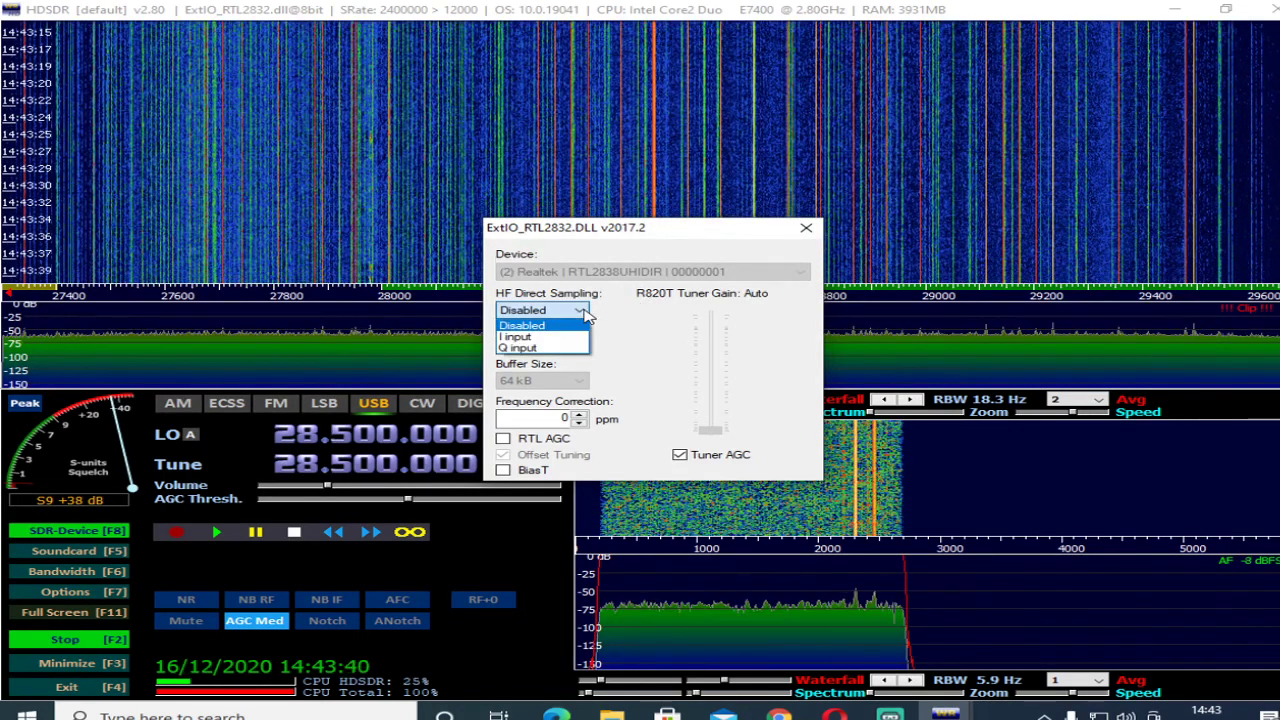
left_click(518, 348)
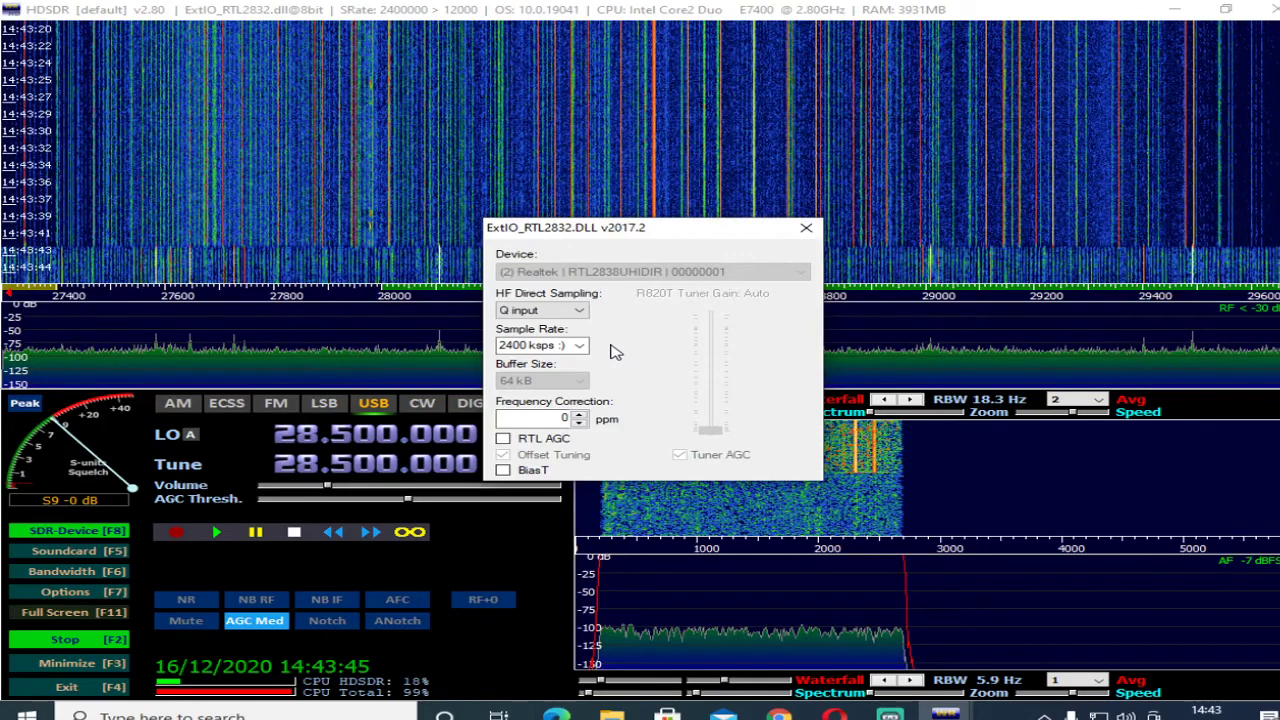
left_click(504, 438)
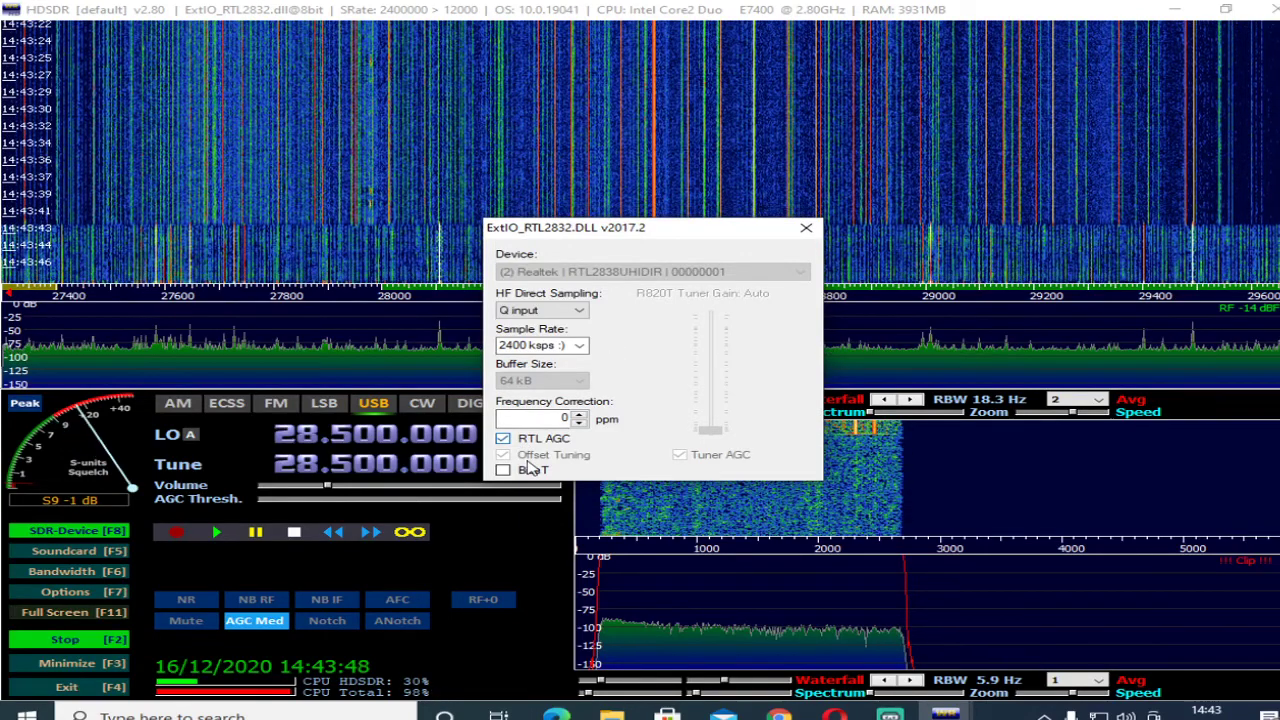
left_click(504, 470)
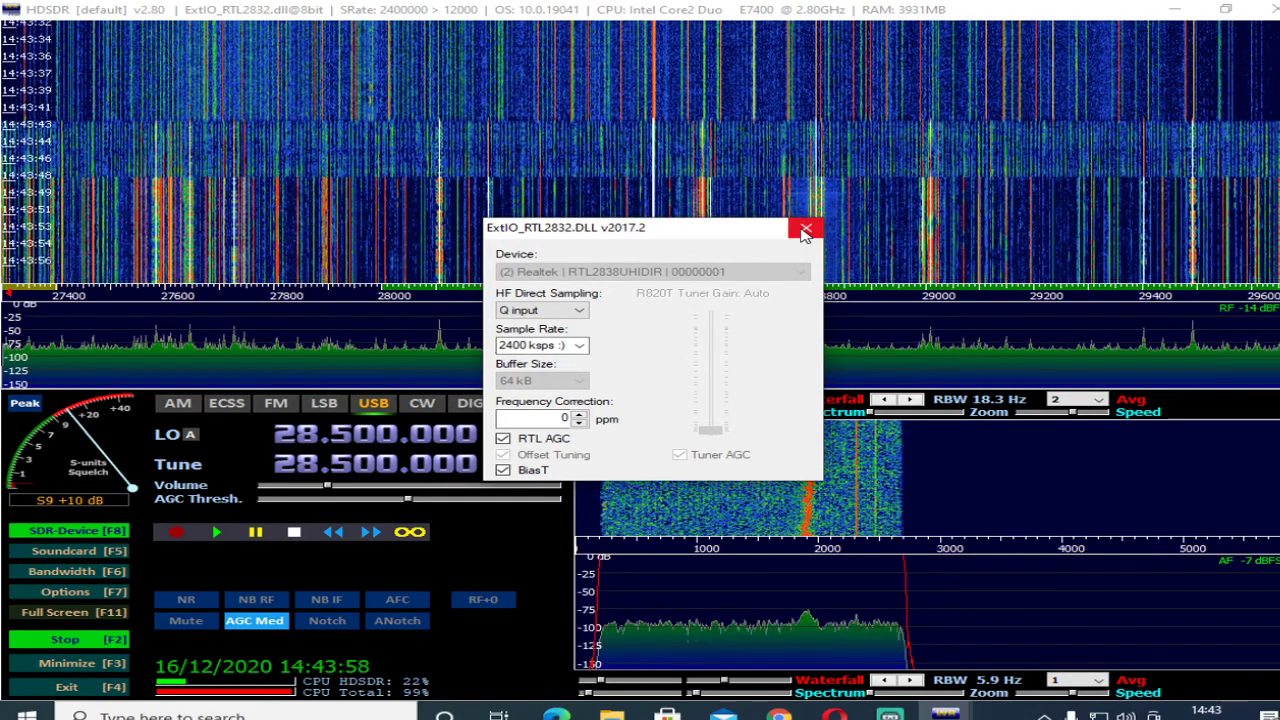
mouse_move(804, 232)
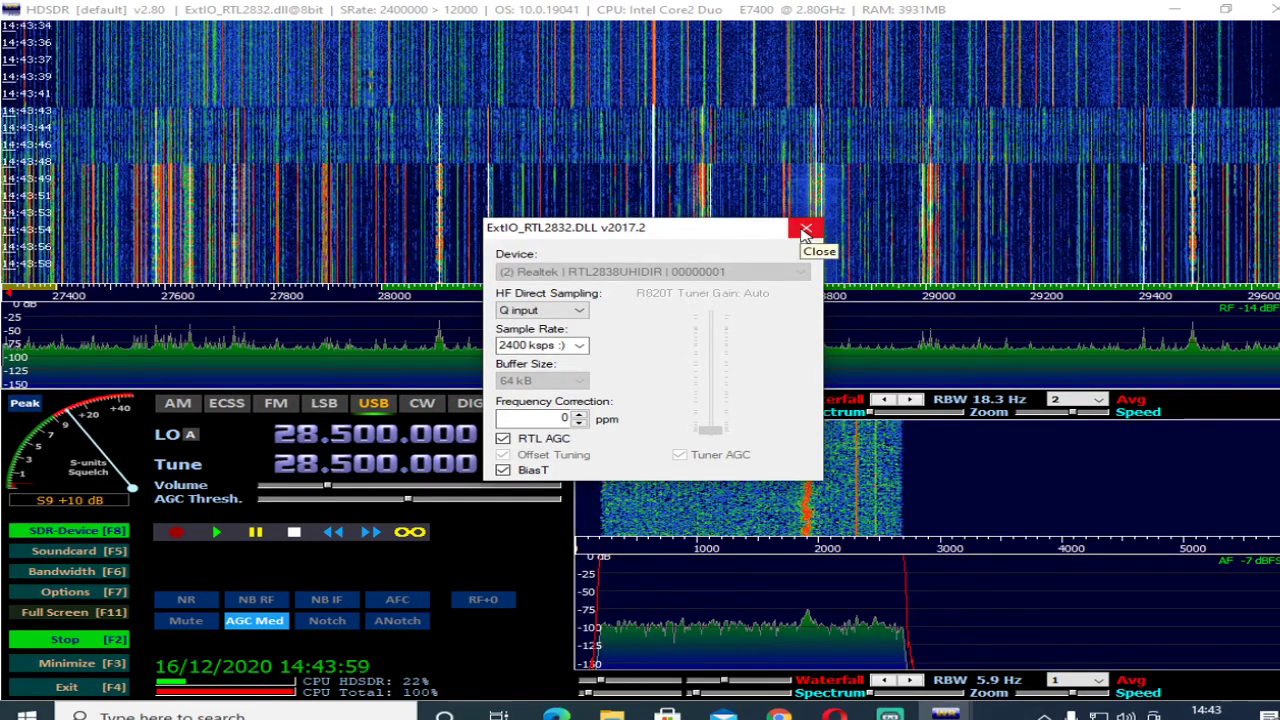
left_click(806, 228)
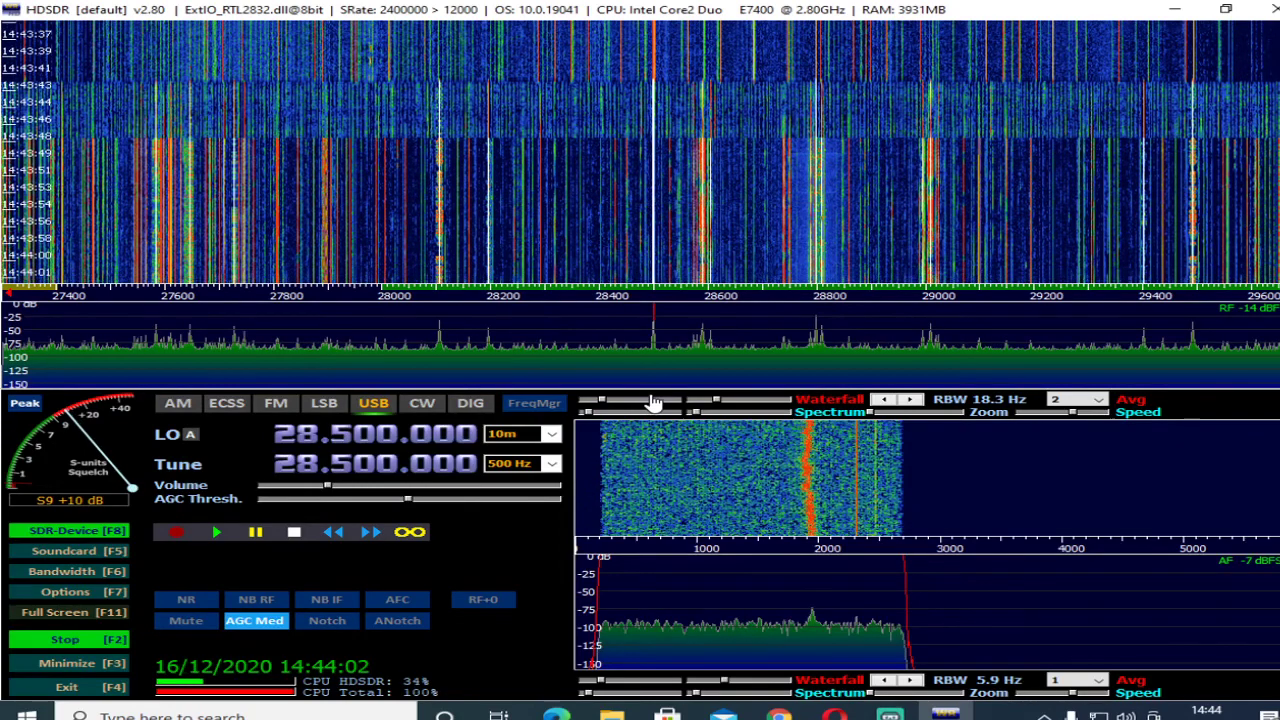
mouse_move(656, 400)
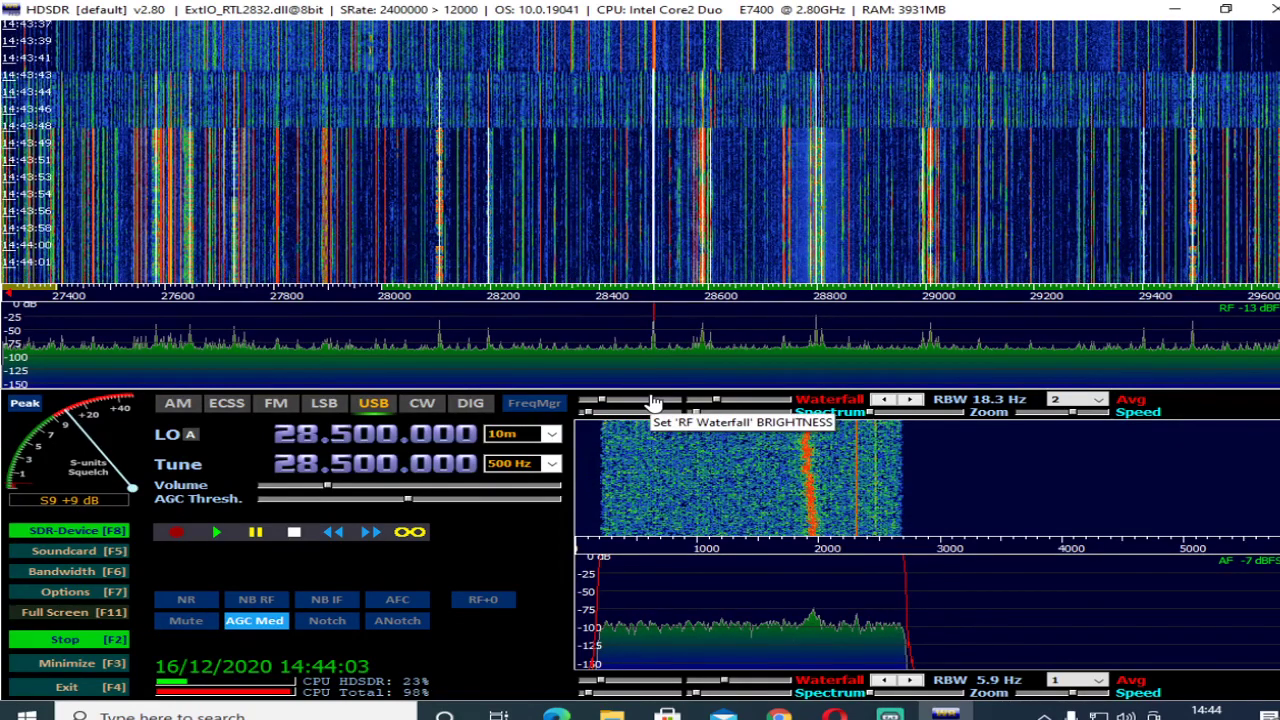
Adjust the RF waterfall brightness and switch reception to the 20m band at 14.200 MHz.
left_click(550, 432)
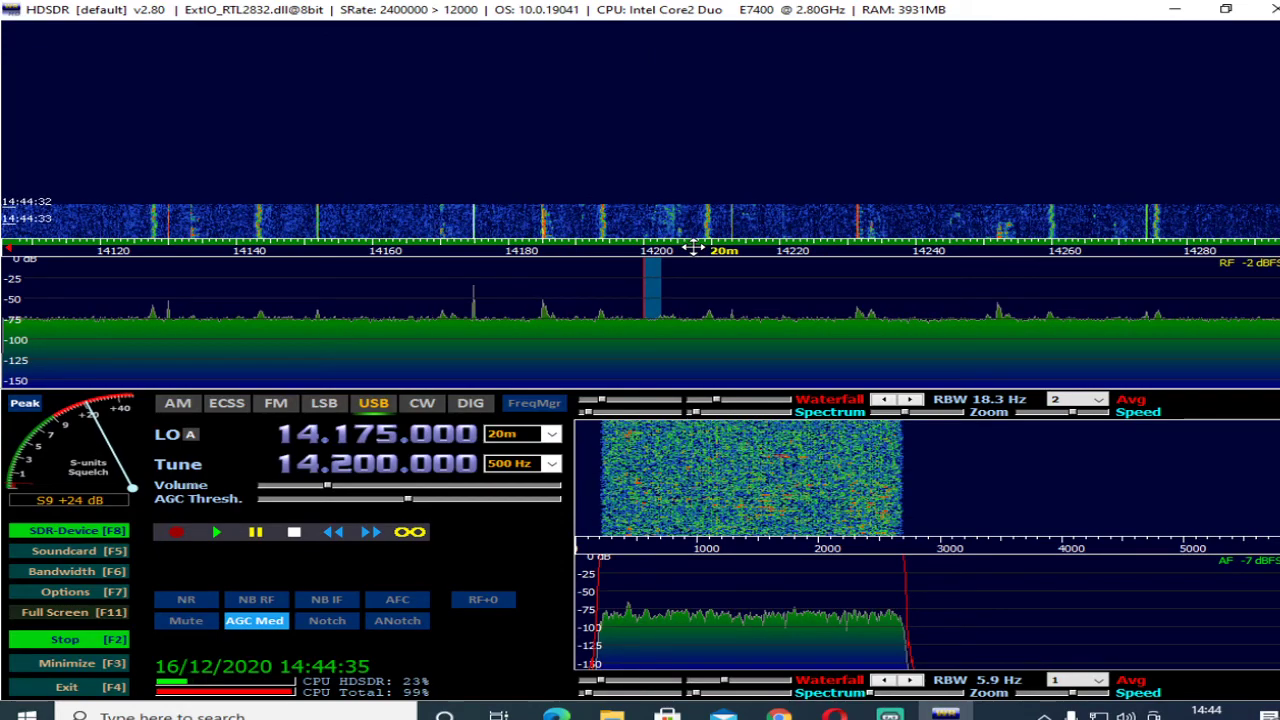
left_click(72, 612)
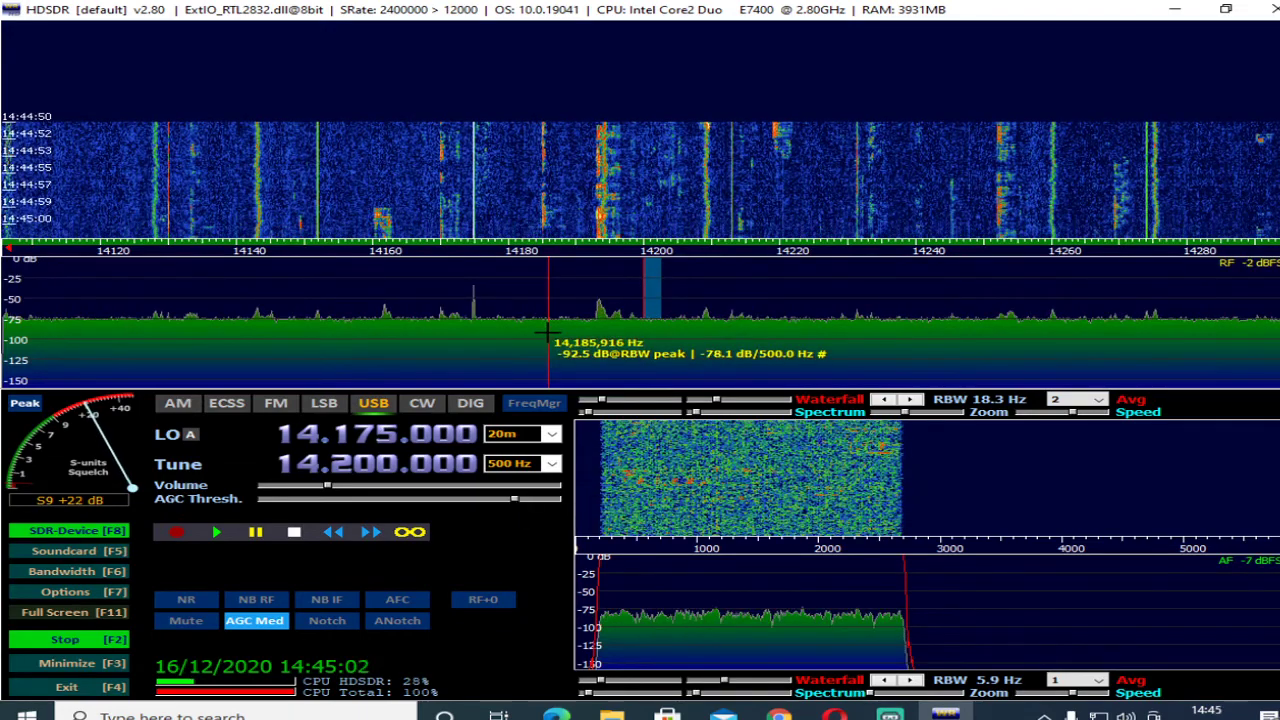
Tune across 20m signals at 14160, 14219, 14160 and 14170.5 kHz, then list the amateur bands.
left_click(378, 290)
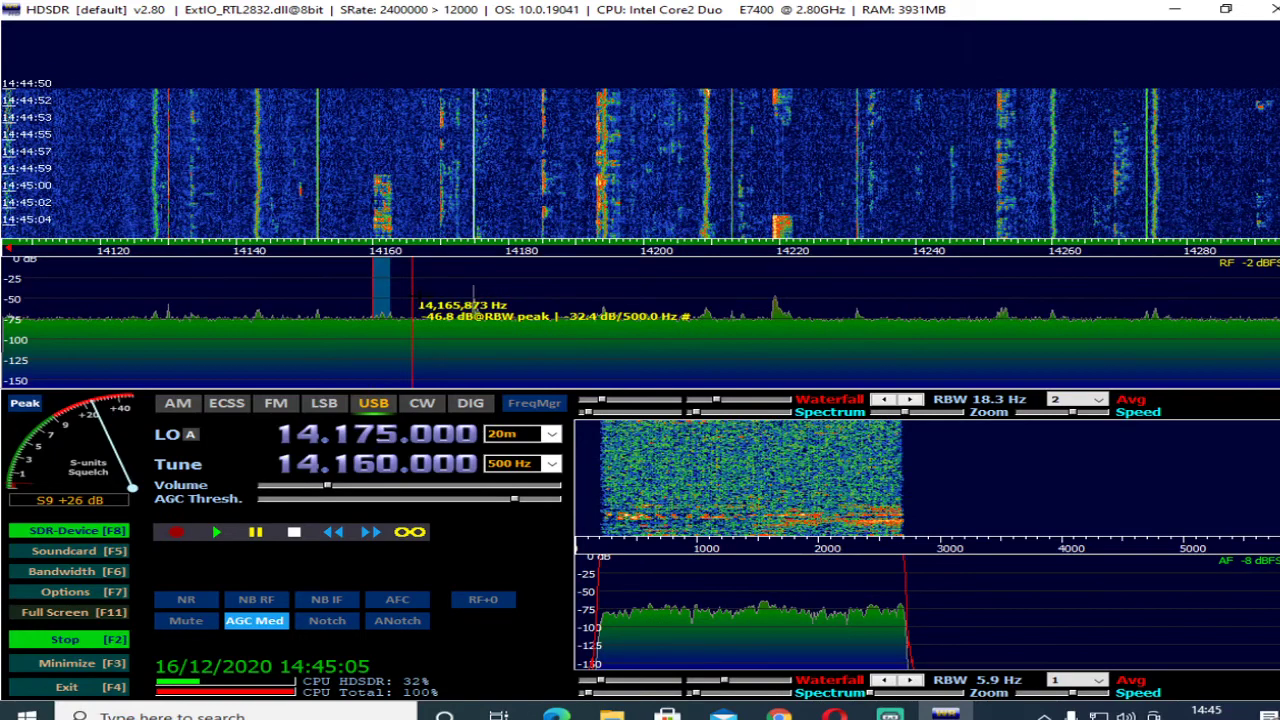
left_click(790, 300)
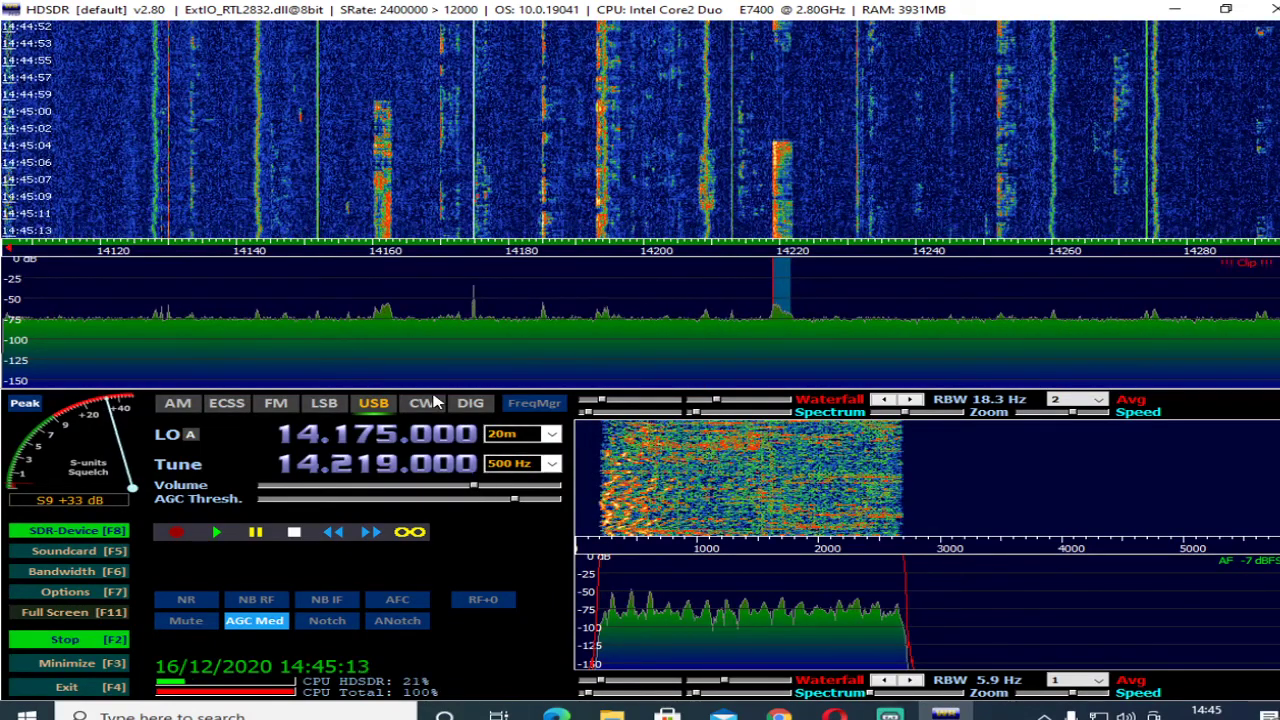
left_click(384, 290)
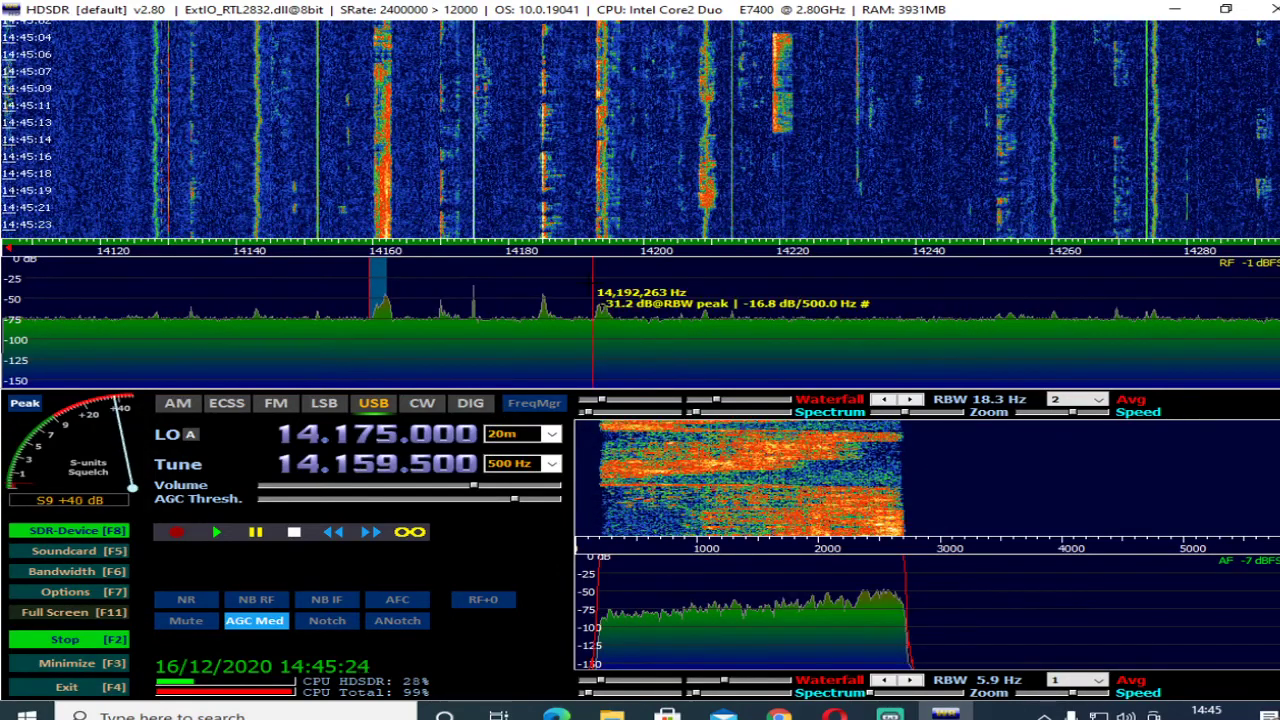
left_click(440, 300)
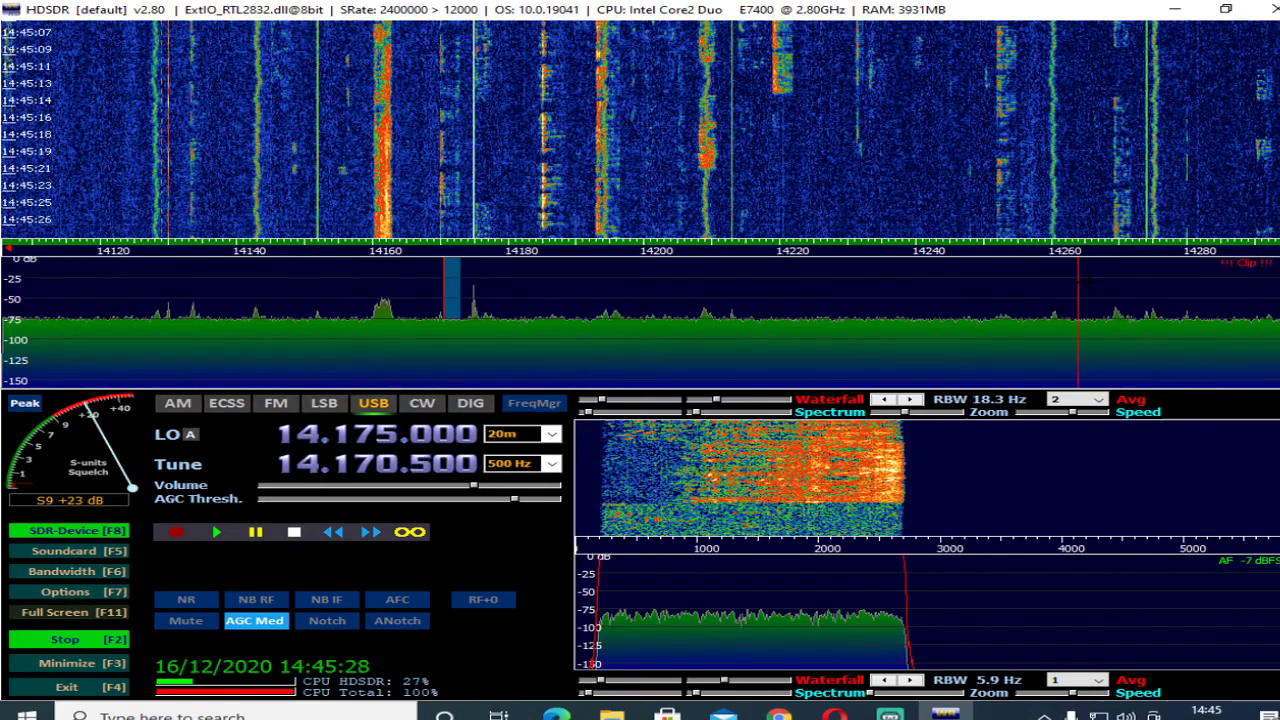
left_click(552, 432)
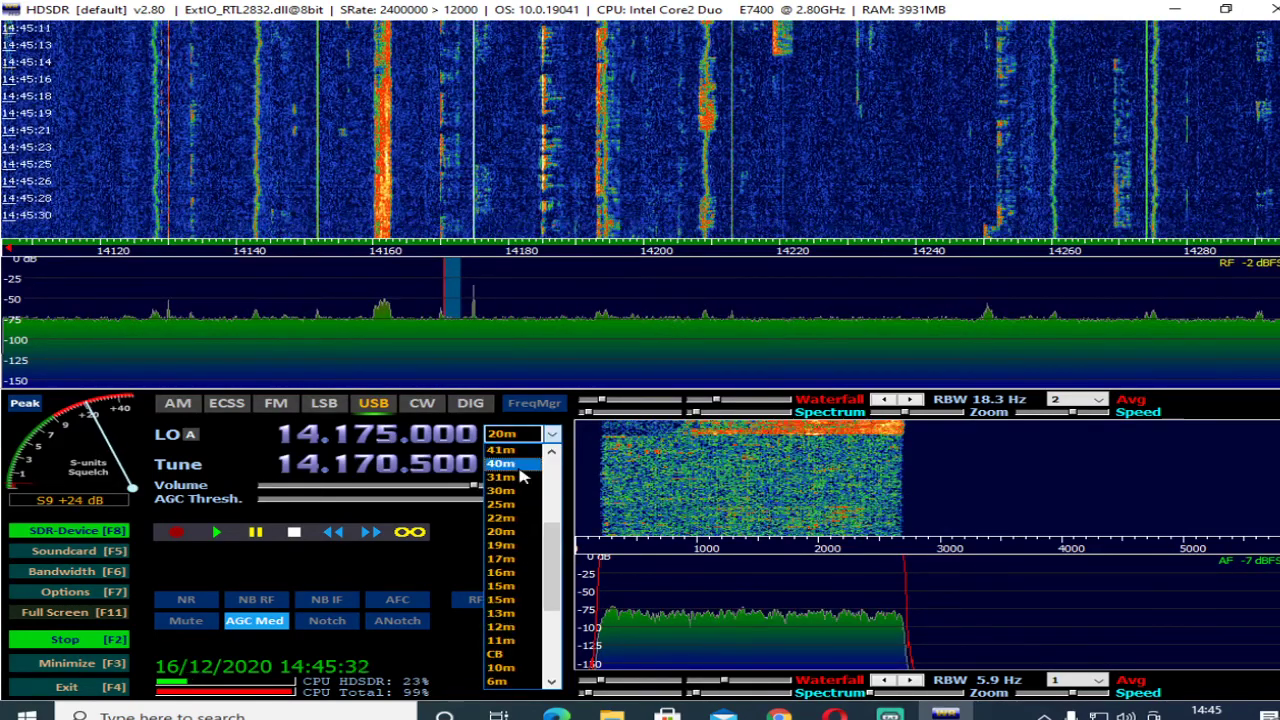
Switch reception to the 40m band, then to 80m at 3.6515 MHz LSB.
left_click(500, 464)
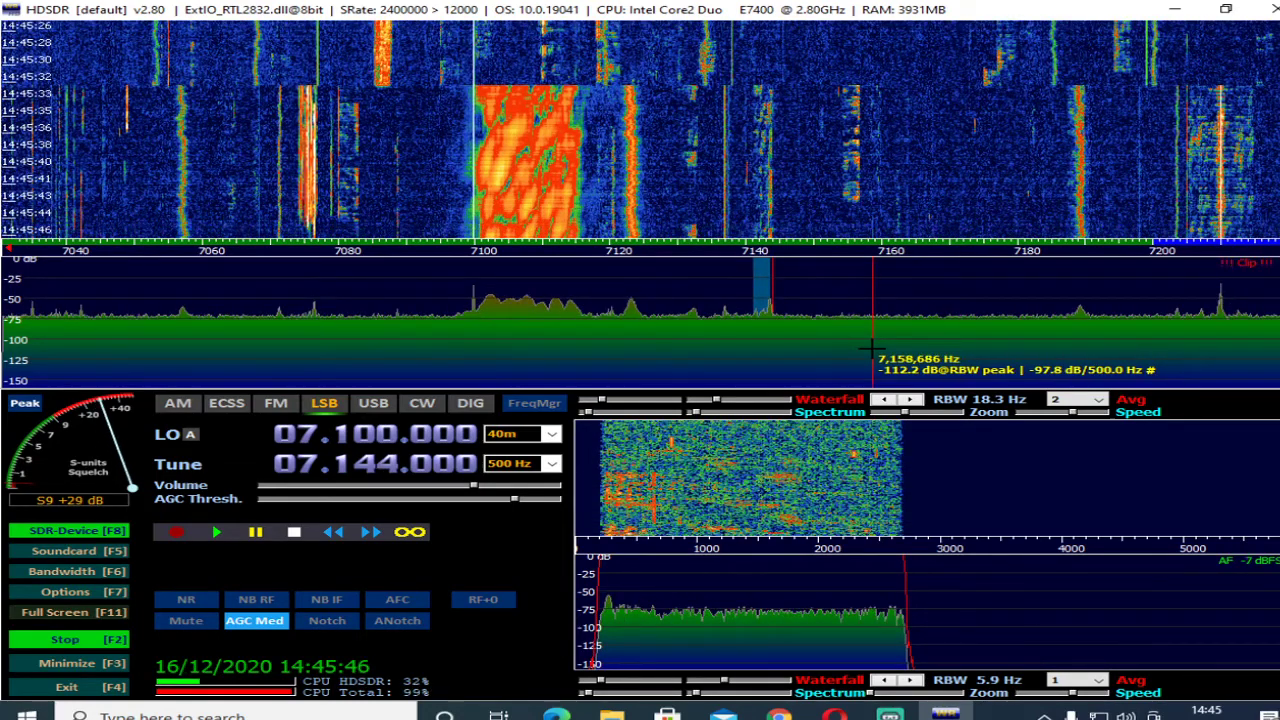
left_click(548, 432)
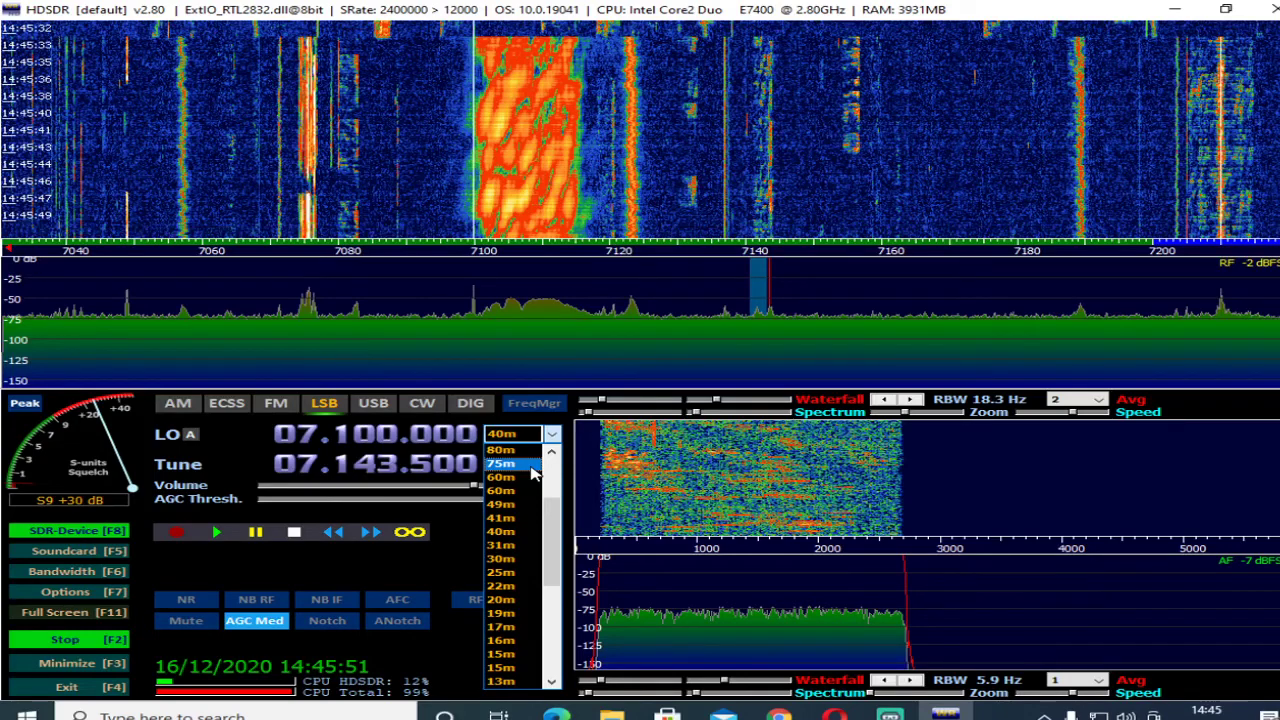
left_click(500, 448)
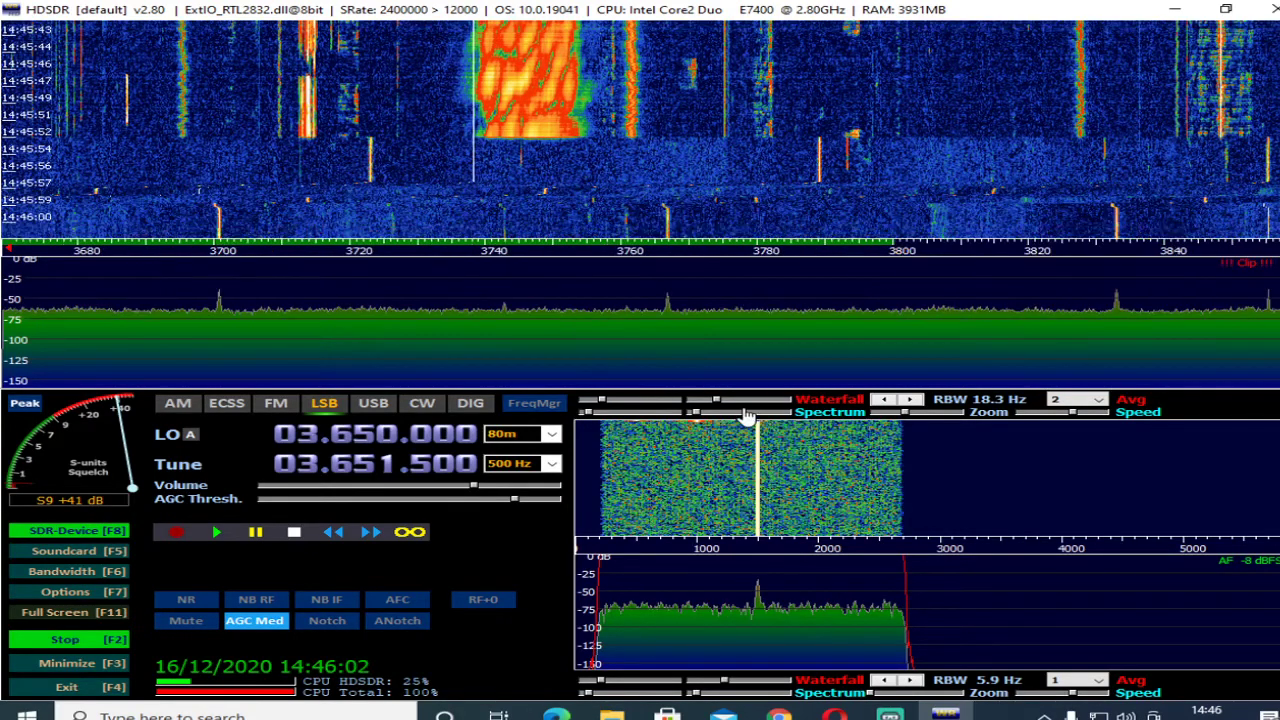
Lower the RF spectrum averaging from 2 to 1.
left_click(1100, 400)
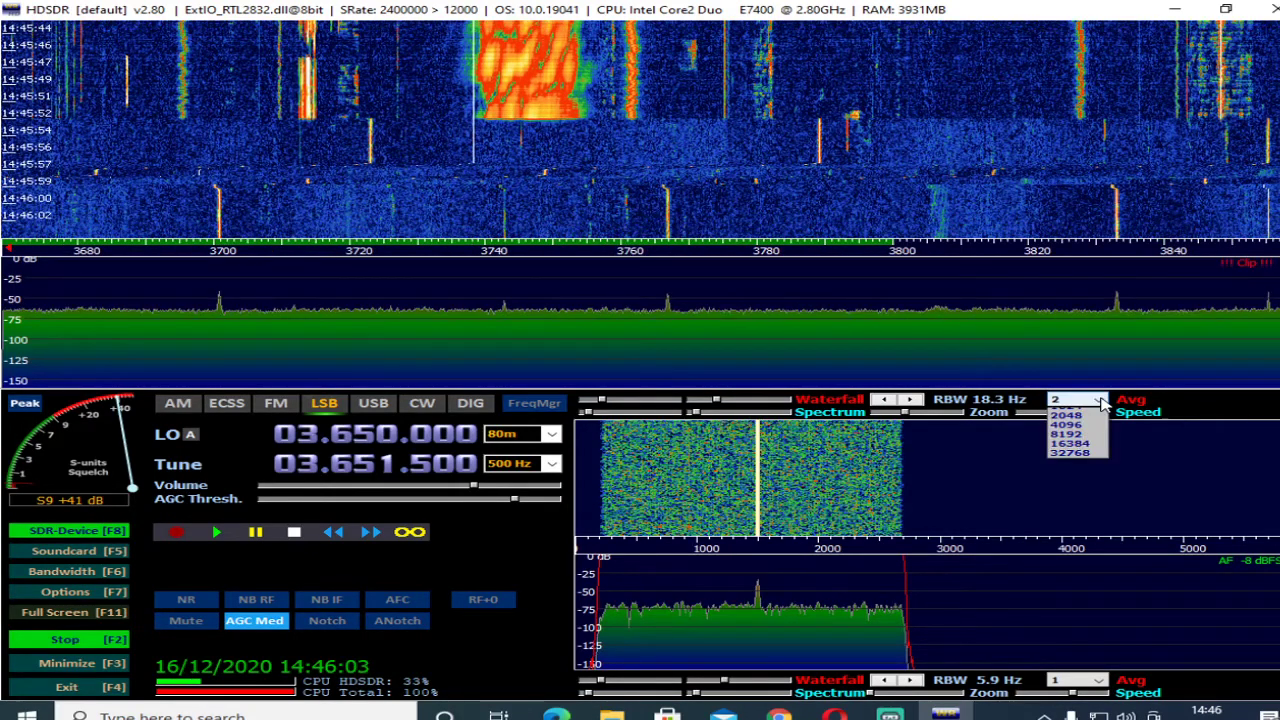
left_click(1098, 400)
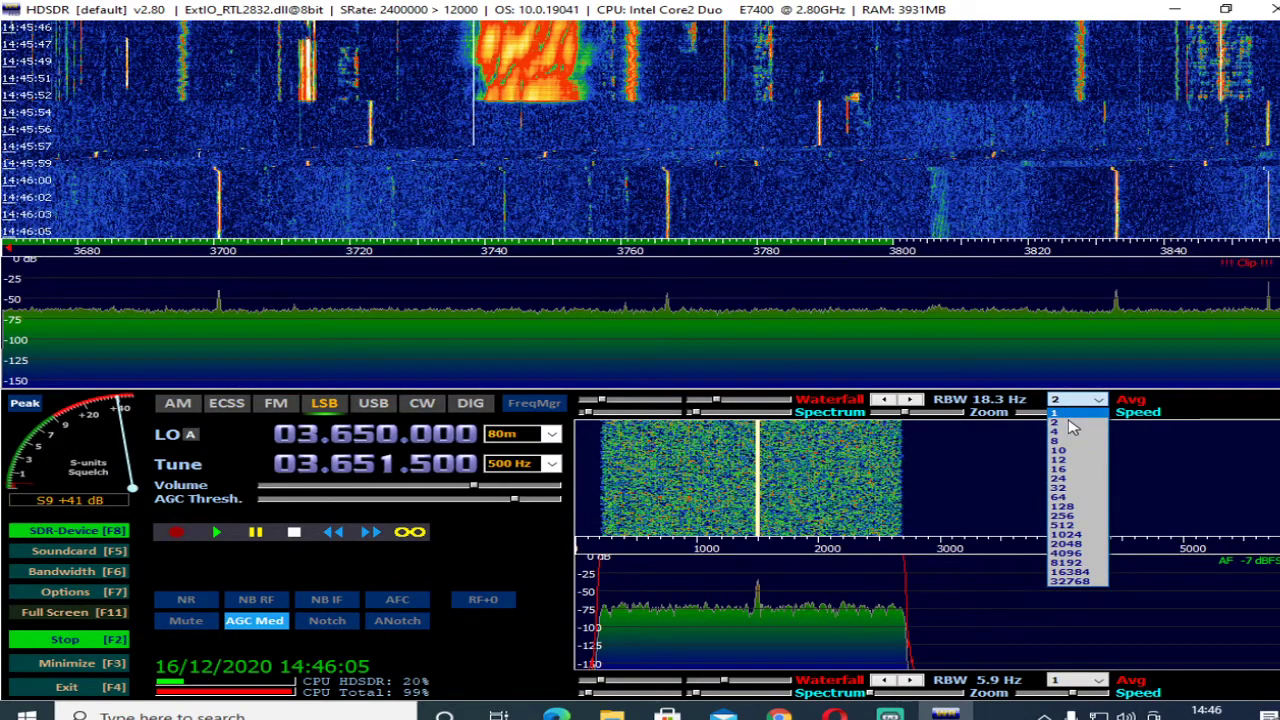
left_click(1056, 412)
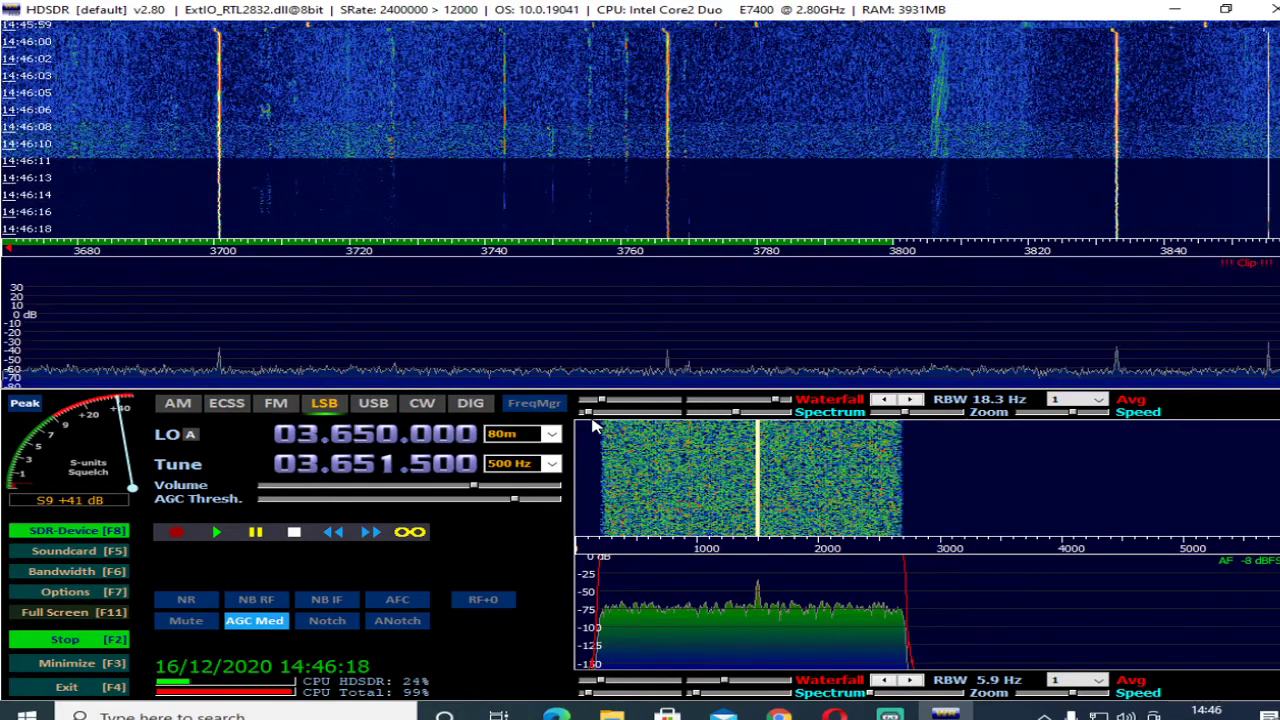
mouse_move(208, 560)
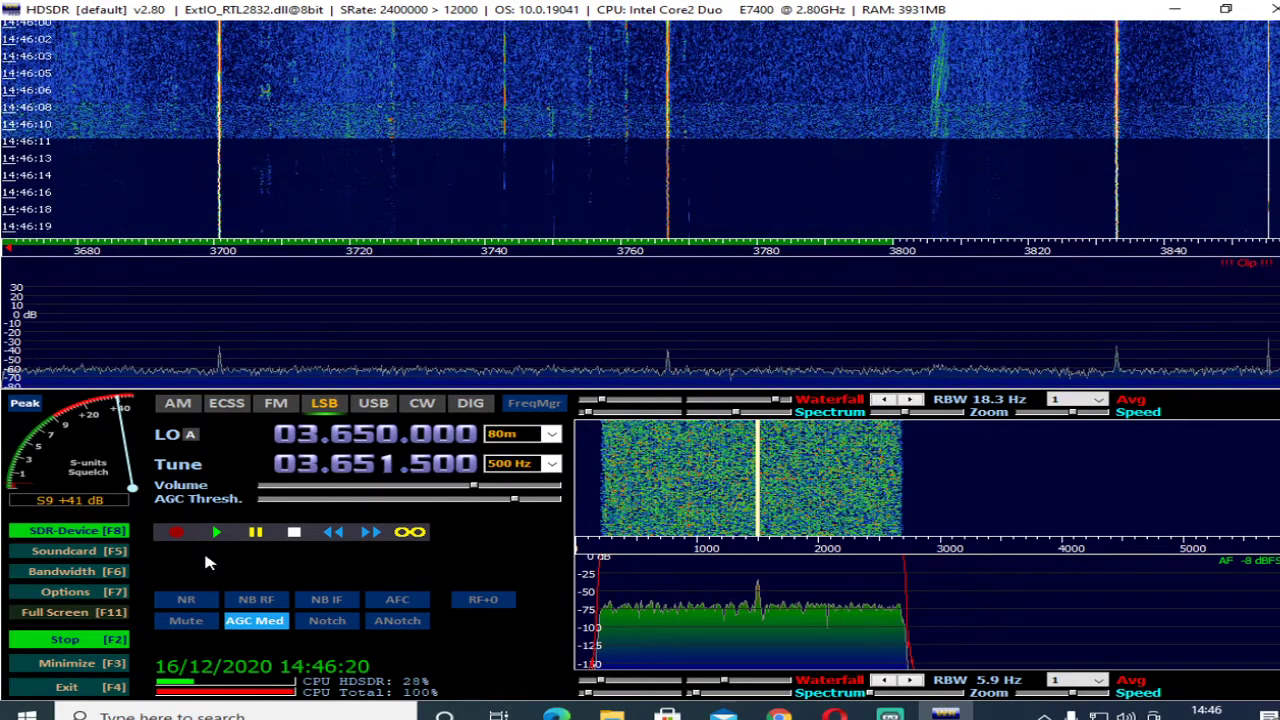